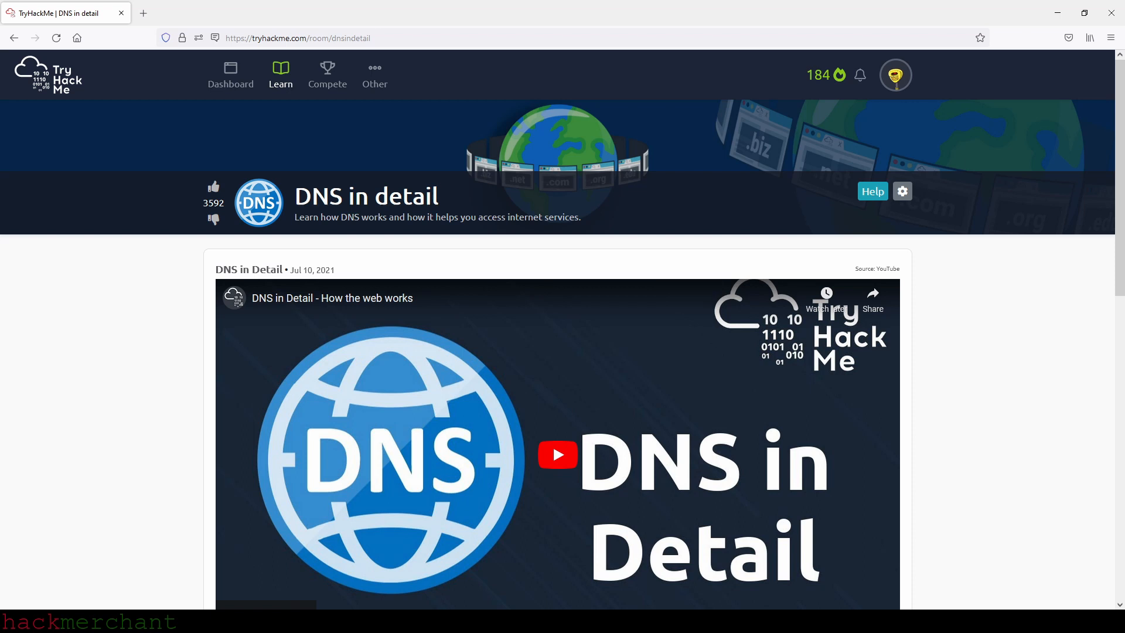
Scroll past the room video down to Task 1 'What is DNS?' and its question.
scroll("down", 3)
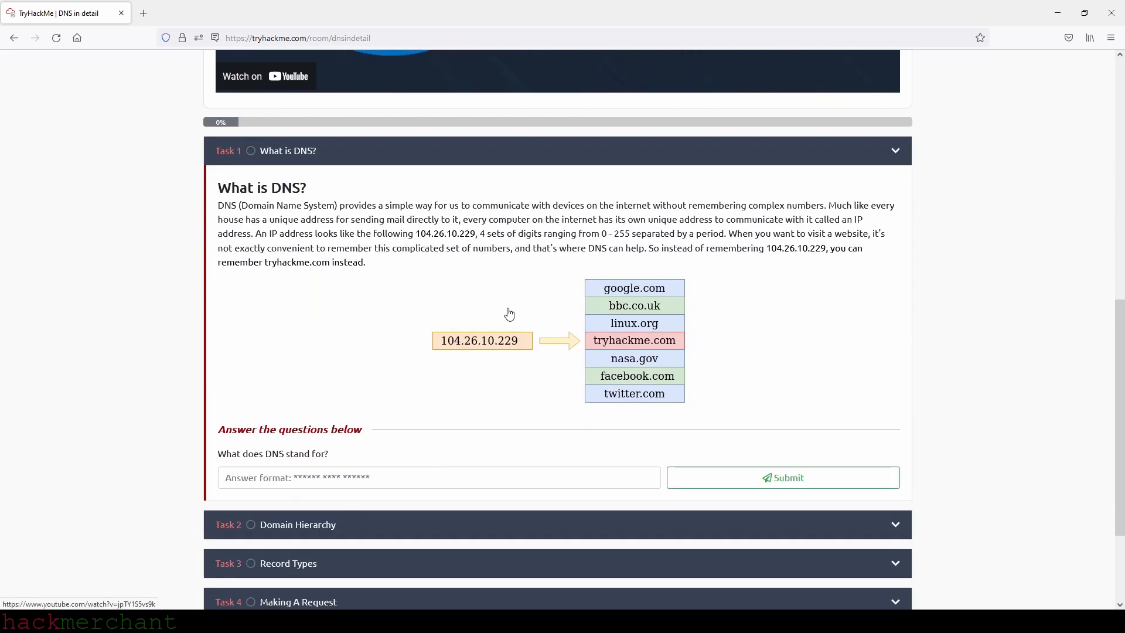
scroll("down", 3)
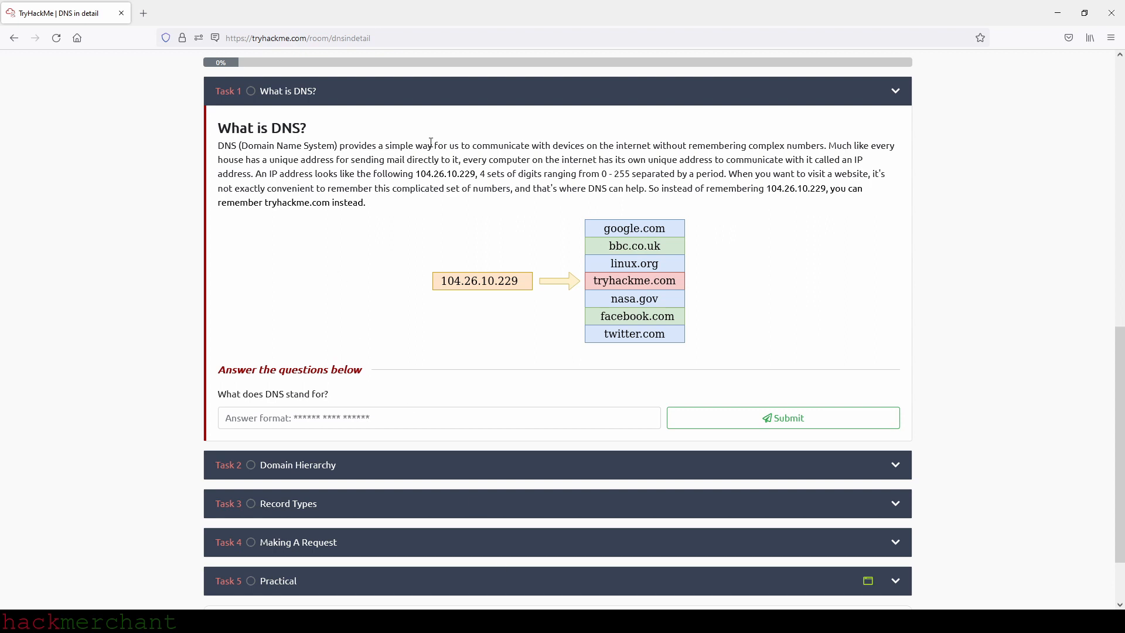
mouse_move(438, 220)
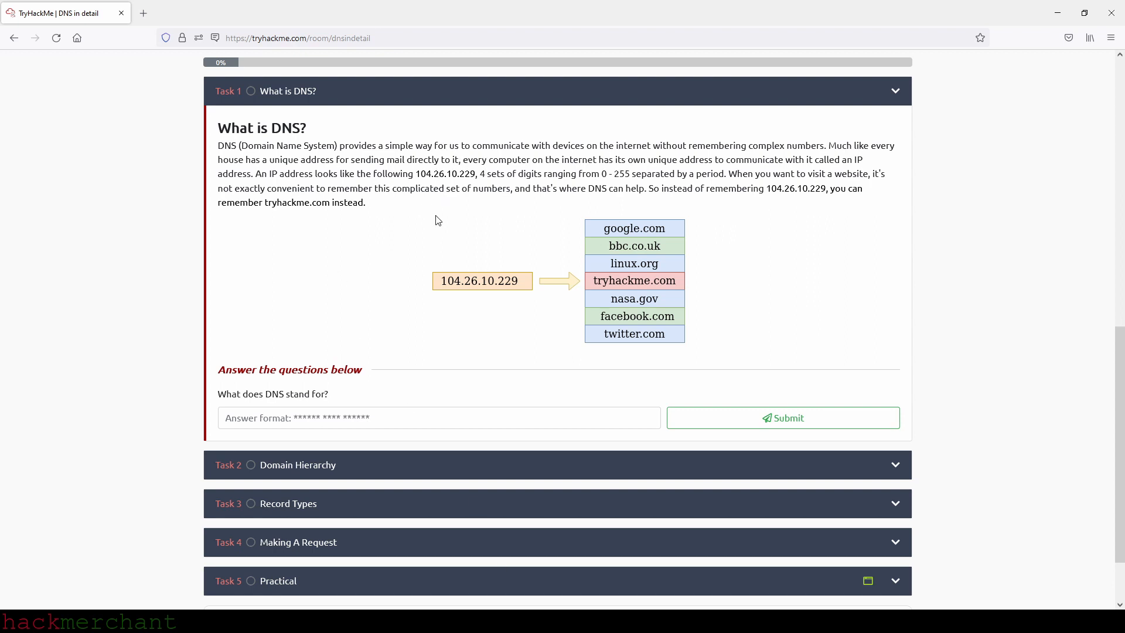
mouse_move(507, 192)
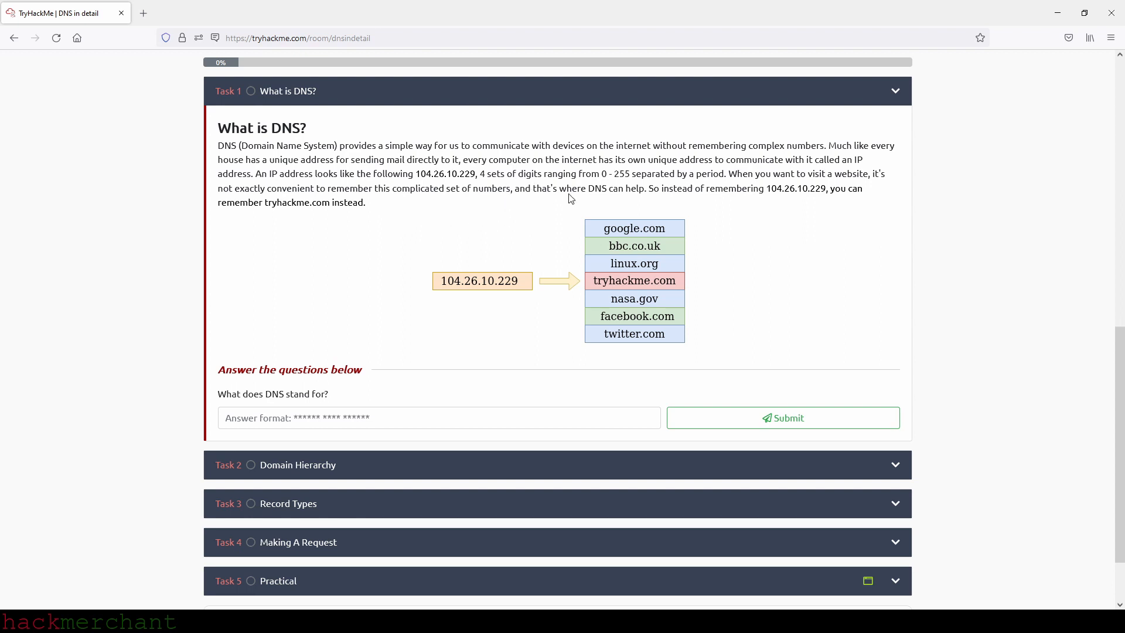
mouse_move(623, 182)
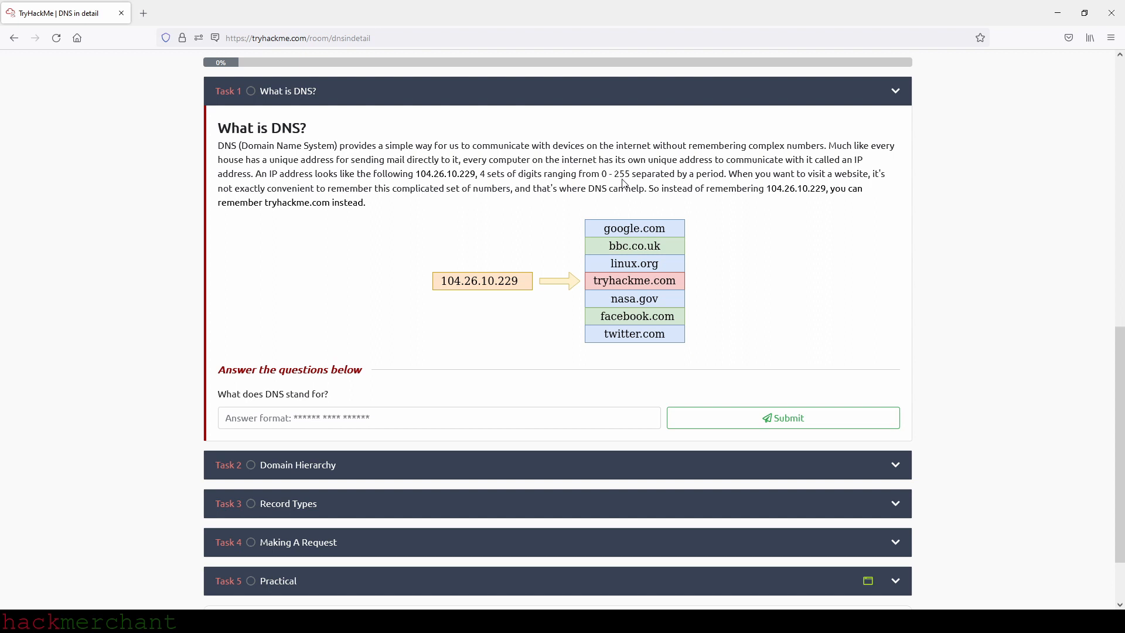
mouse_move(593, 199)
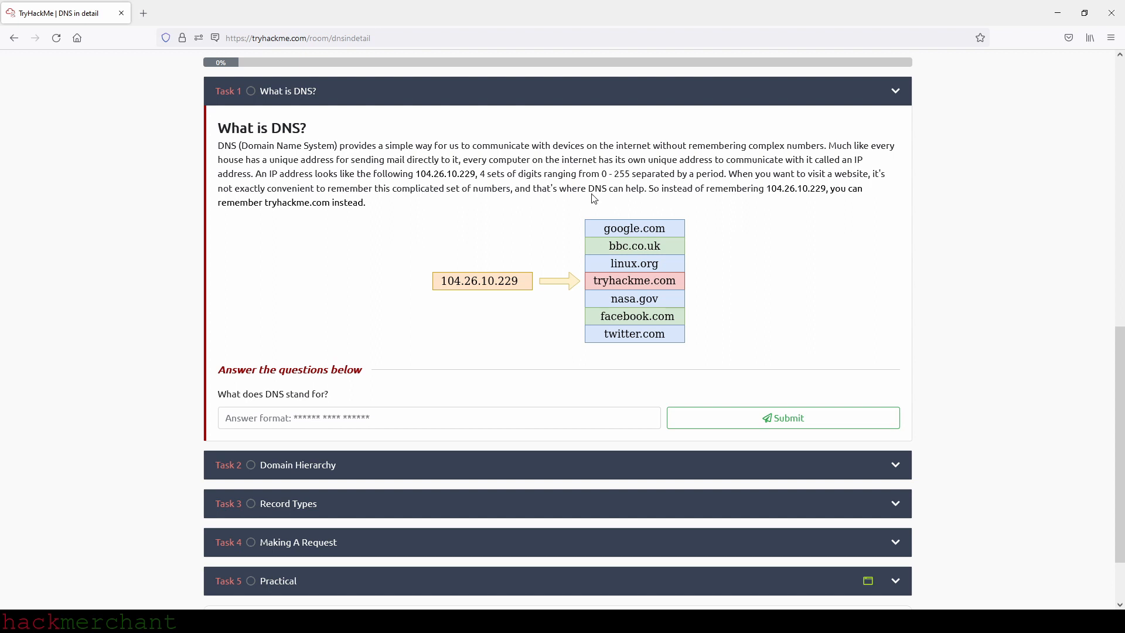
mouse_move(502, 209)
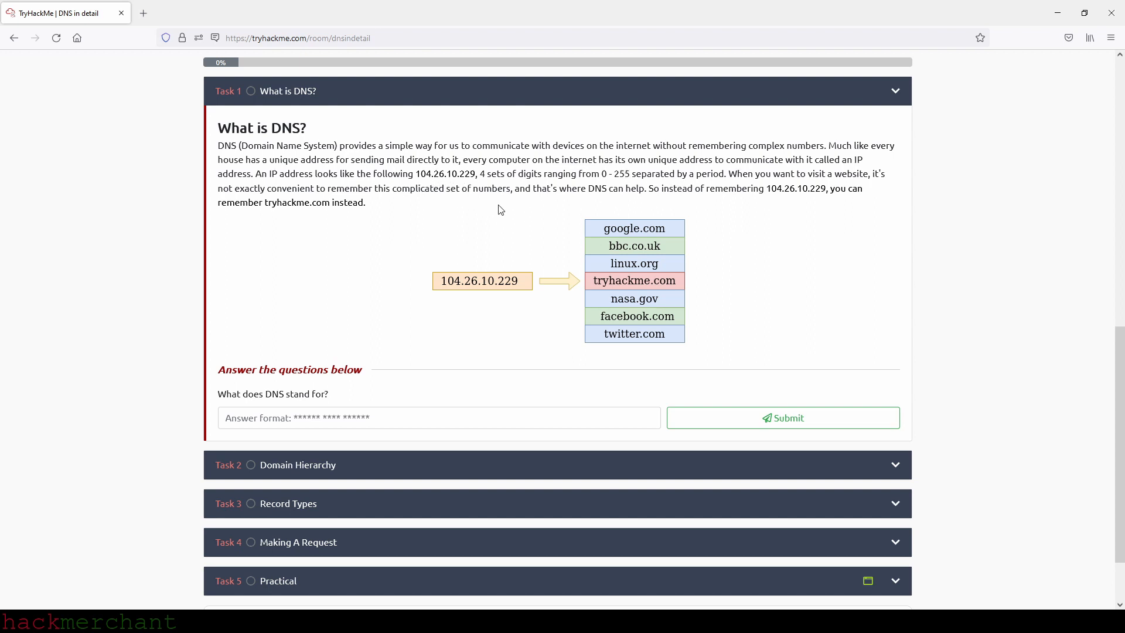
mouse_move(736, 226)
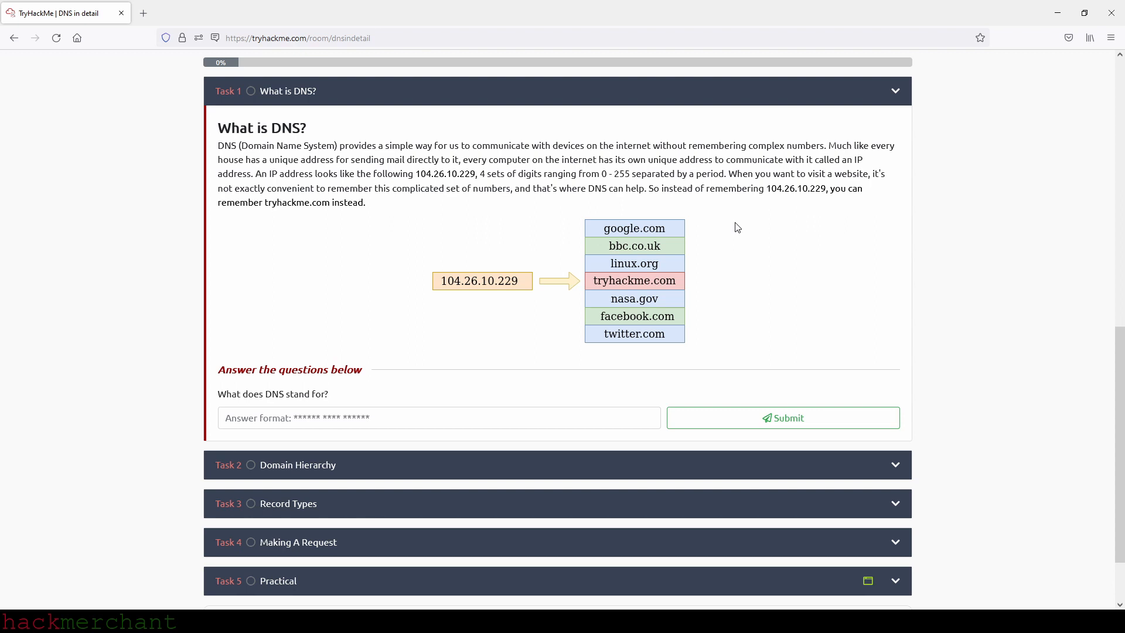
mouse_move(740, 227)
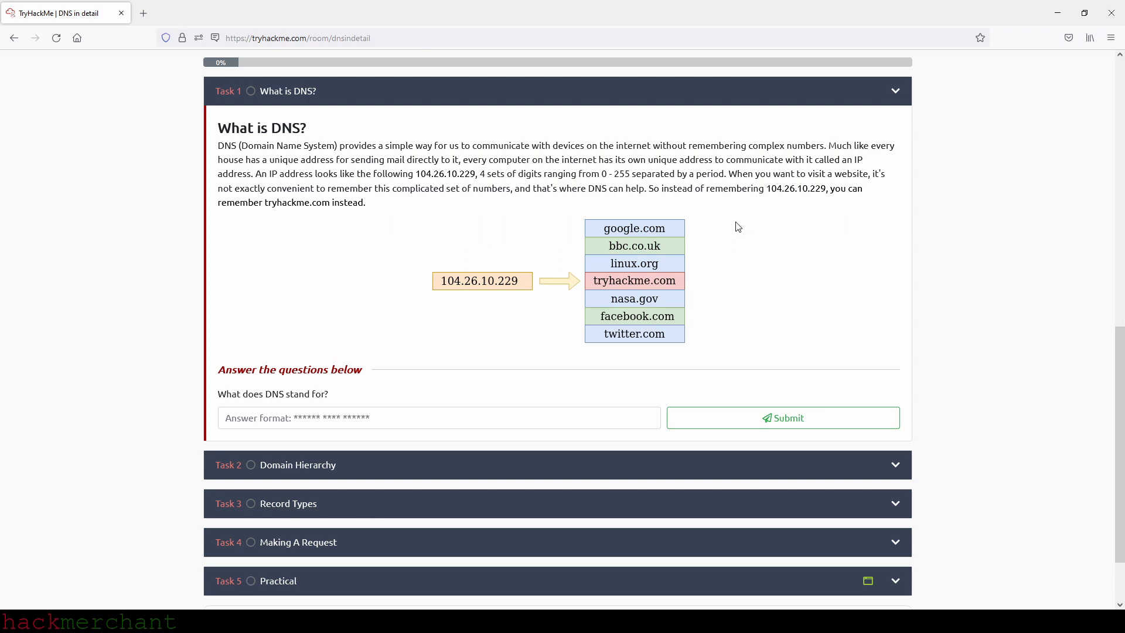
mouse_move(695, 210)
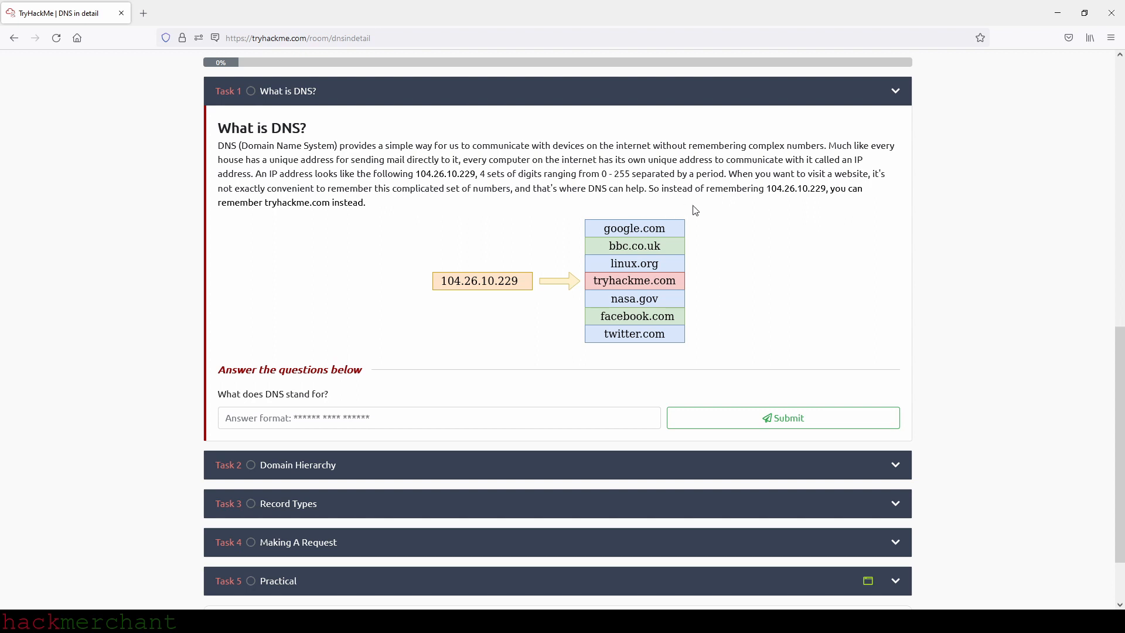
mouse_move(806, 223)
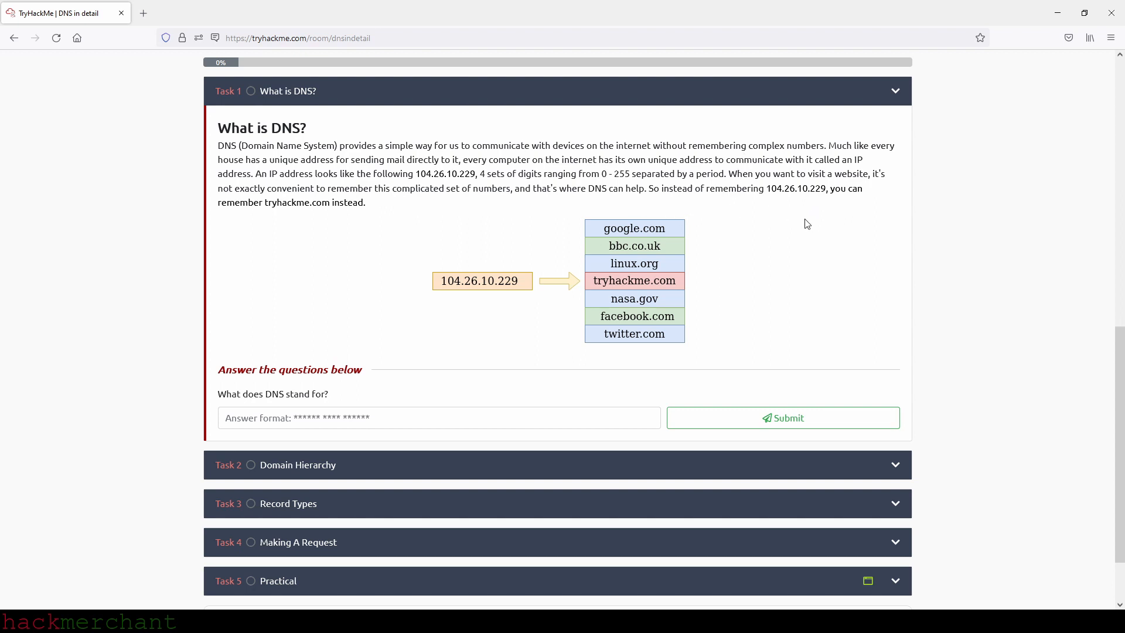
mouse_move(584, 211)
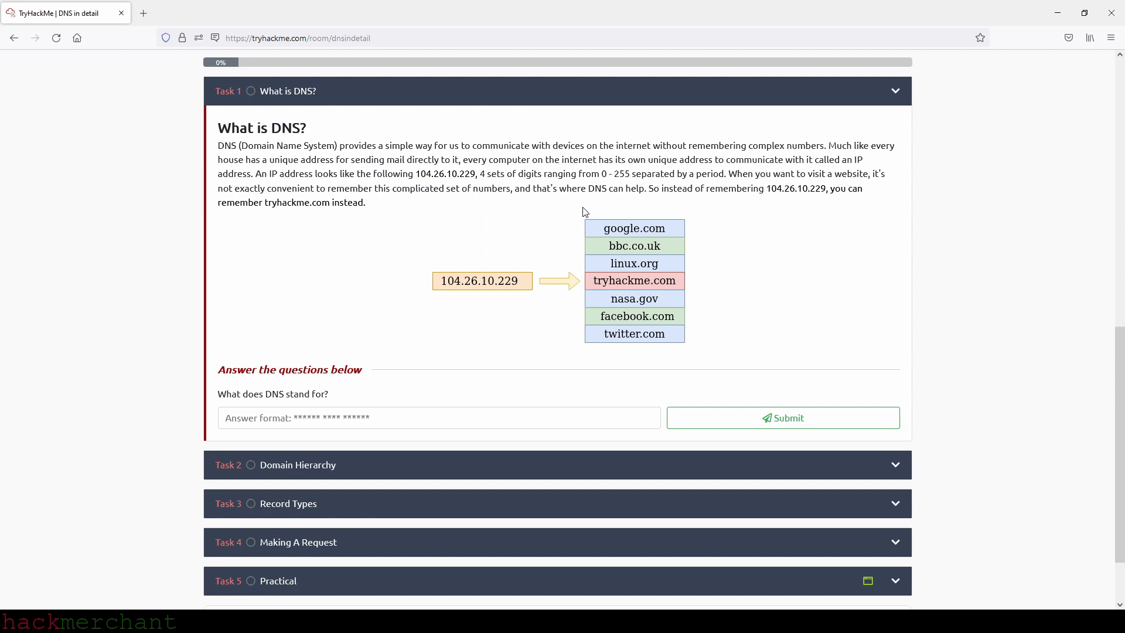
mouse_move(340, 216)
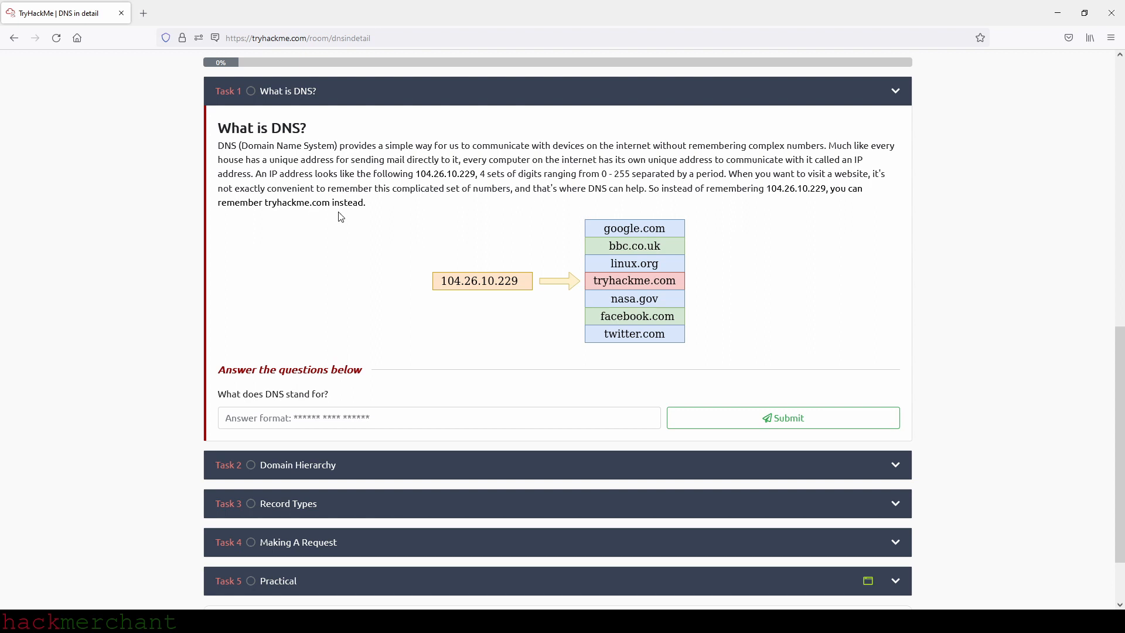
mouse_move(410, 271)
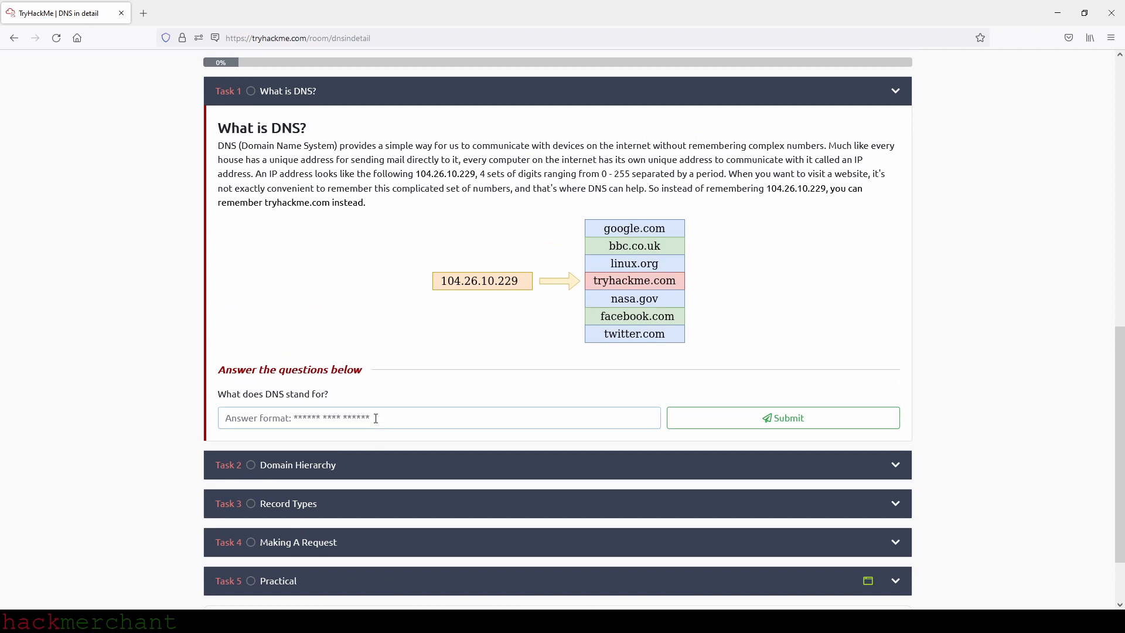
Submit 'Domain Name System' as what DNS stands for in Task 1.
type("Domain Name System")
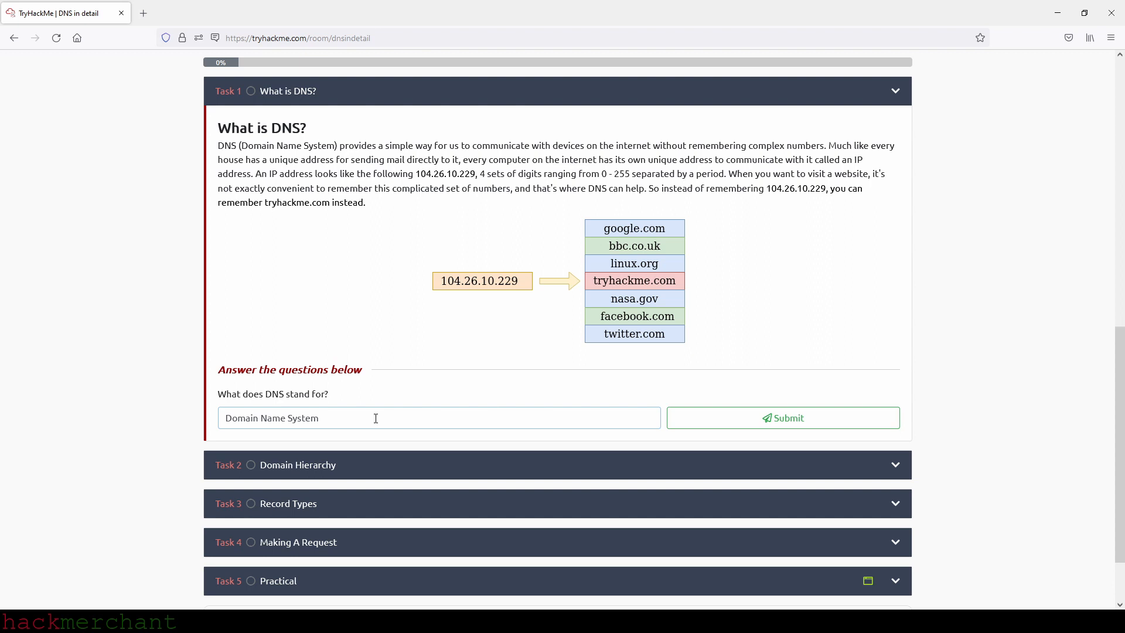
left_click(783, 417)
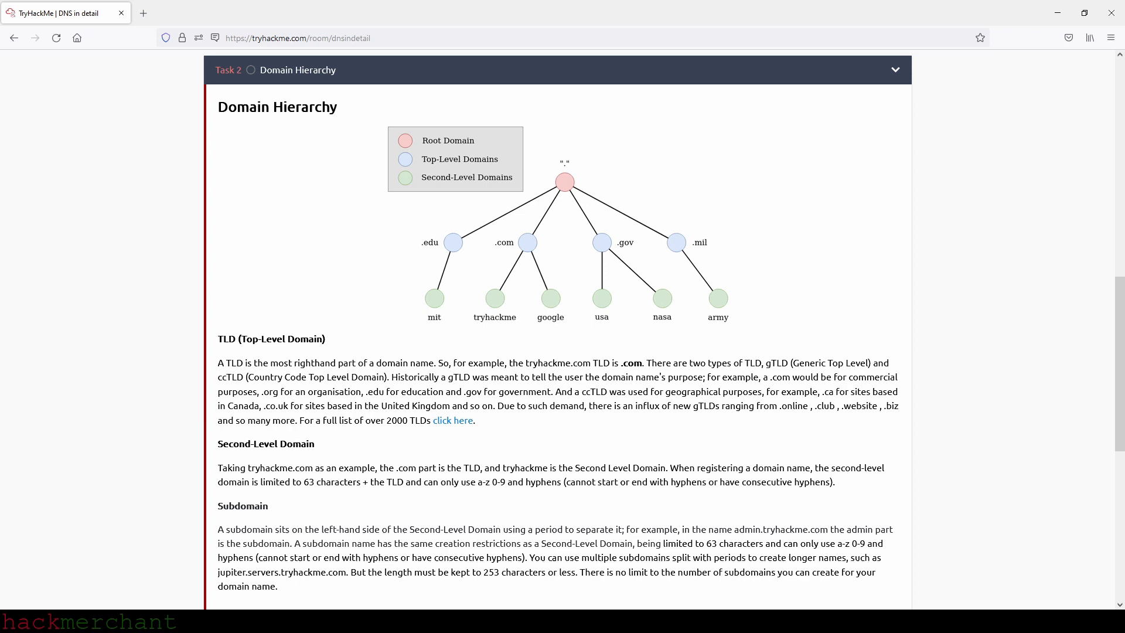
Answer 63 for maximum subdomain length and _ as the disallowed character.
scroll("down", 3)
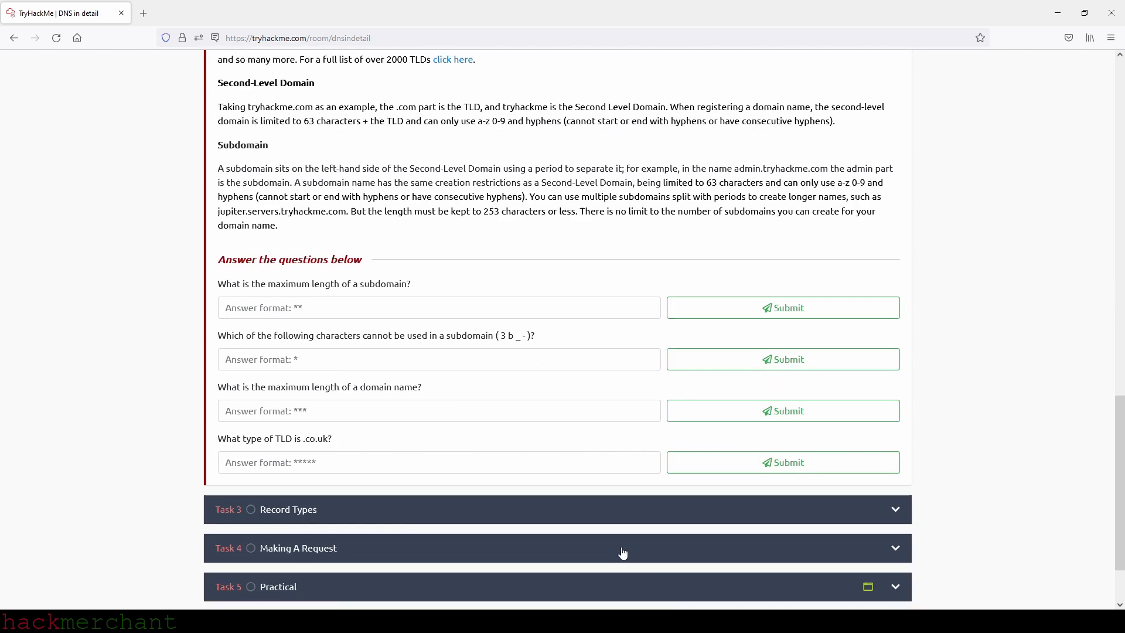
scroll("down", 3)
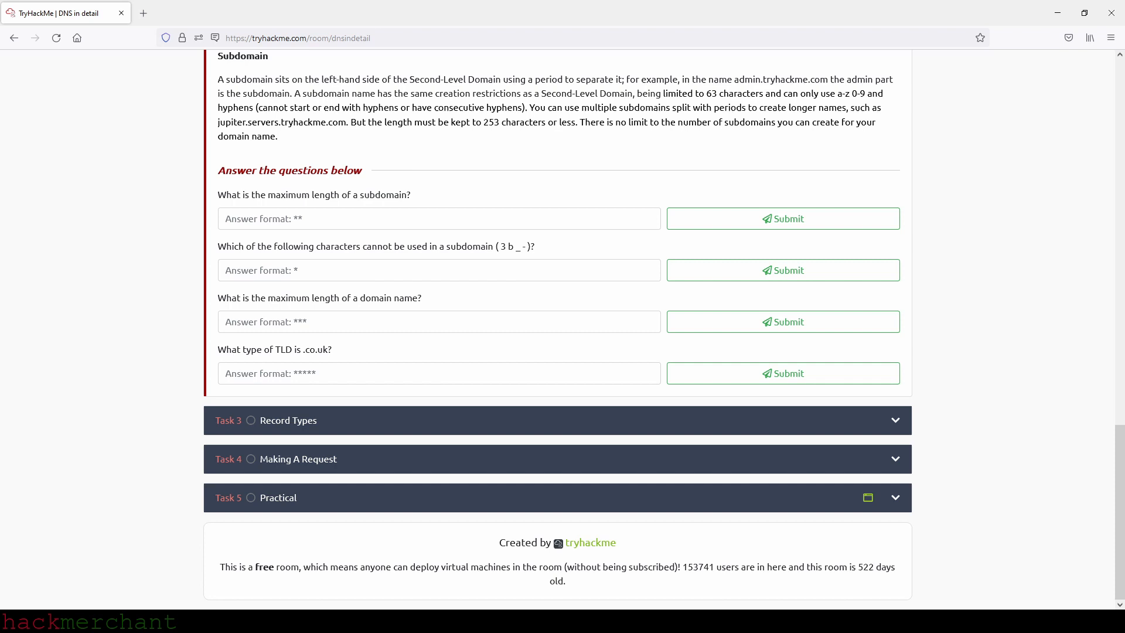
left_click(415, 218)
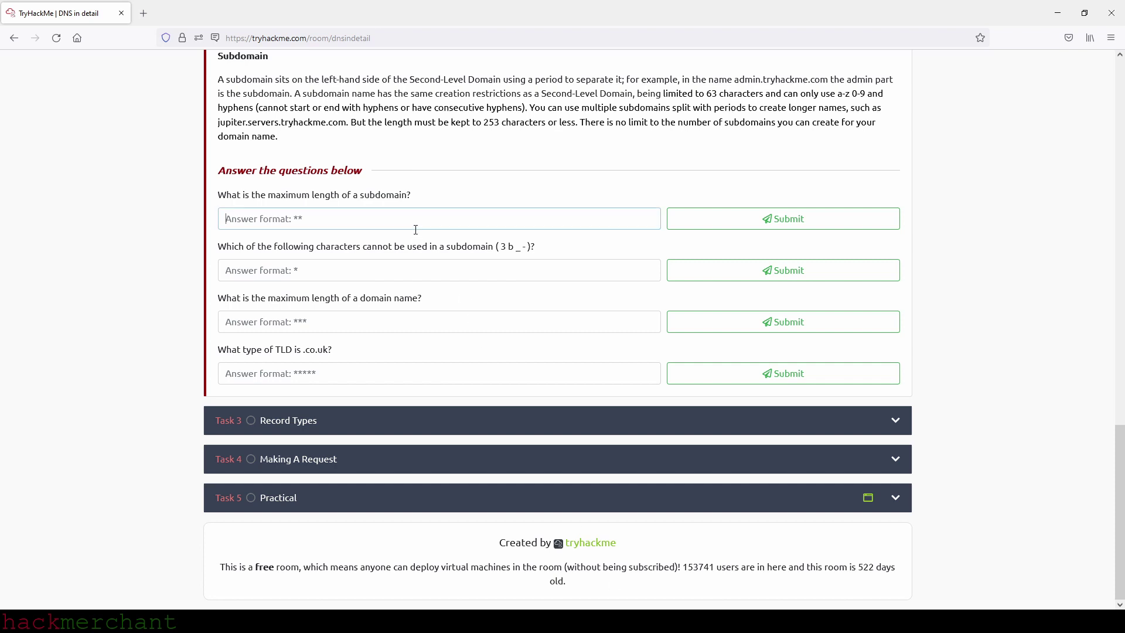
type("63")
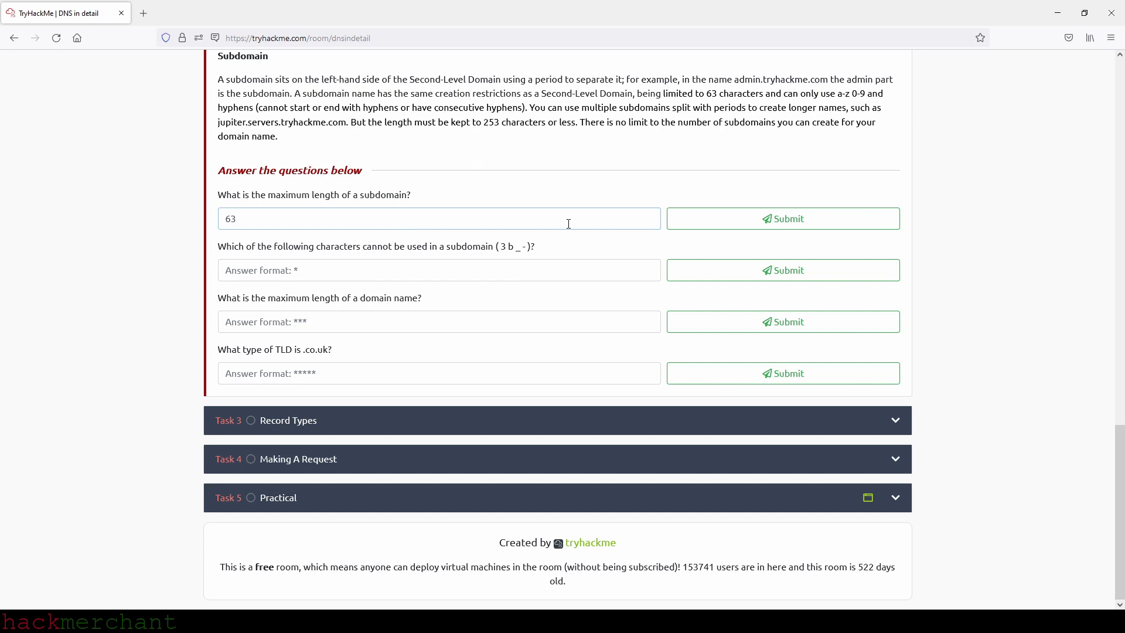
left_click(783, 218)
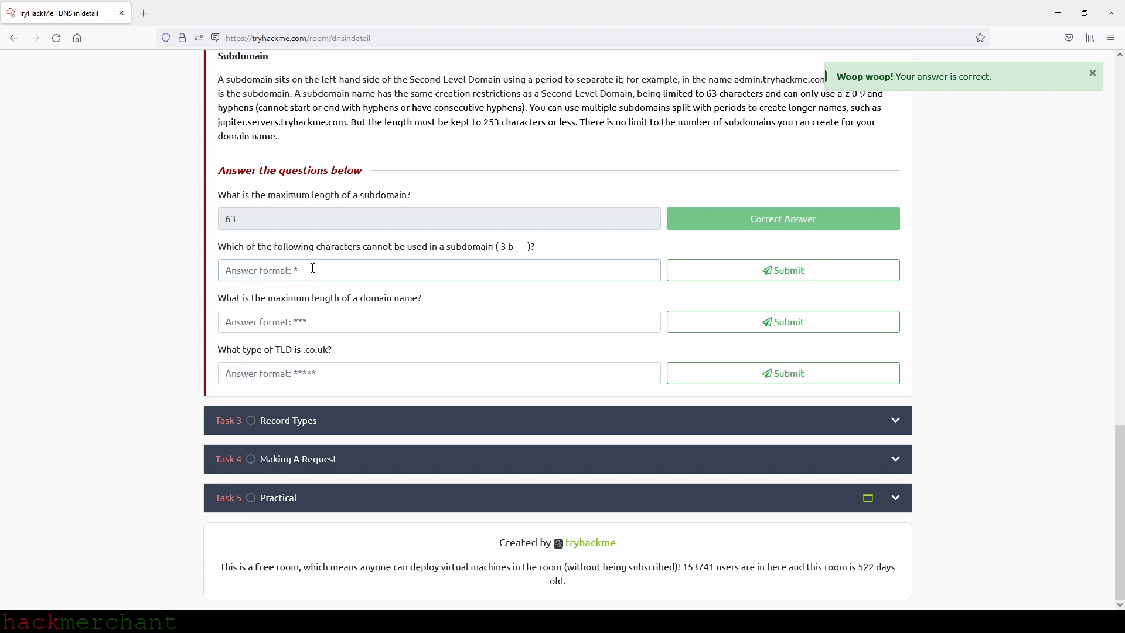
type("_")
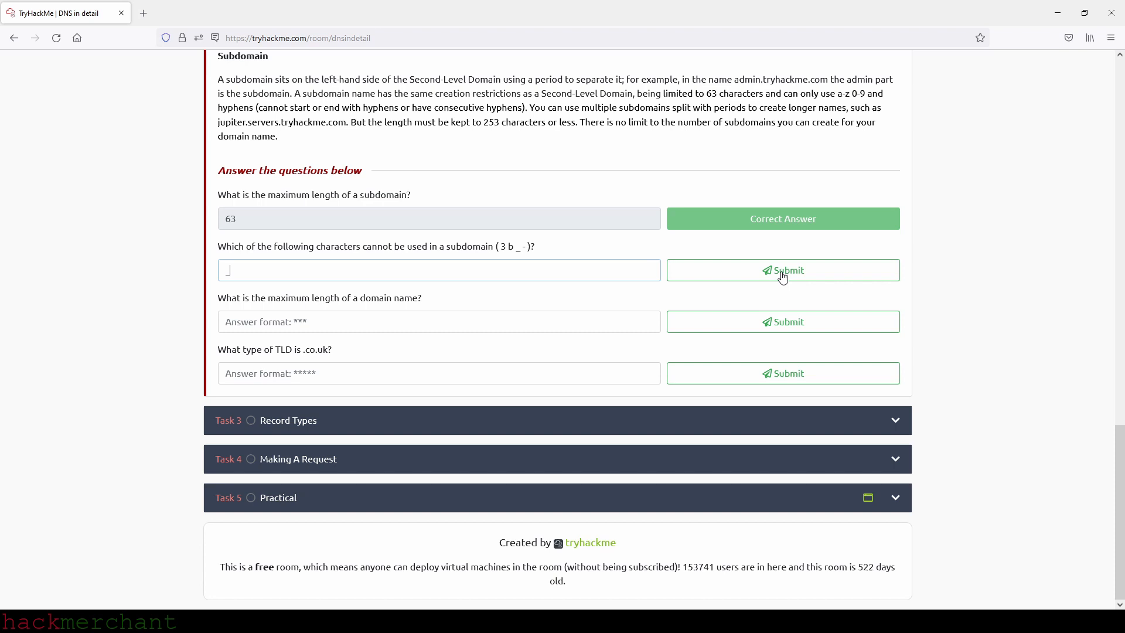
left_click(782, 270)
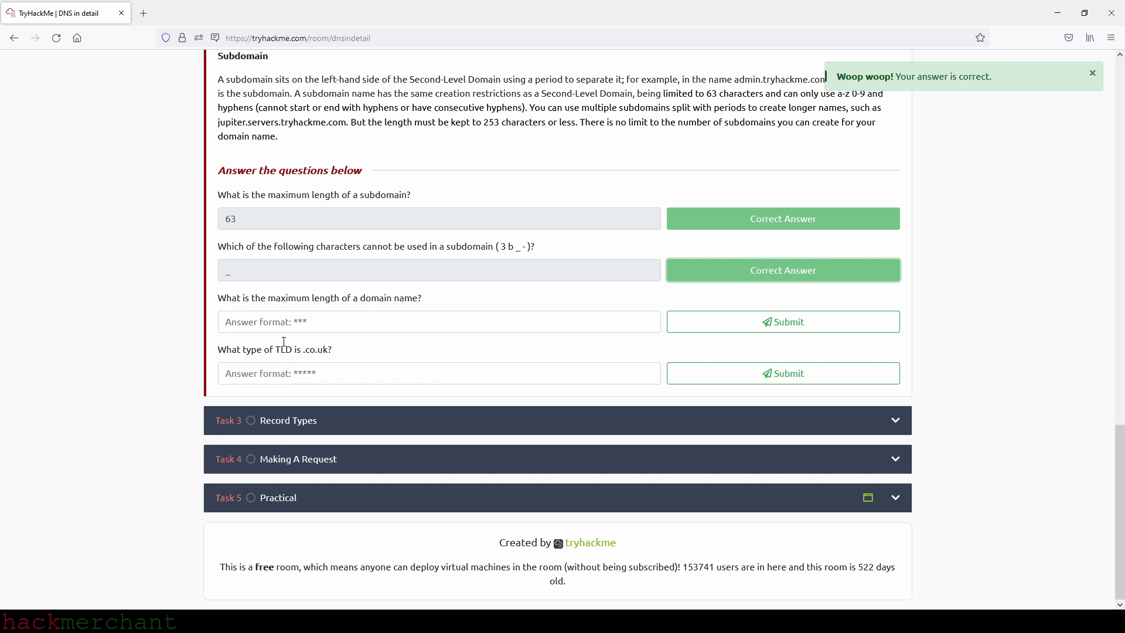
Answer 253 for maximum domain length and ccTLD for the .co.uk TLD type.
type("253")
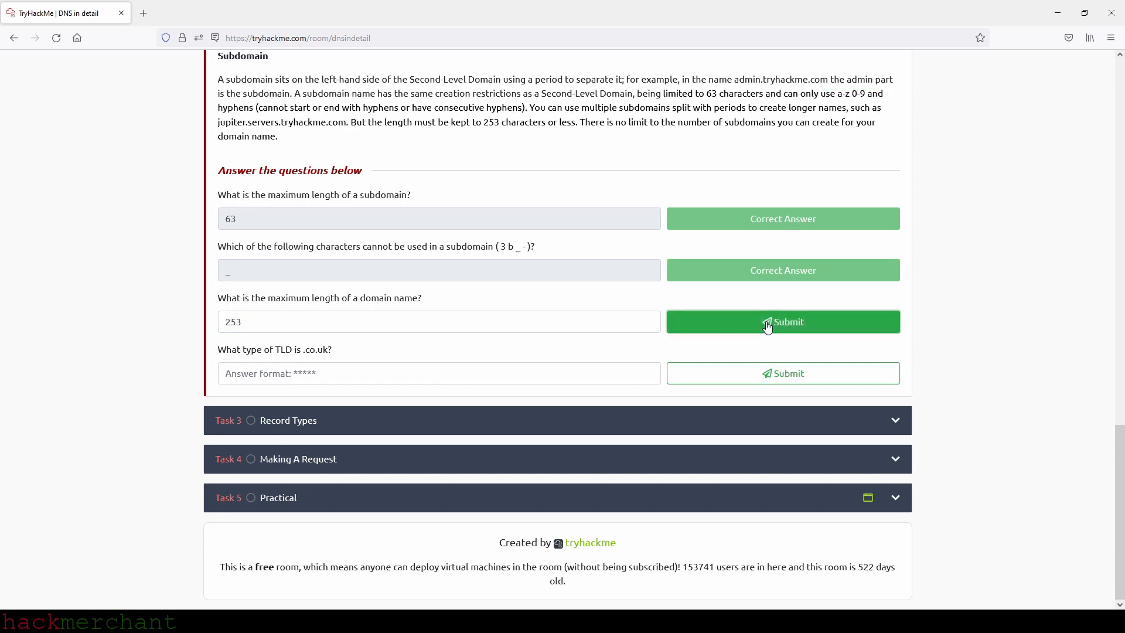
left_click(782, 321)
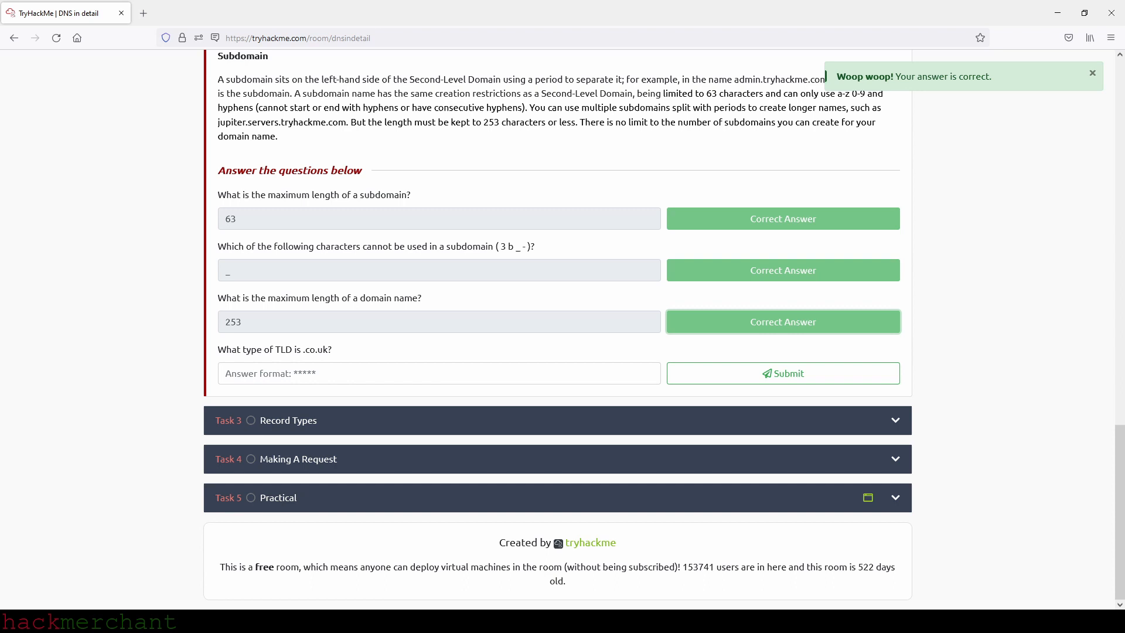
left_click(1092, 73)
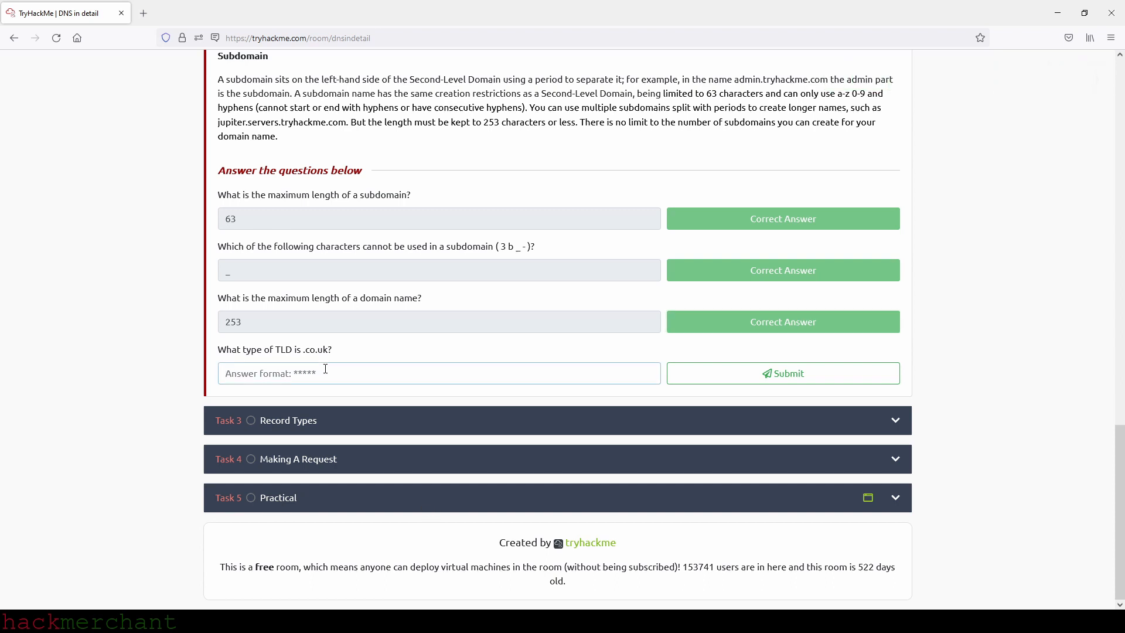
type("ccTLD")
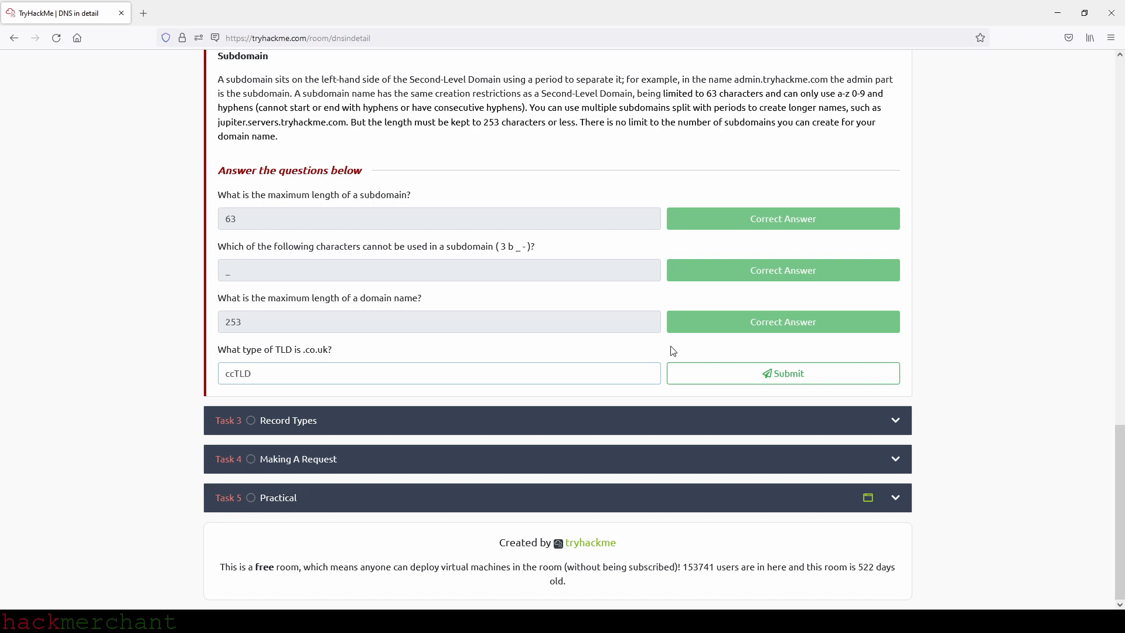
left_click(783, 374)
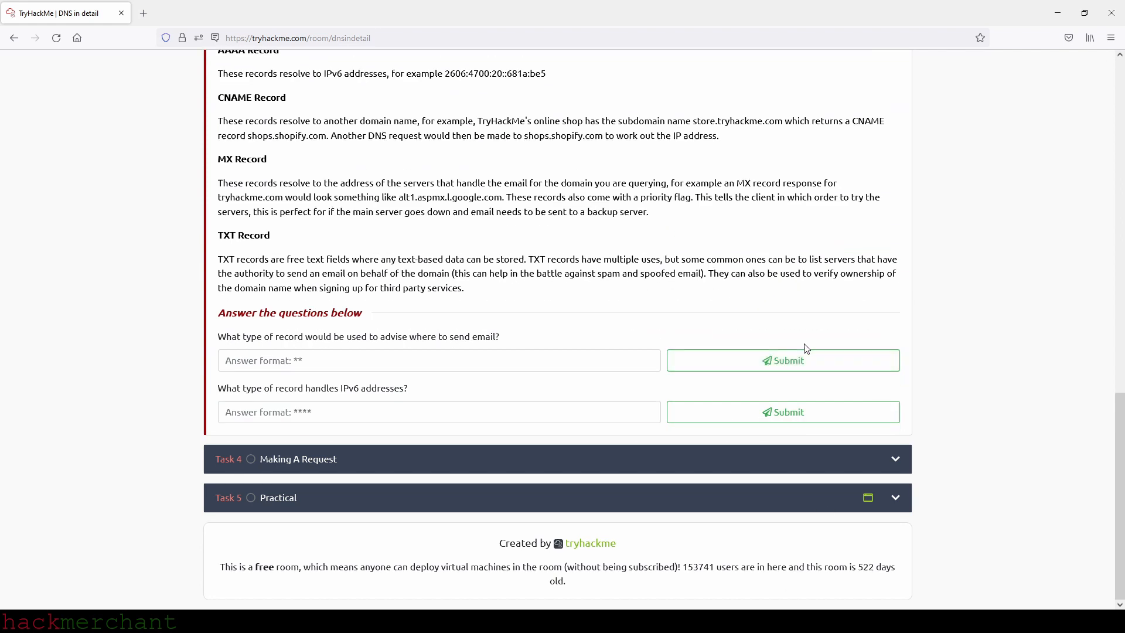
scroll("up", 3)
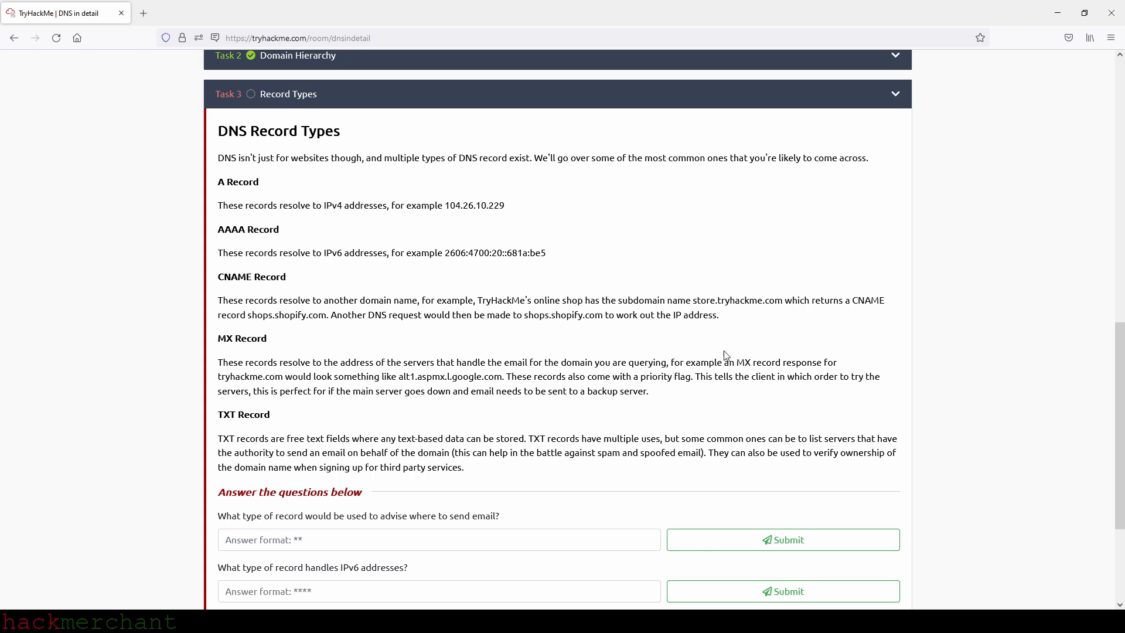
mouse_move(452, 241)
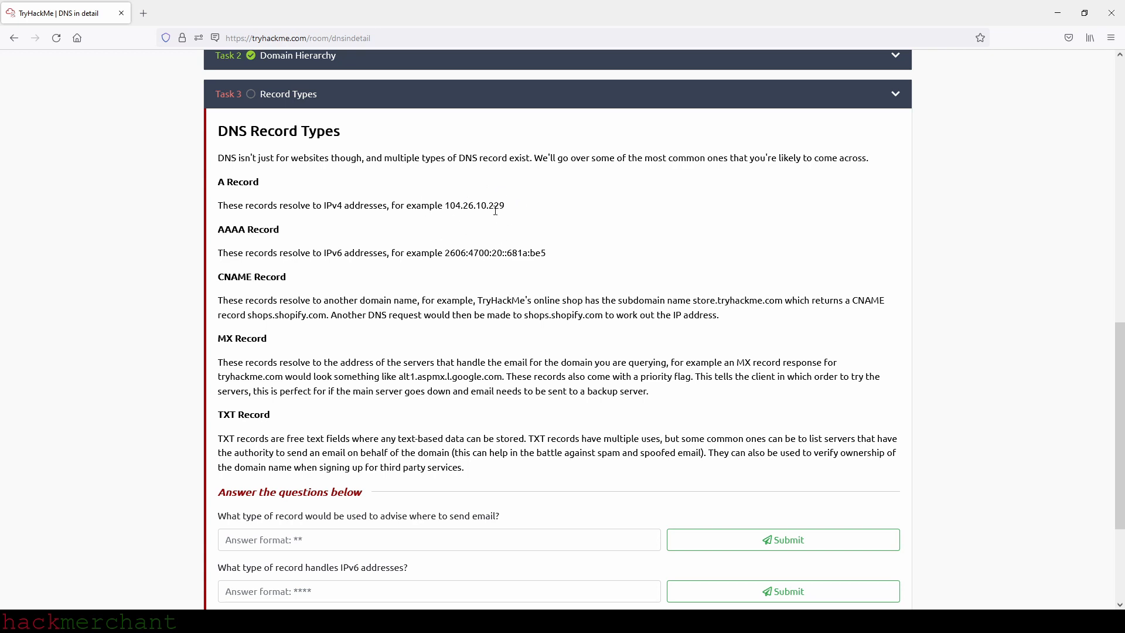
mouse_move(423, 228)
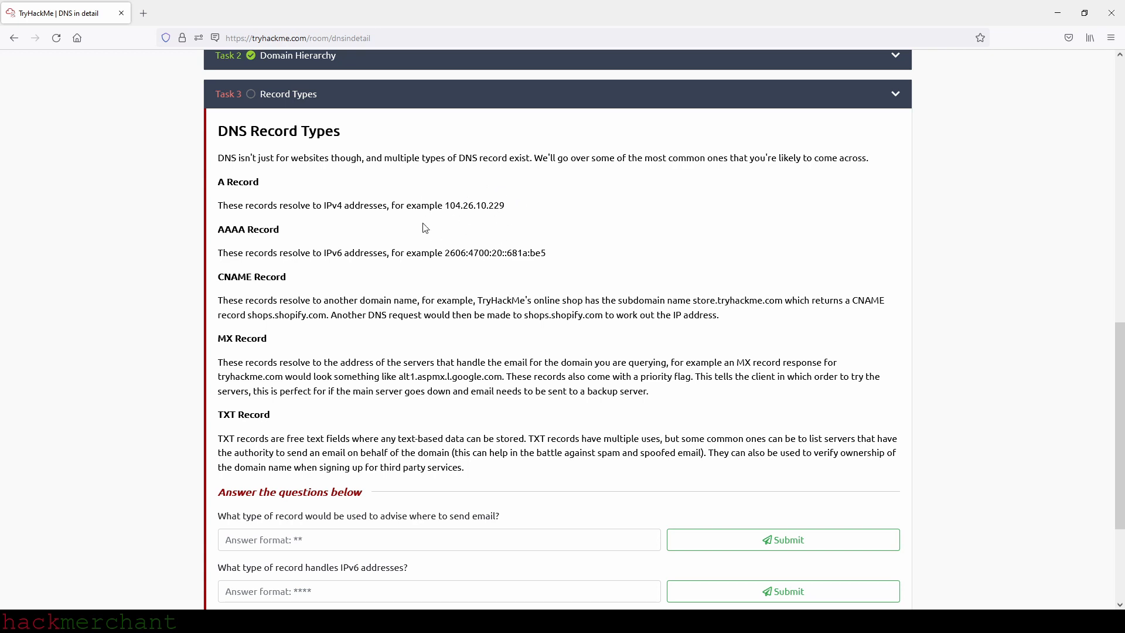
mouse_move(336, 265)
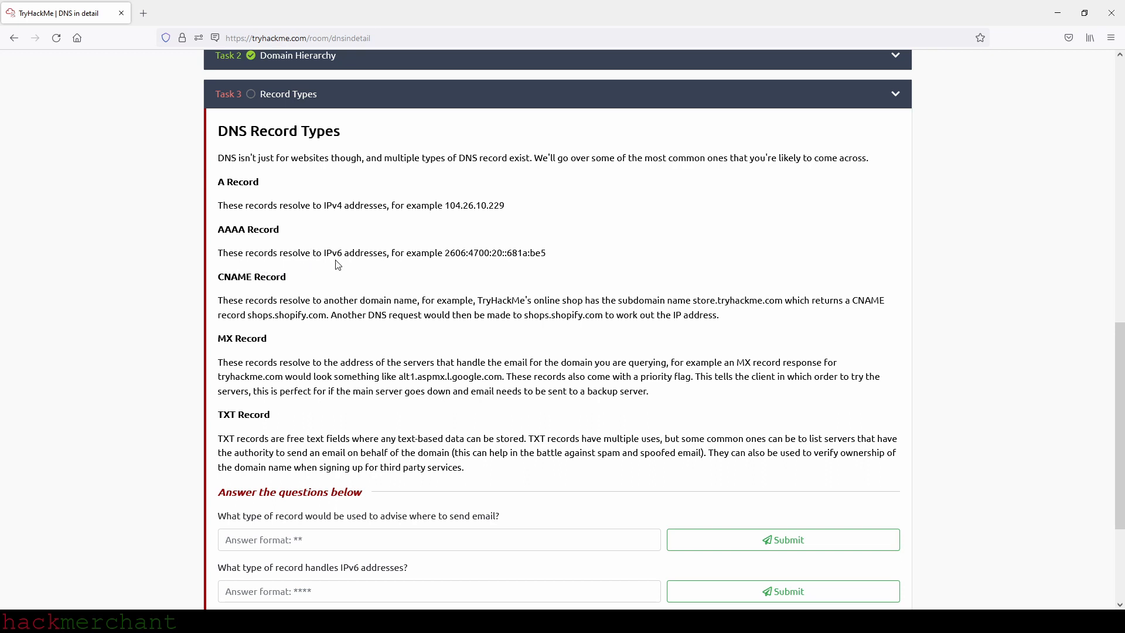
mouse_move(483, 239)
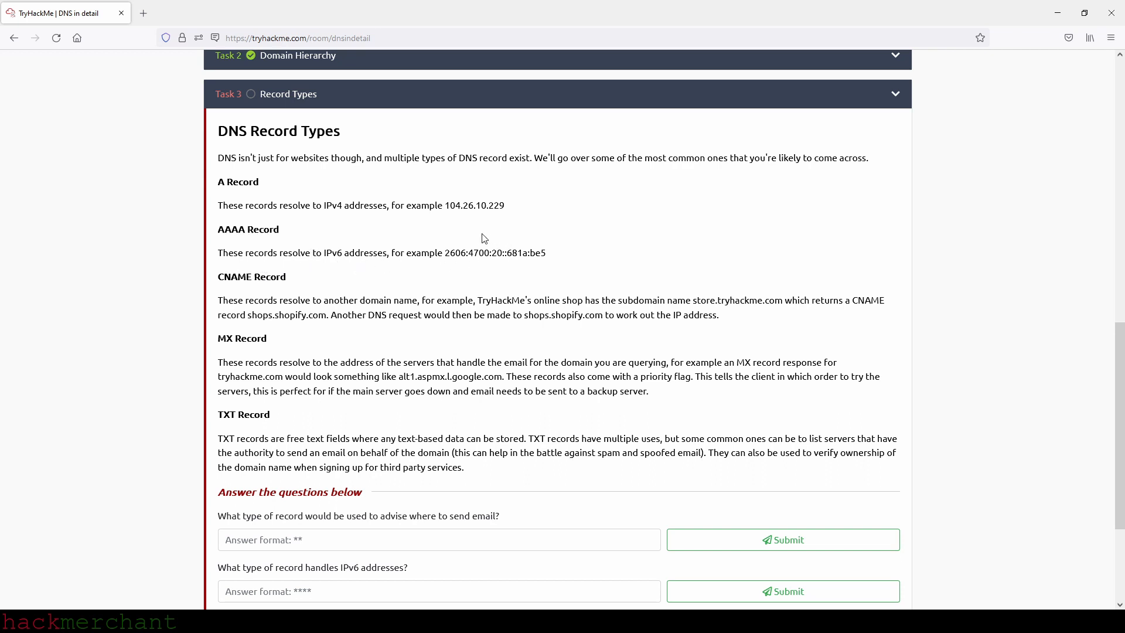
mouse_move(445, 239)
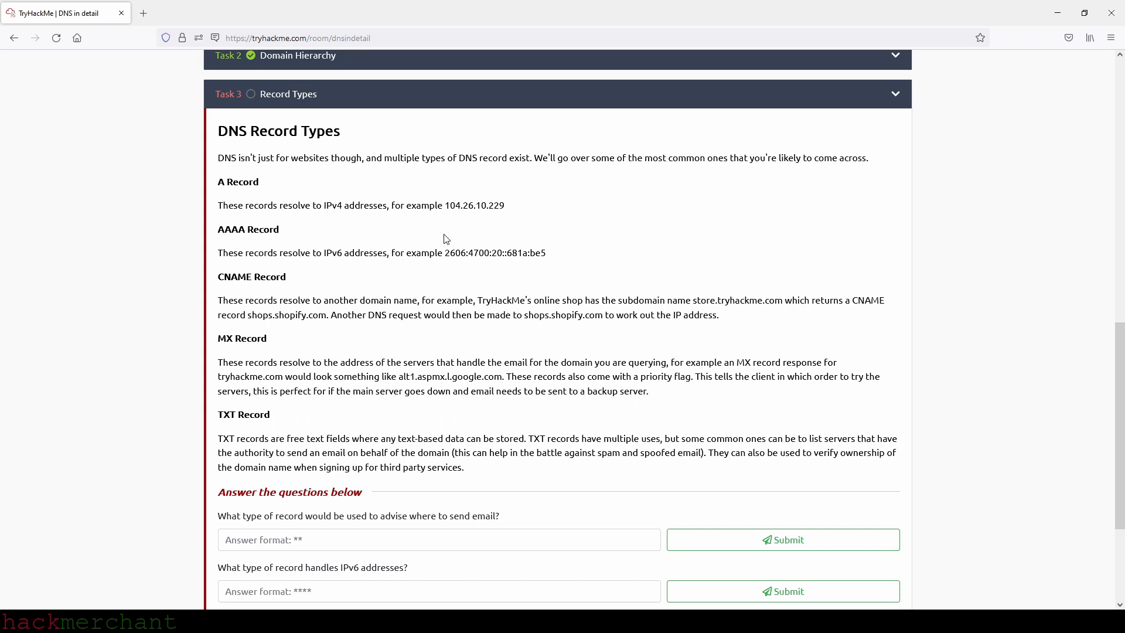
mouse_move(406, 310)
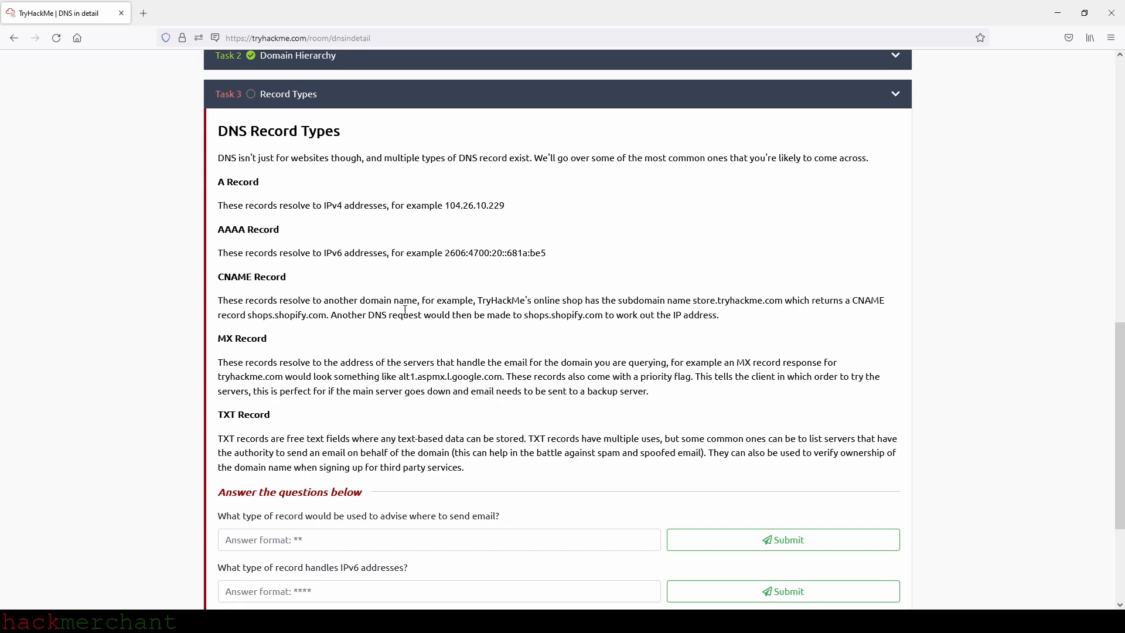
mouse_move(451, 312)
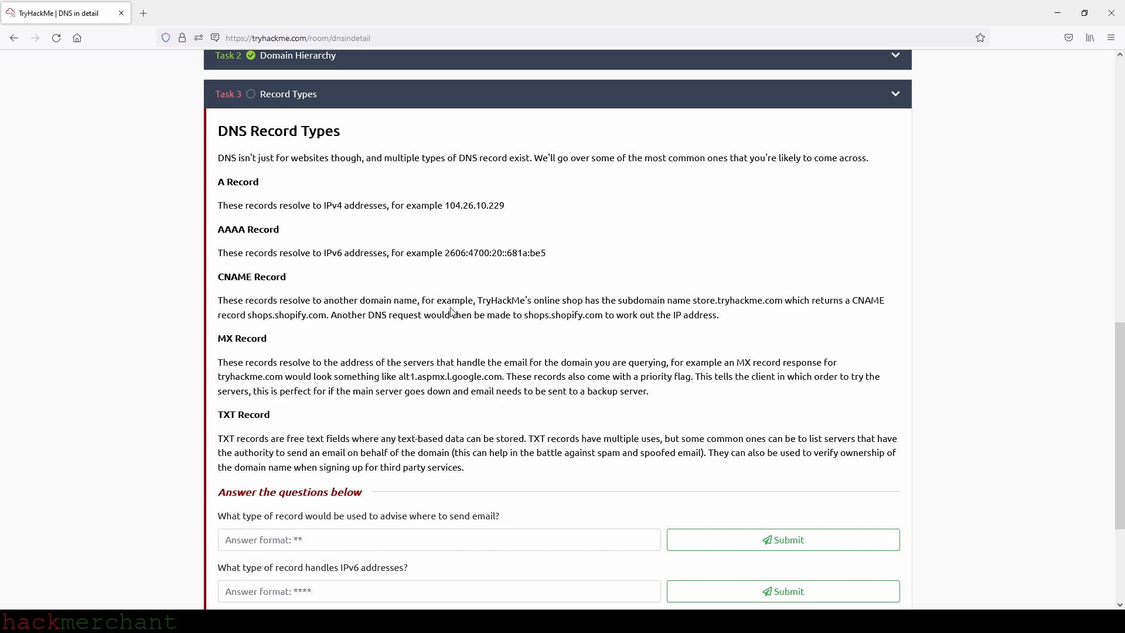
mouse_move(685, 310)
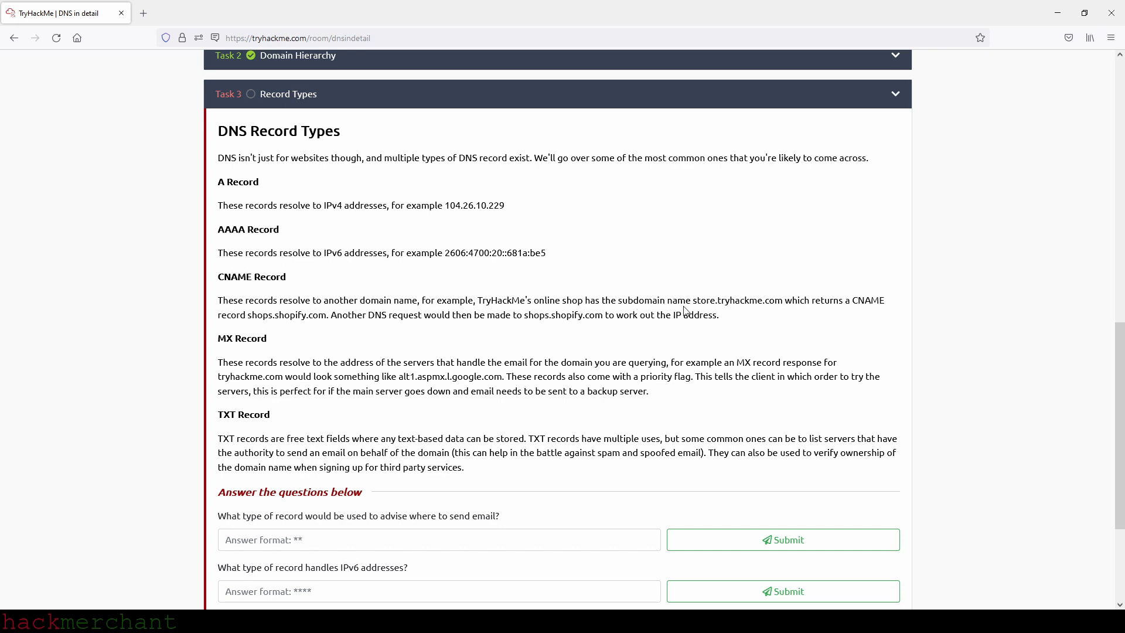
mouse_move(785, 315)
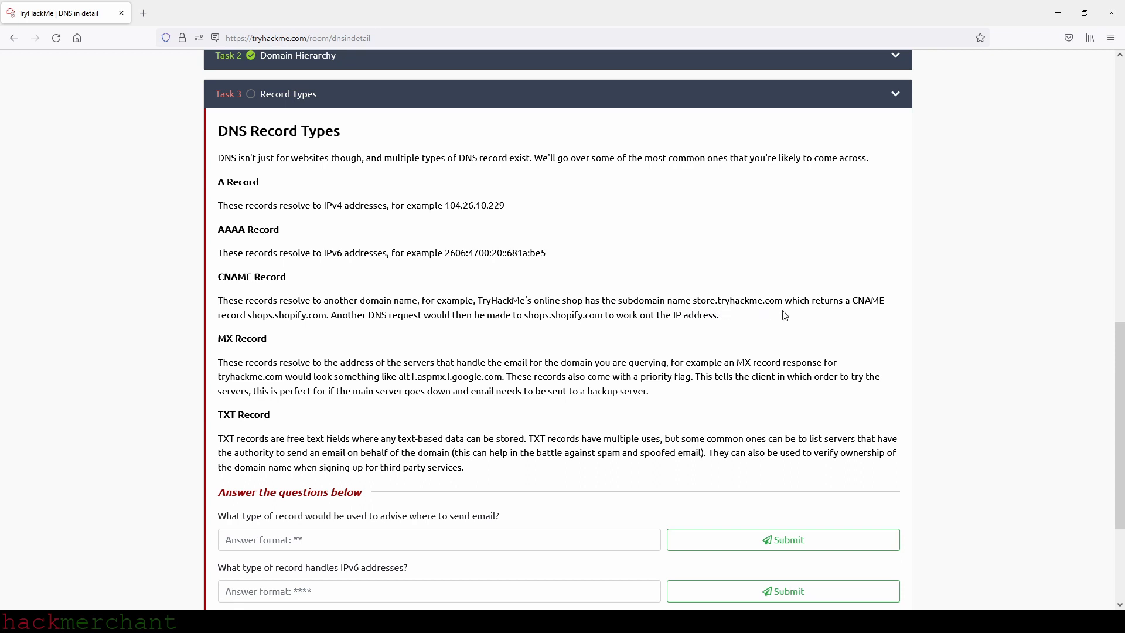
mouse_move(844, 311)
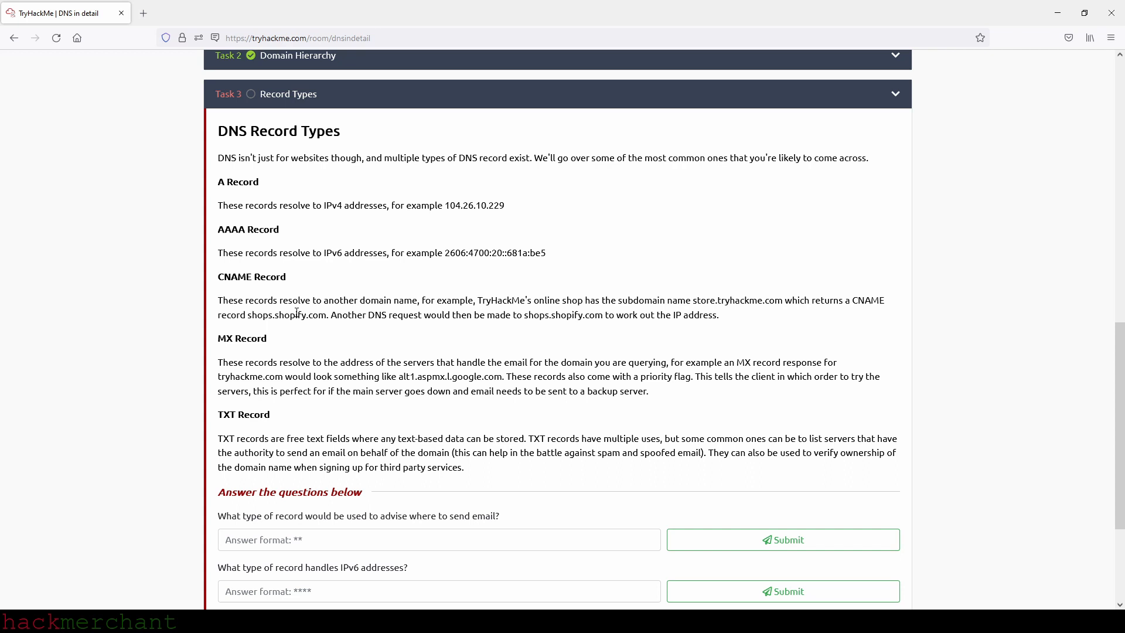
mouse_move(326, 326)
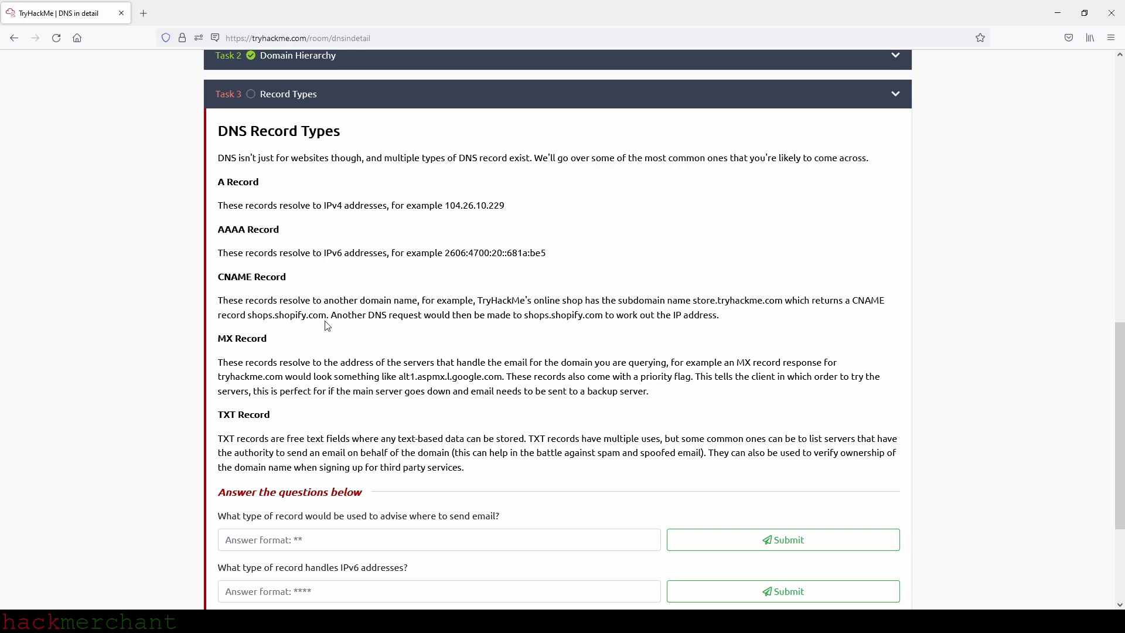
mouse_move(533, 328)
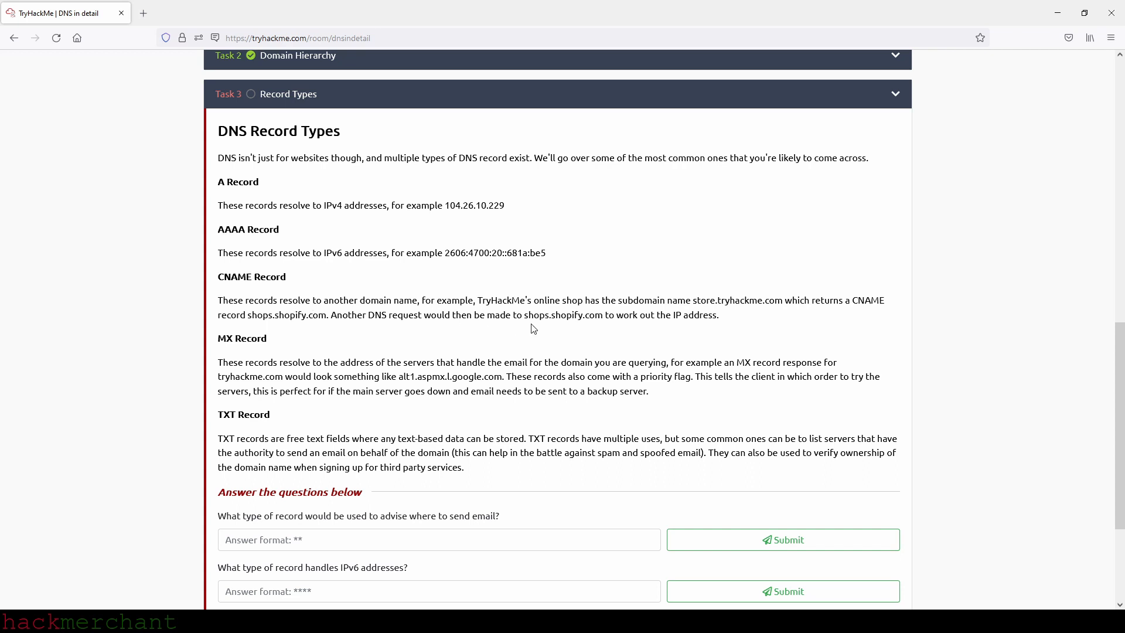
mouse_move(604, 326)
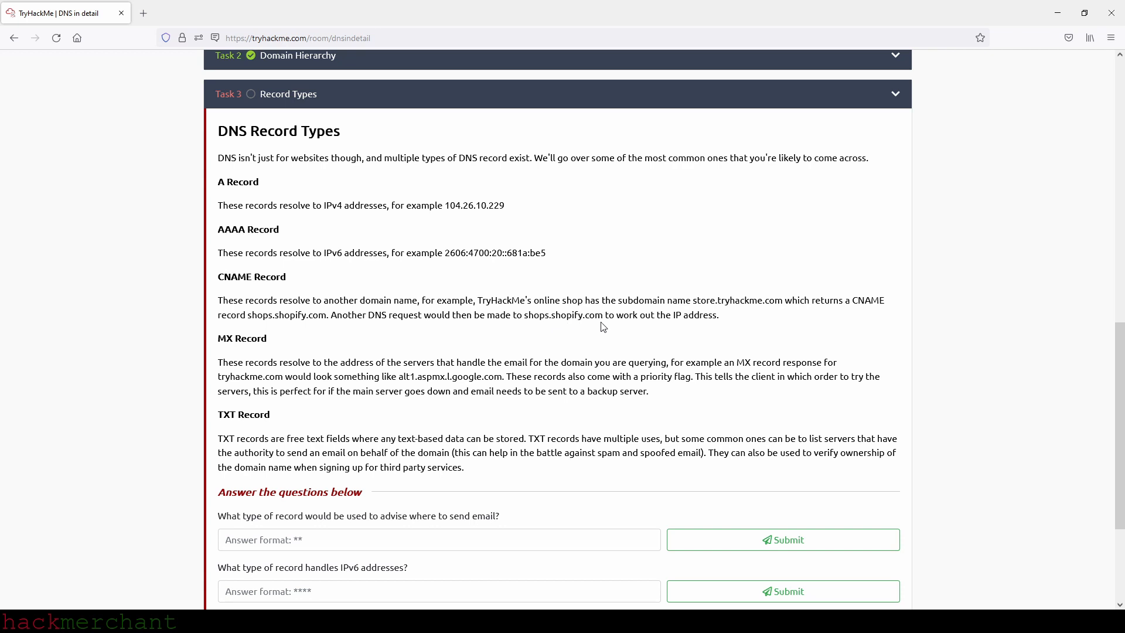
mouse_move(729, 324)
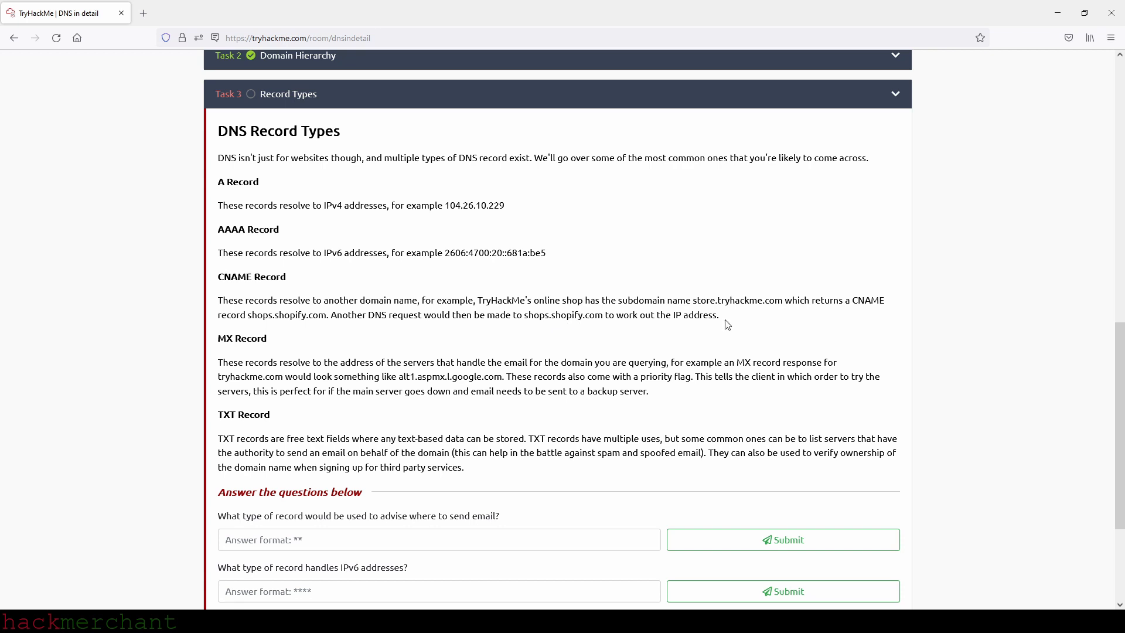
mouse_move(291, 335)
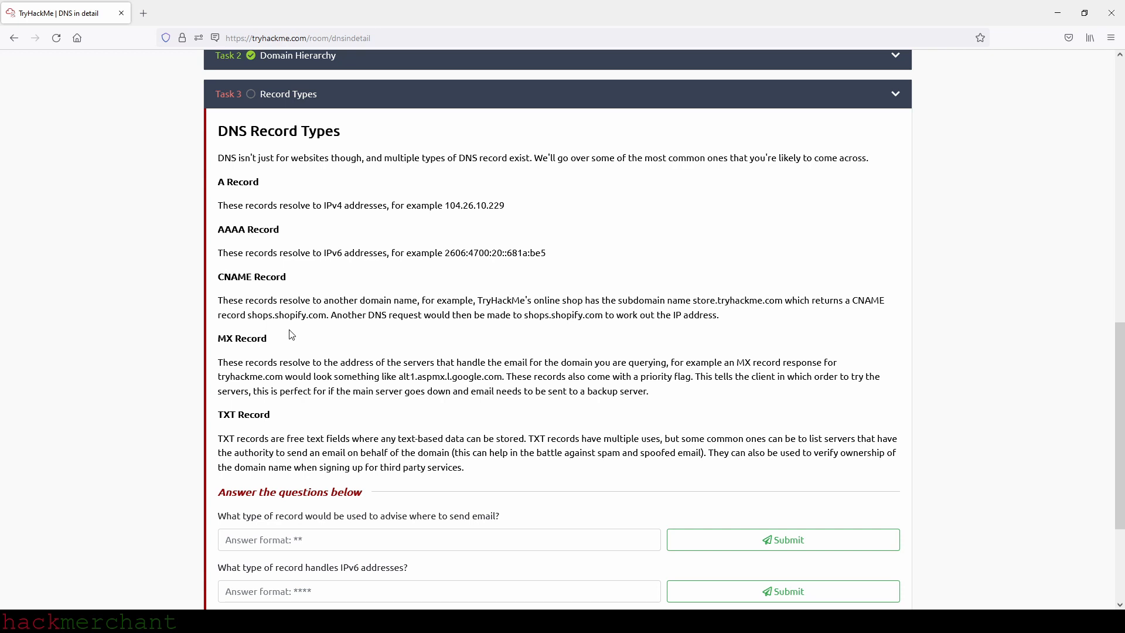
mouse_move(307, 373)
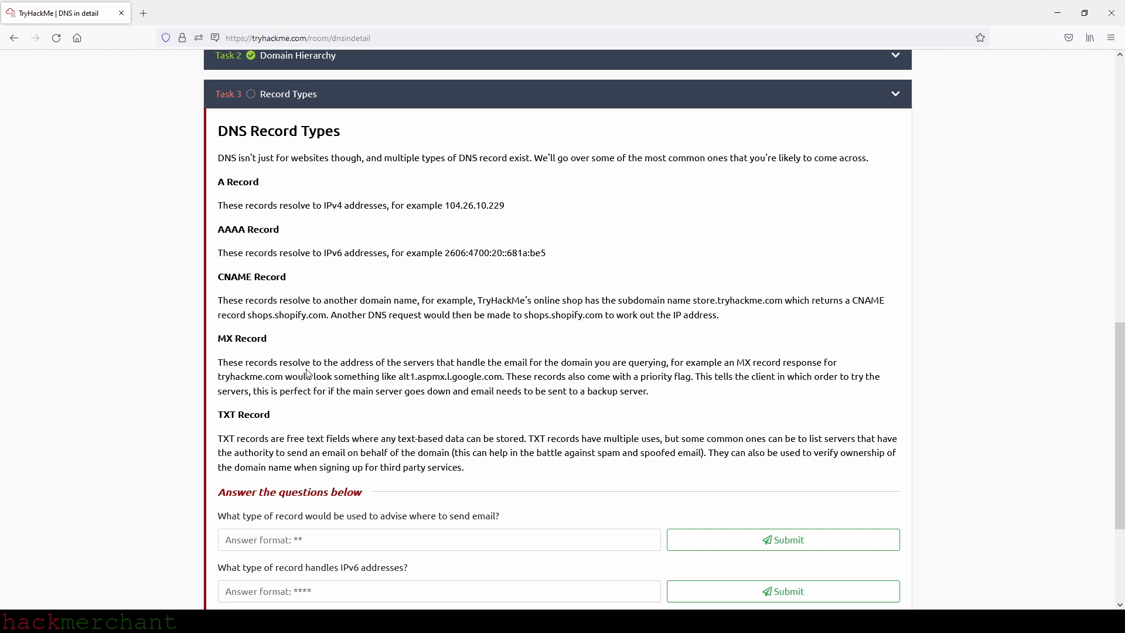
mouse_move(451, 375)
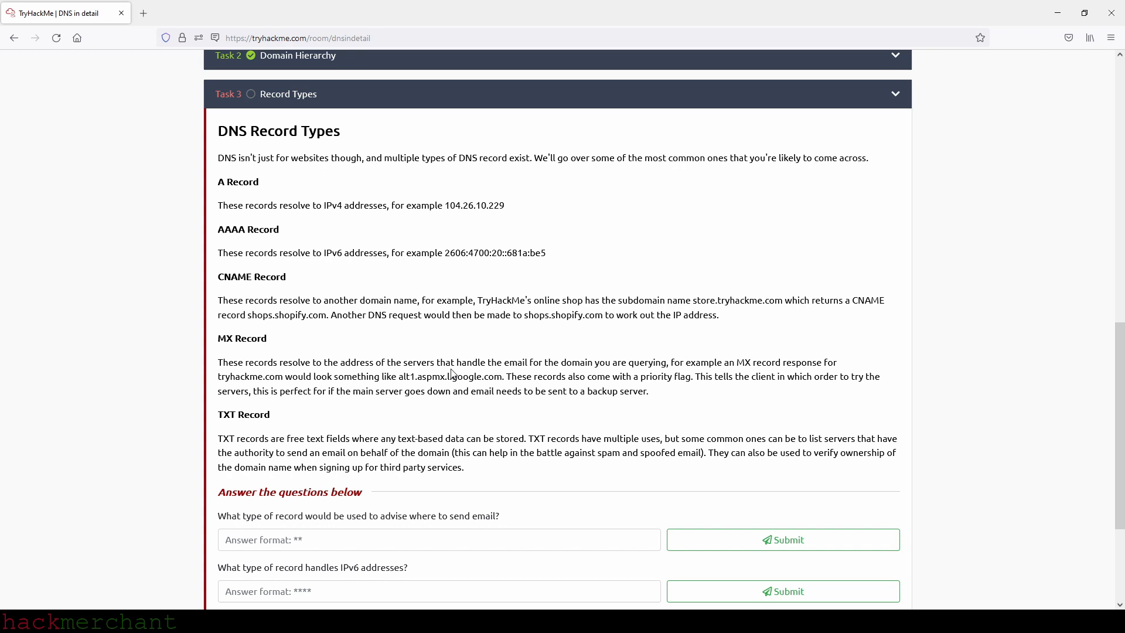
mouse_move(591, 361)
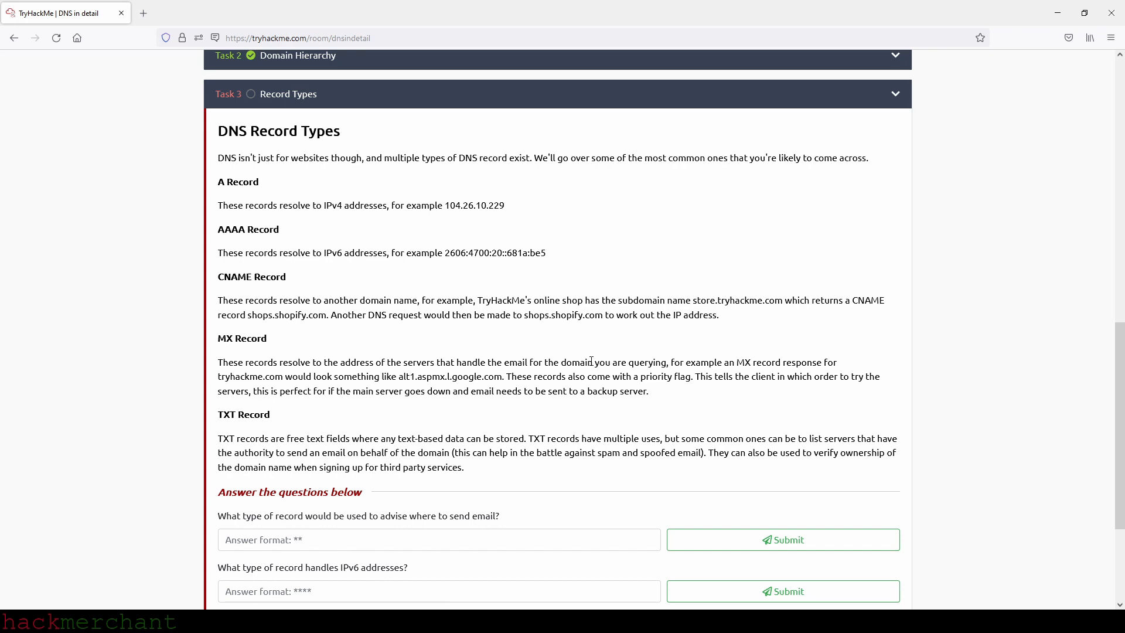
mouse_move(682, 351)
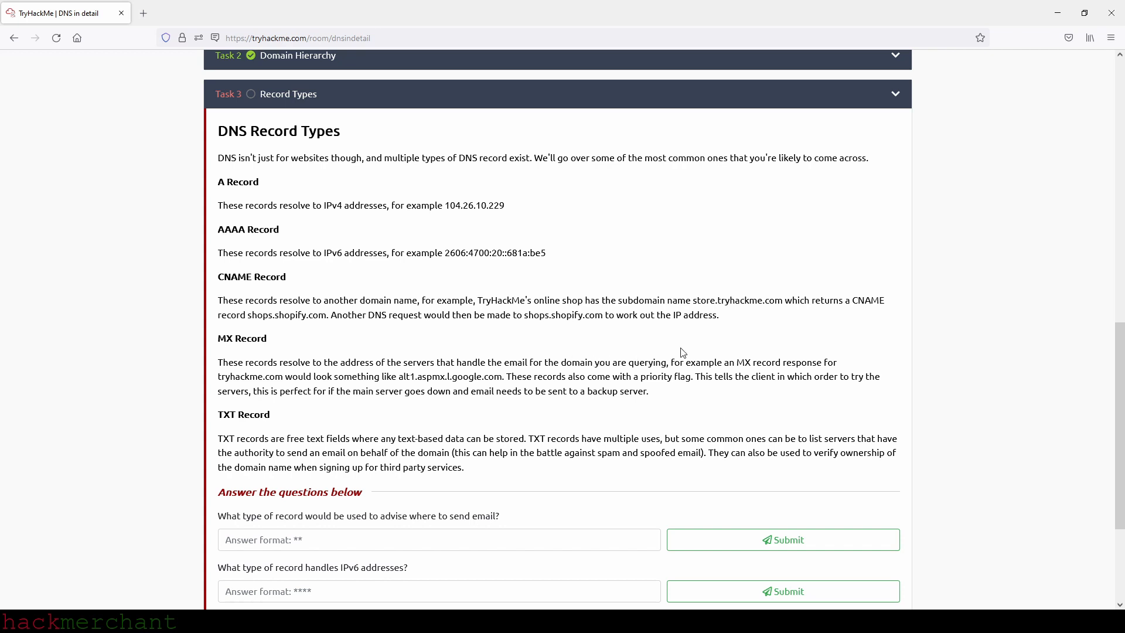
mouse_move(471, 328)
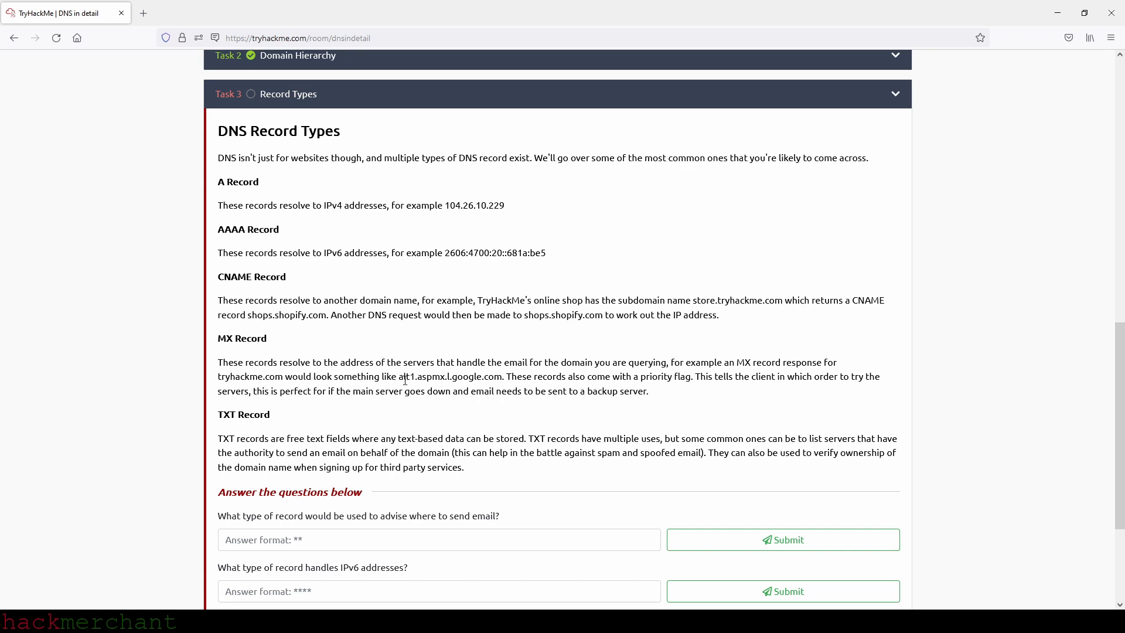
mouse_move(416, 387)
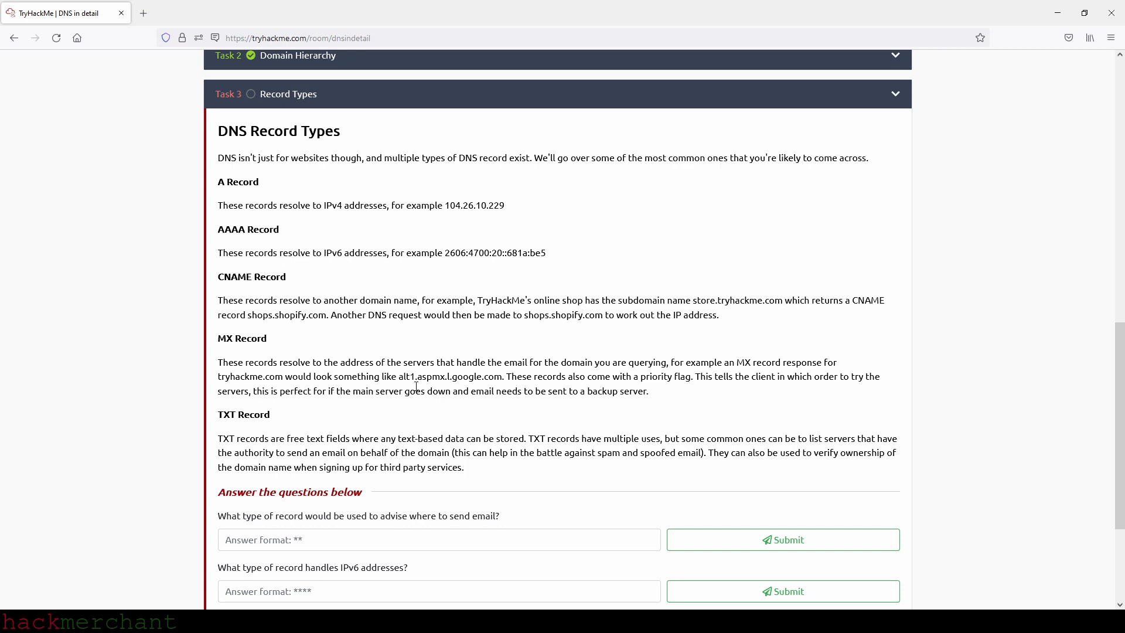
mouse_move(442, 382)
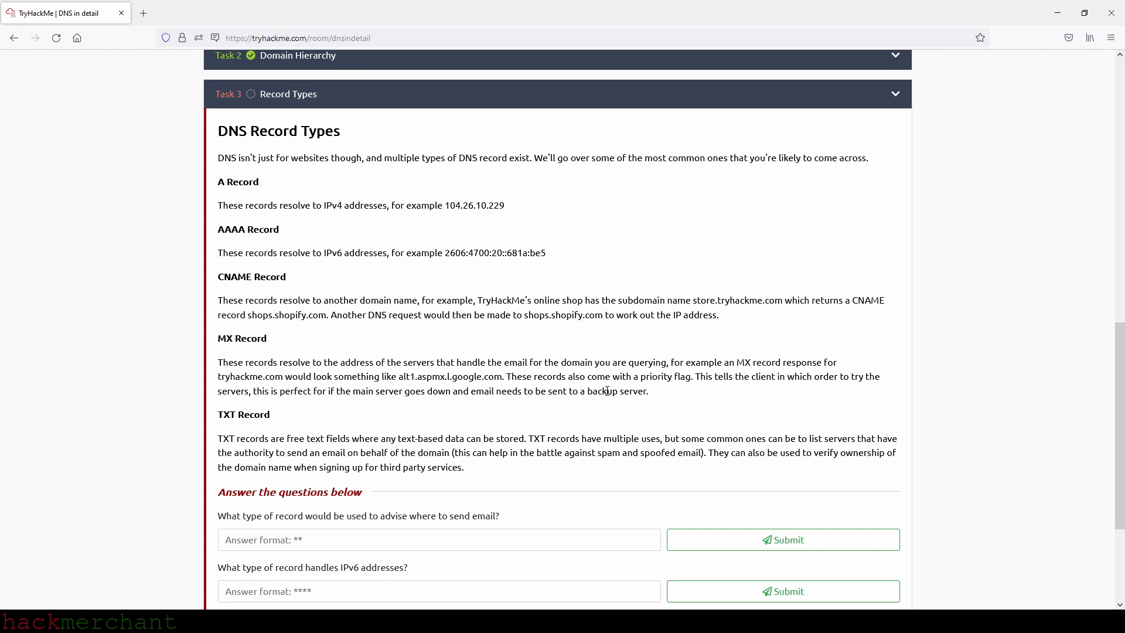
mouse_move(691, 379)
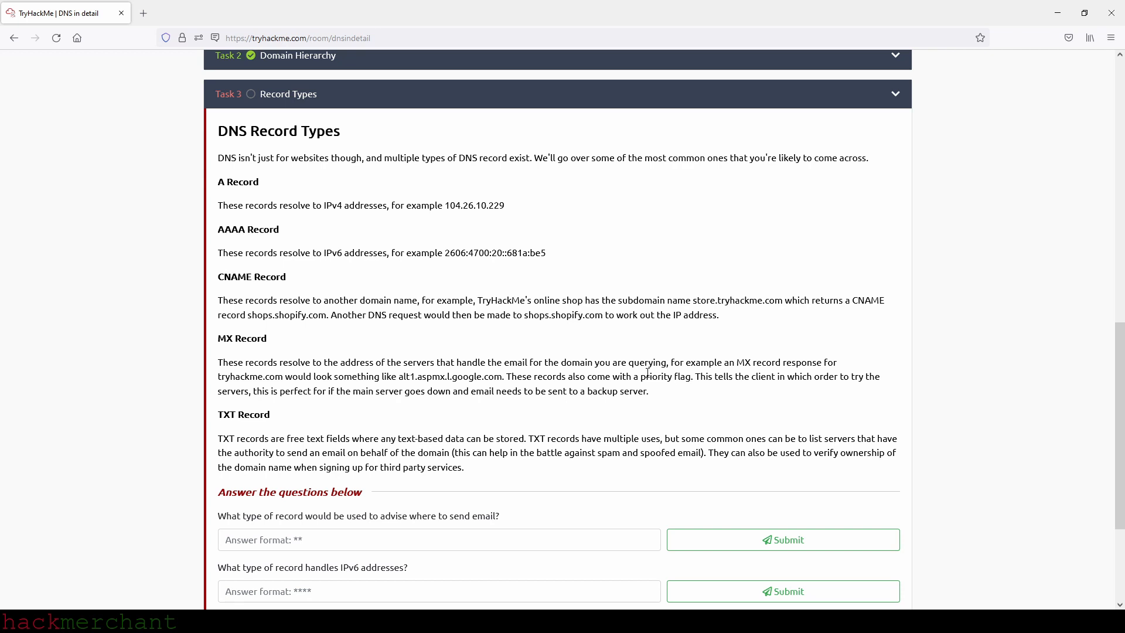
mouse_move(316, 411)
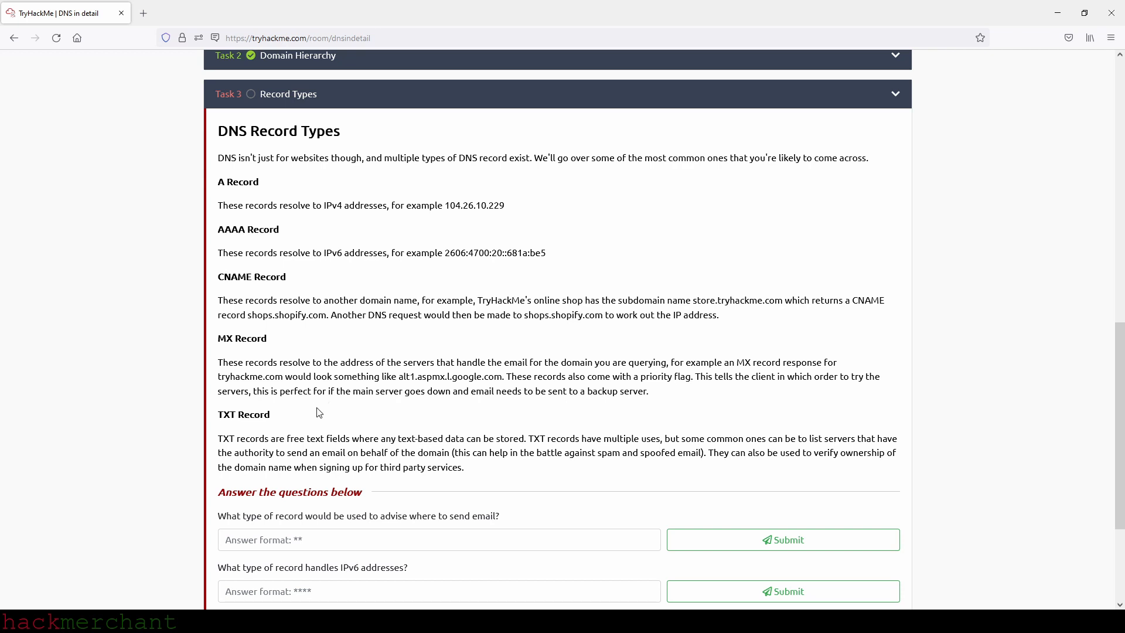
mouse_move(511, 411)
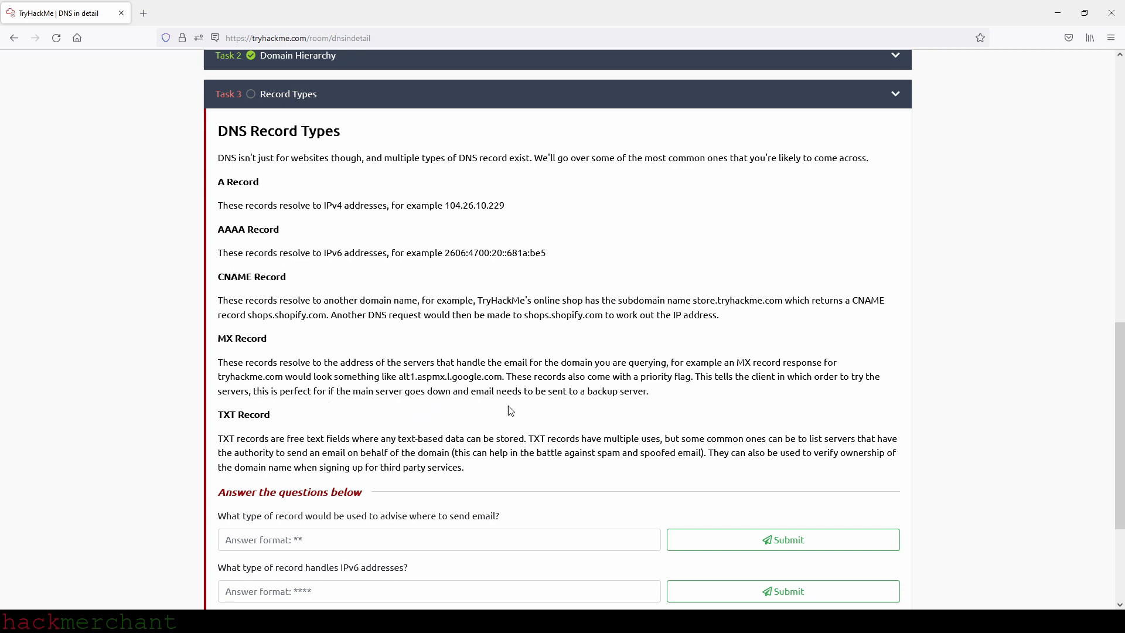
mouse_move(652, 410)
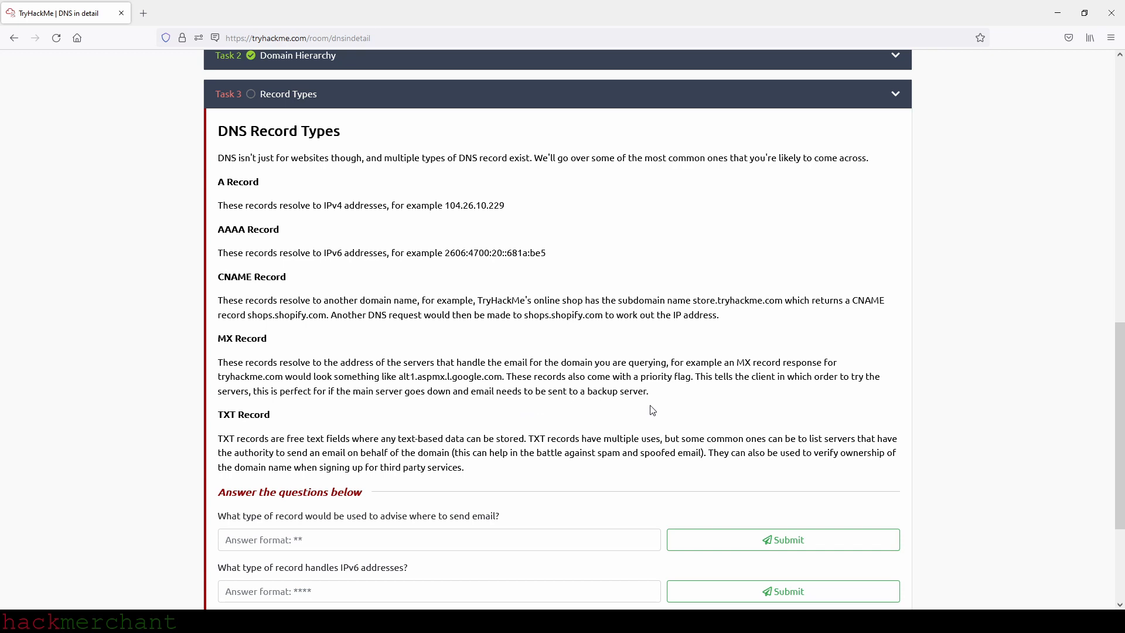
mouse_move(287, 404)
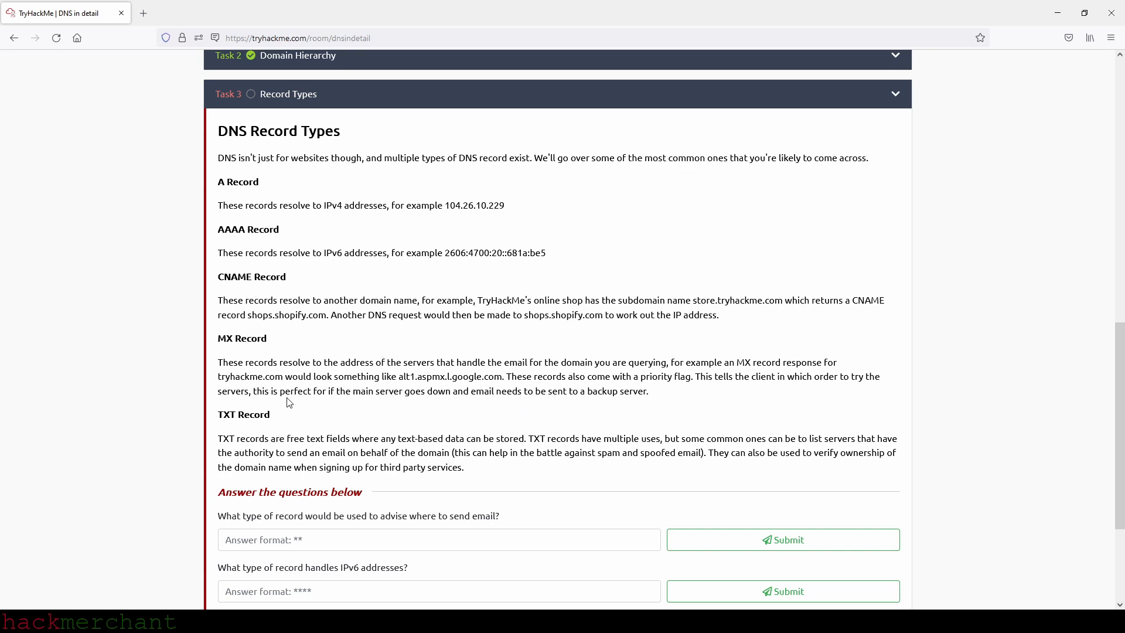
mouse_move(282, 416)
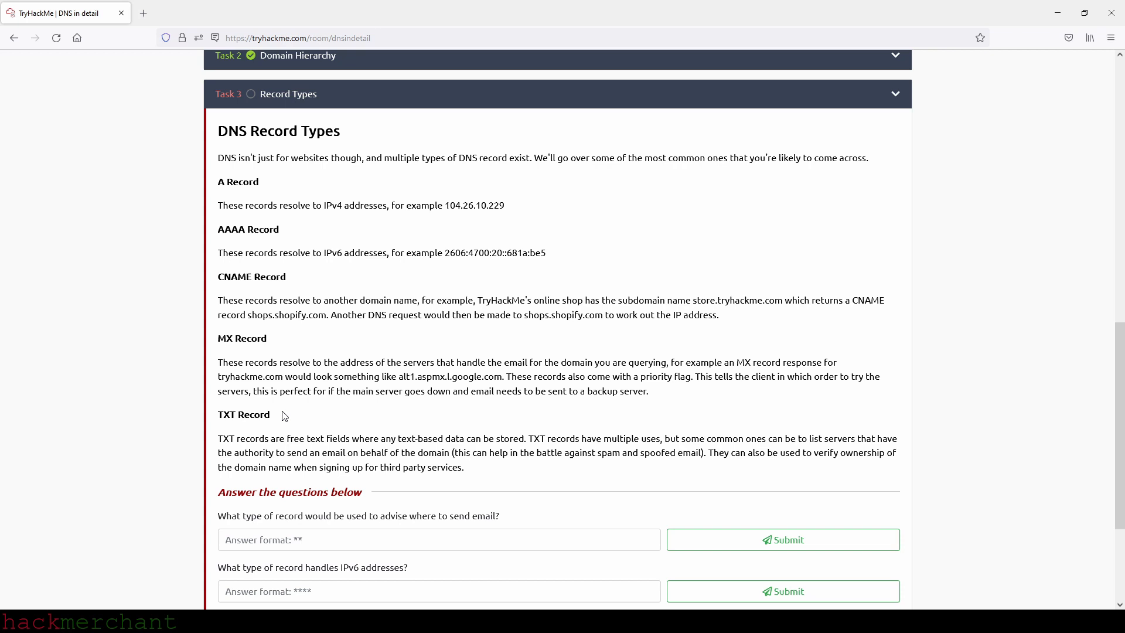
mouse_move(257, 415)
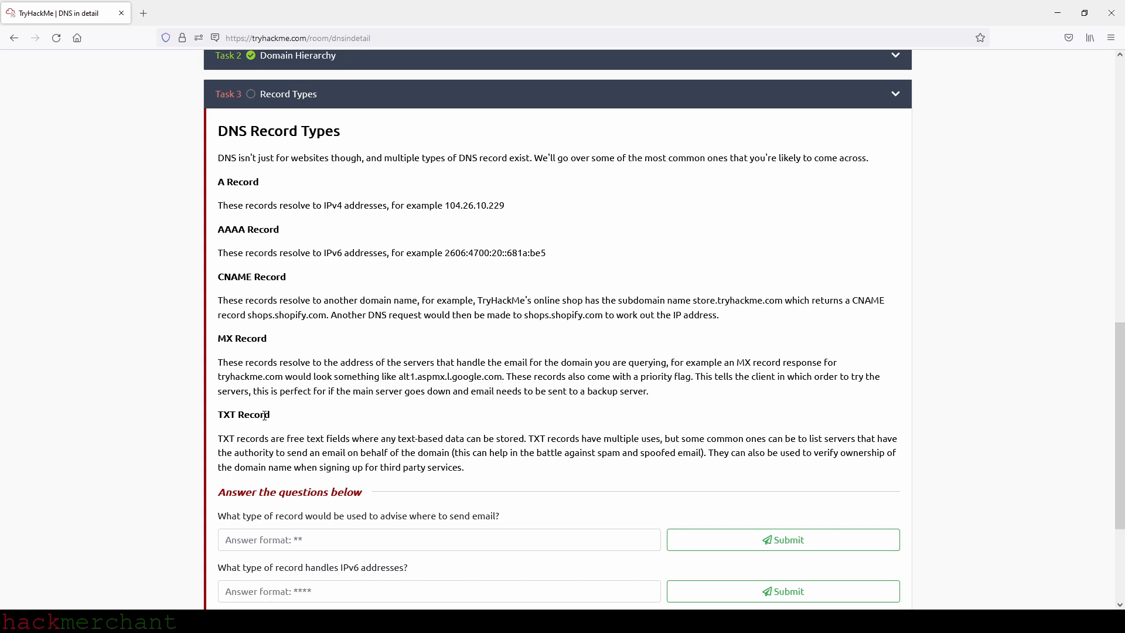
mouse_move(383, 428)
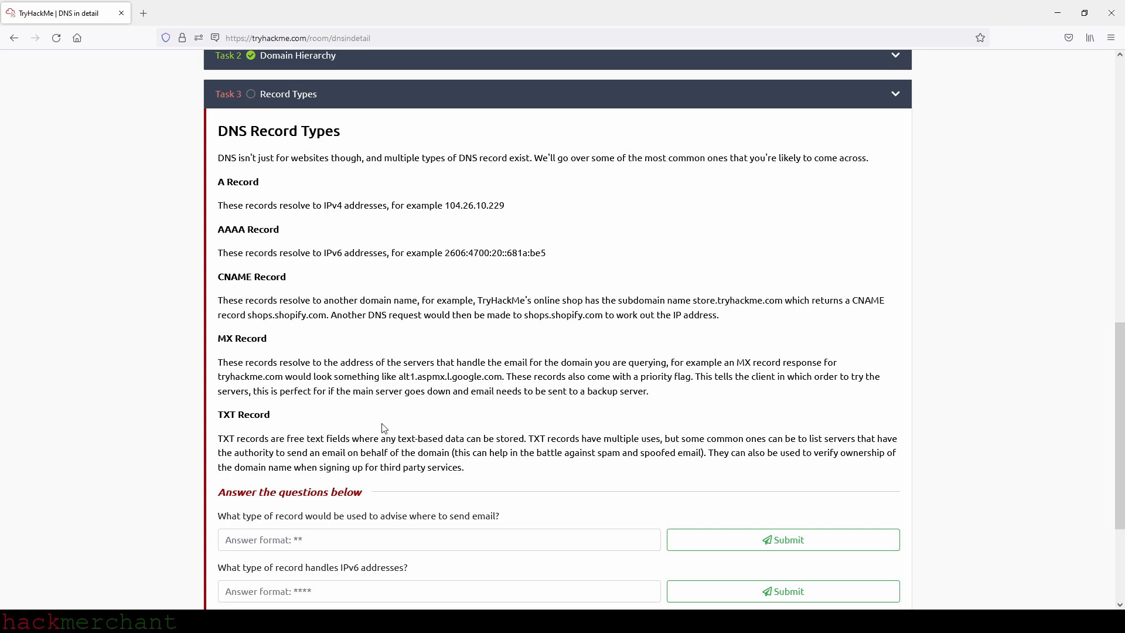
mouse_move(480, 417)
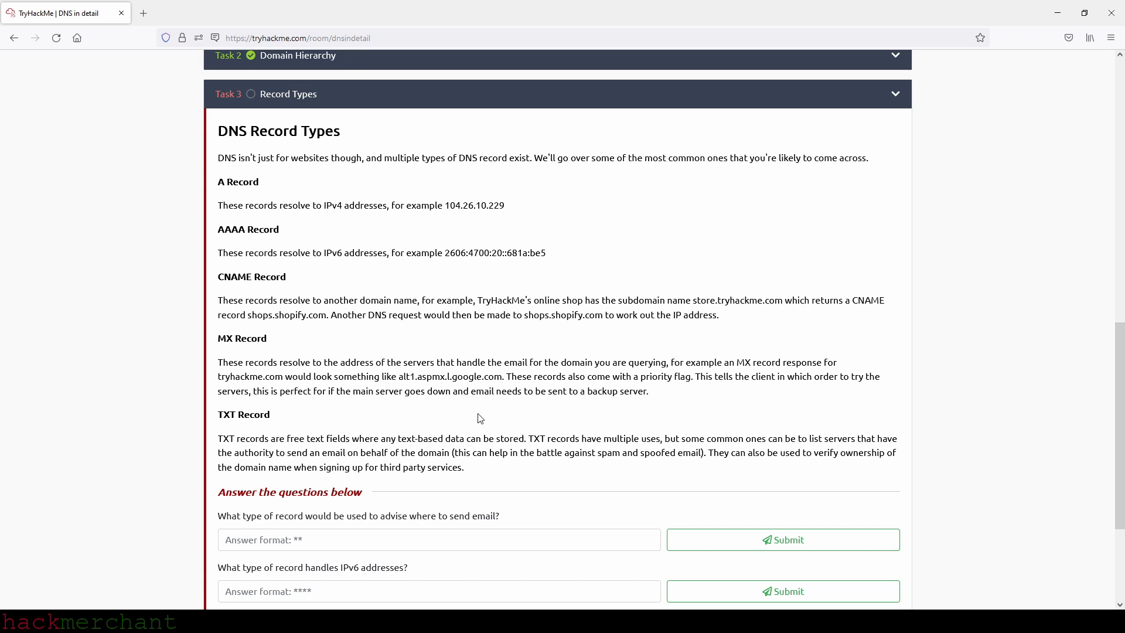
mouse_move(554, 424)
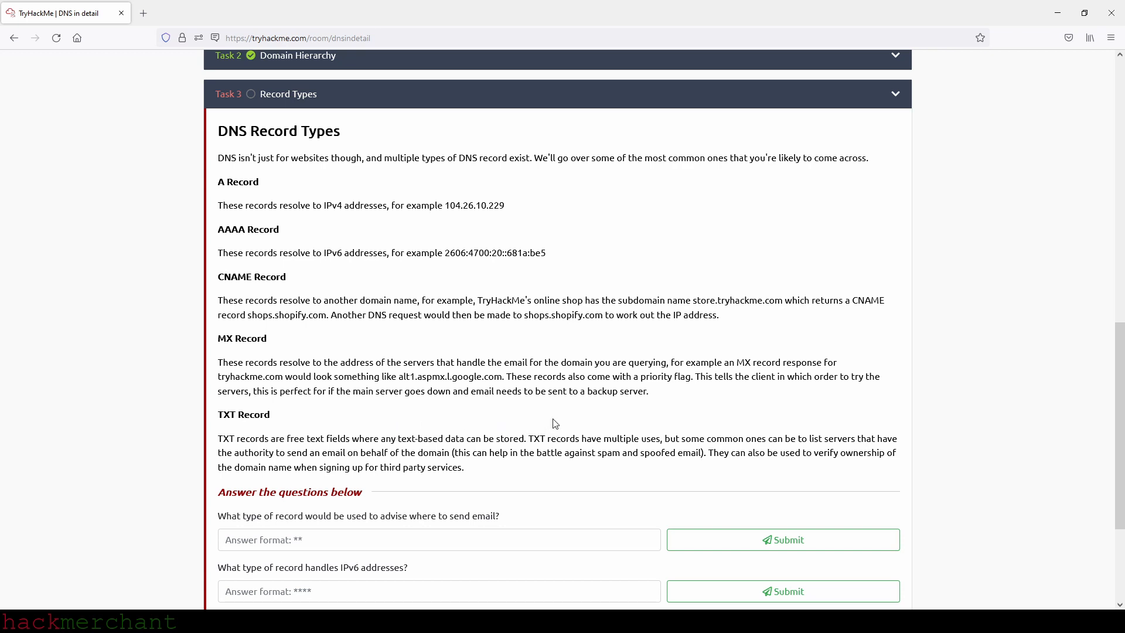
mouse_move(703, 427)
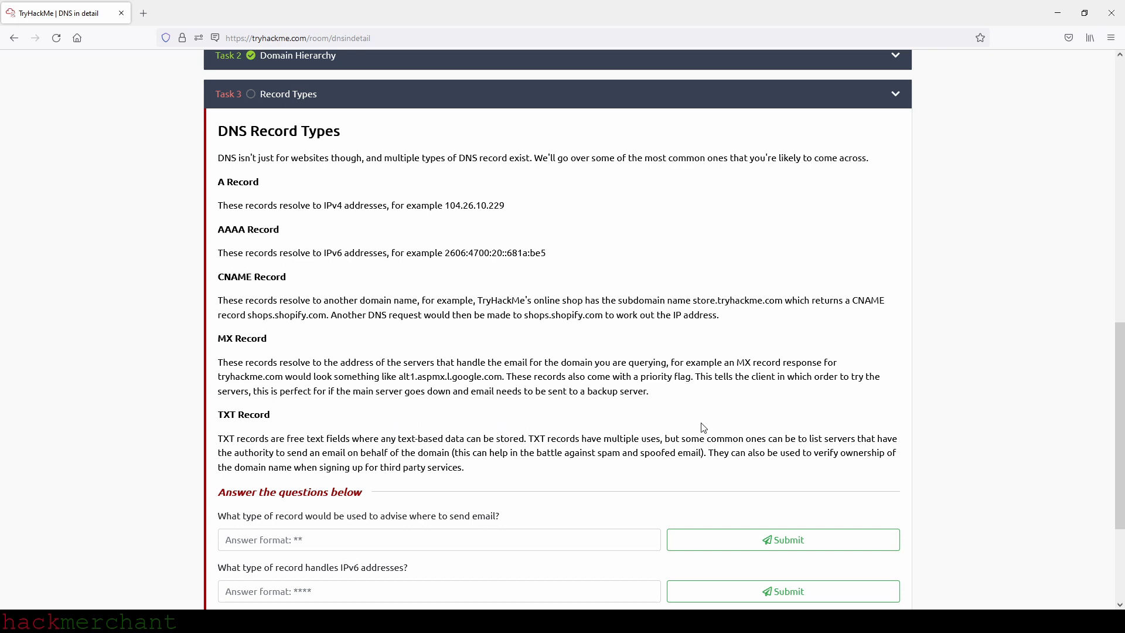
mouse_move(713, 424)
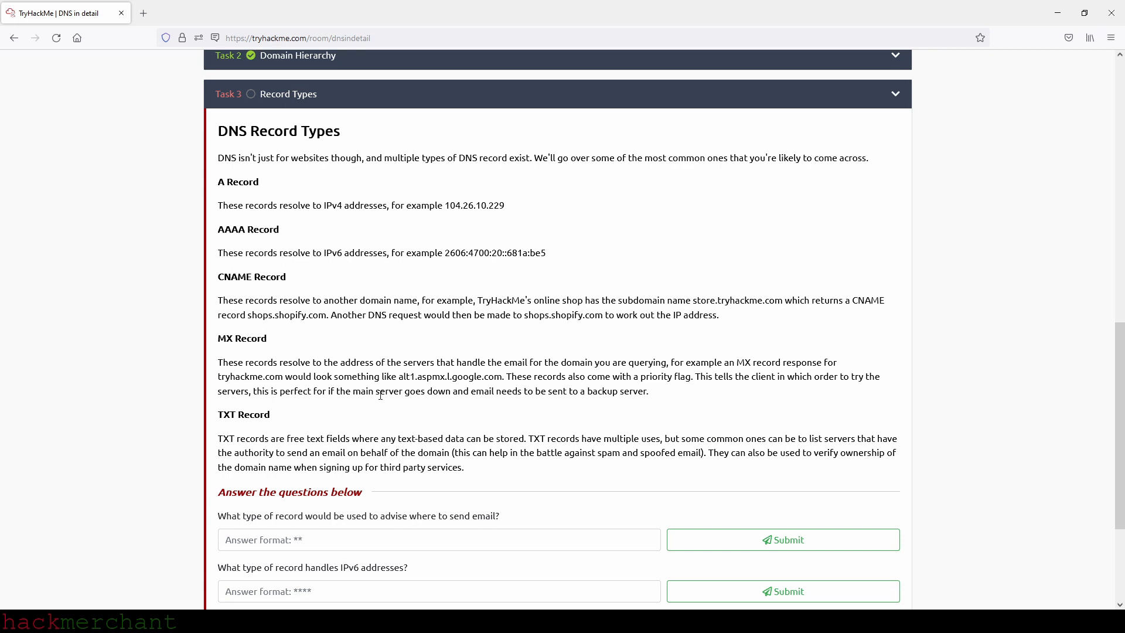
mouse_move(421, 441)
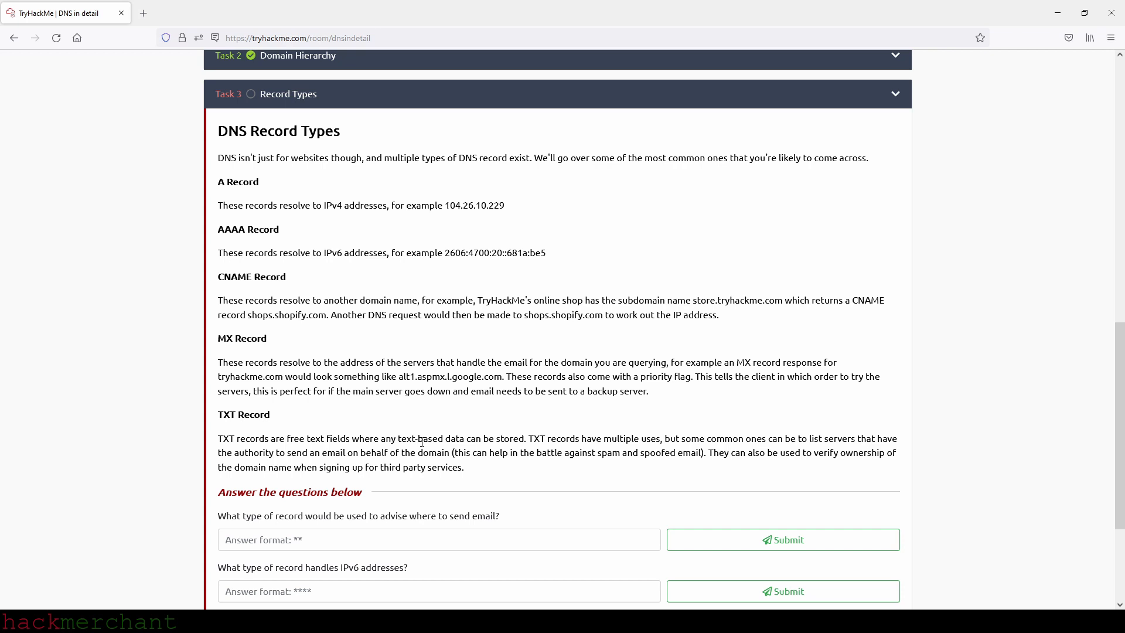
mouse_move(527, 452)
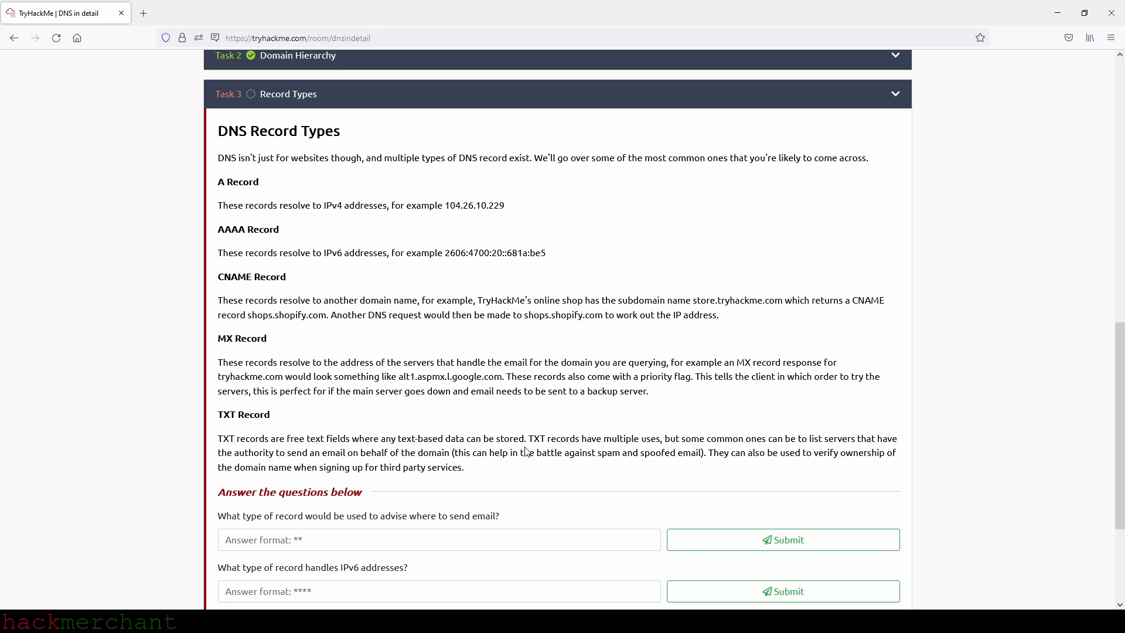
mouse_move(684, 468)
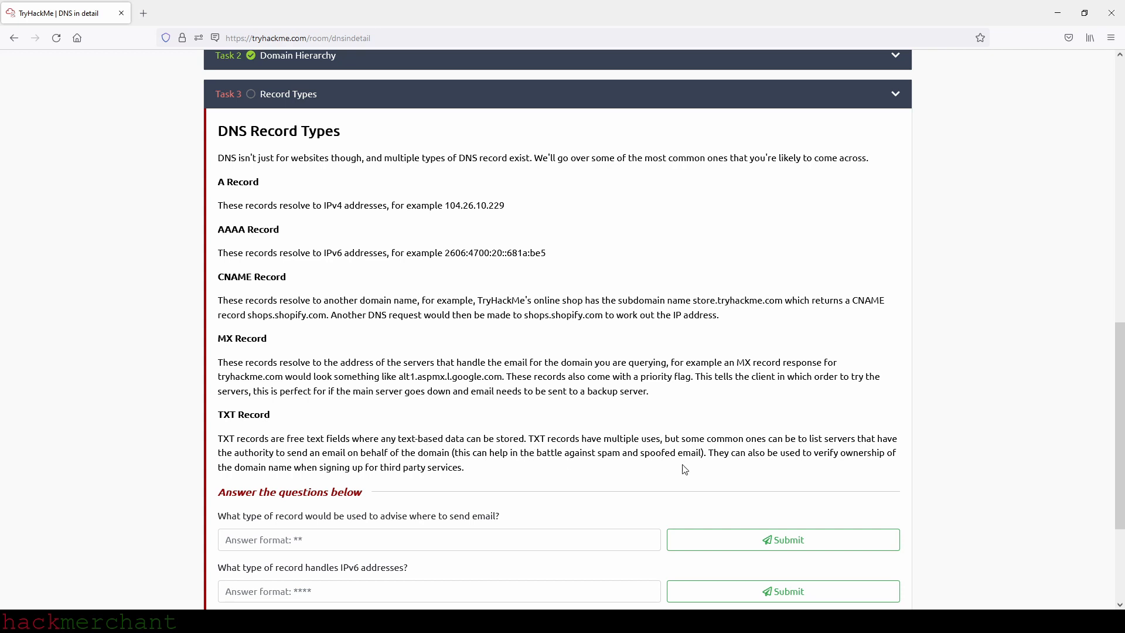
mouse_move(702, 474)
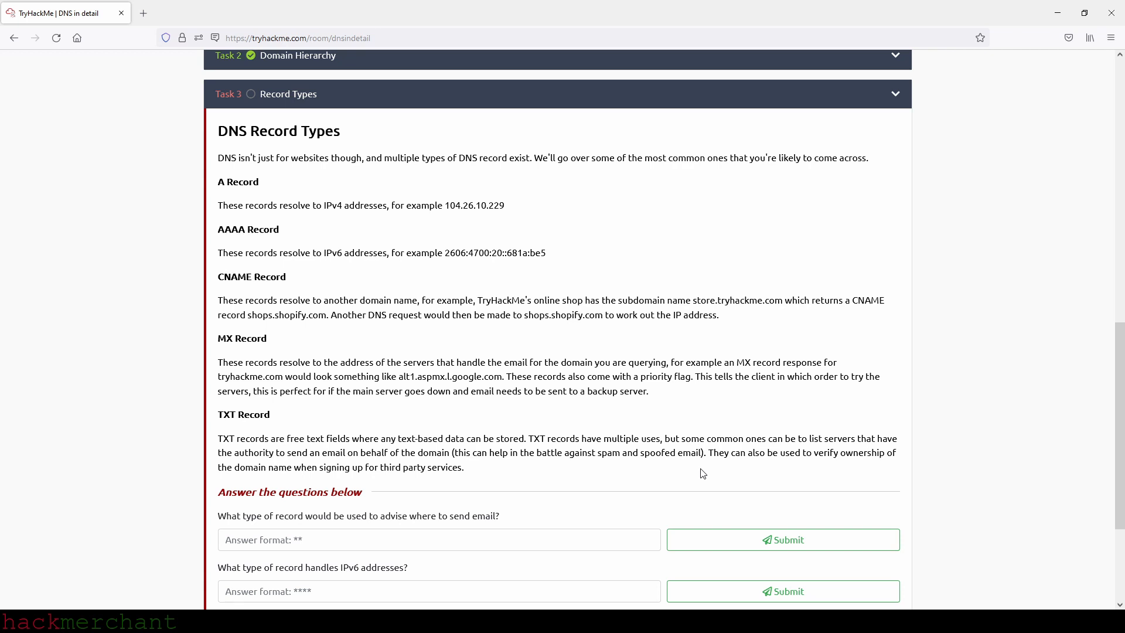
mouse_move(282, 478)
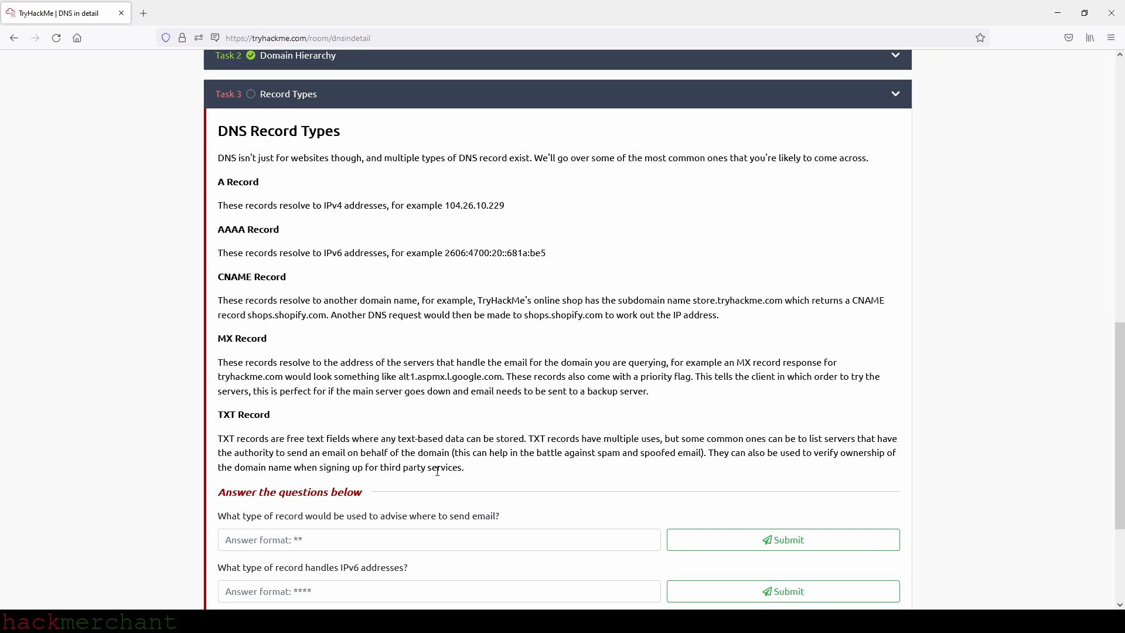
mouse_move(473, 483)
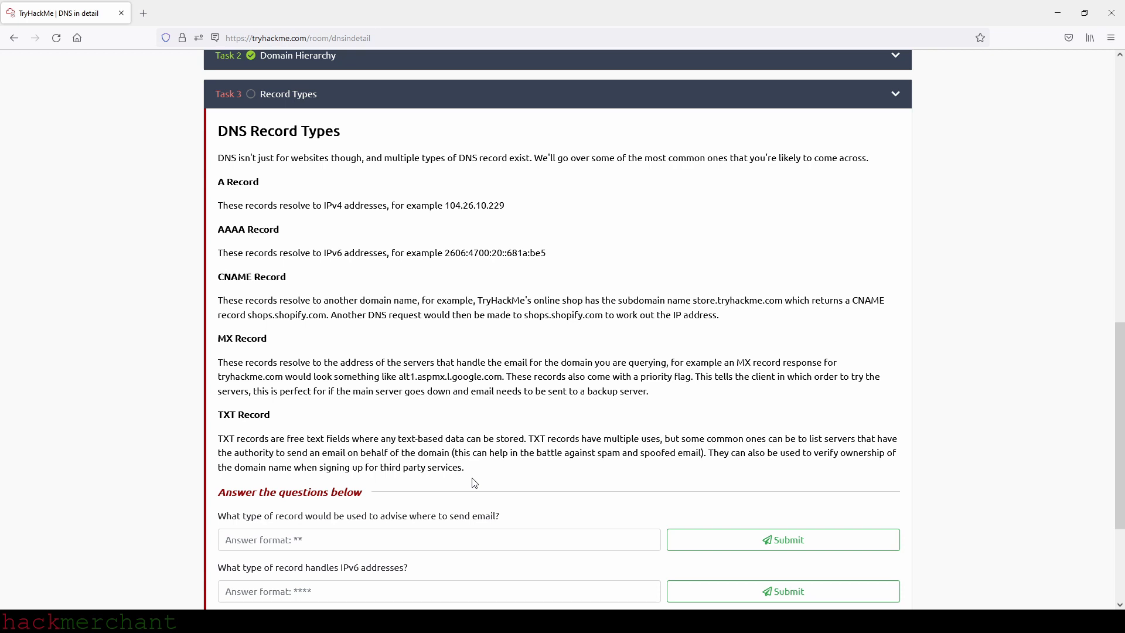
mouse_move(455, 483)
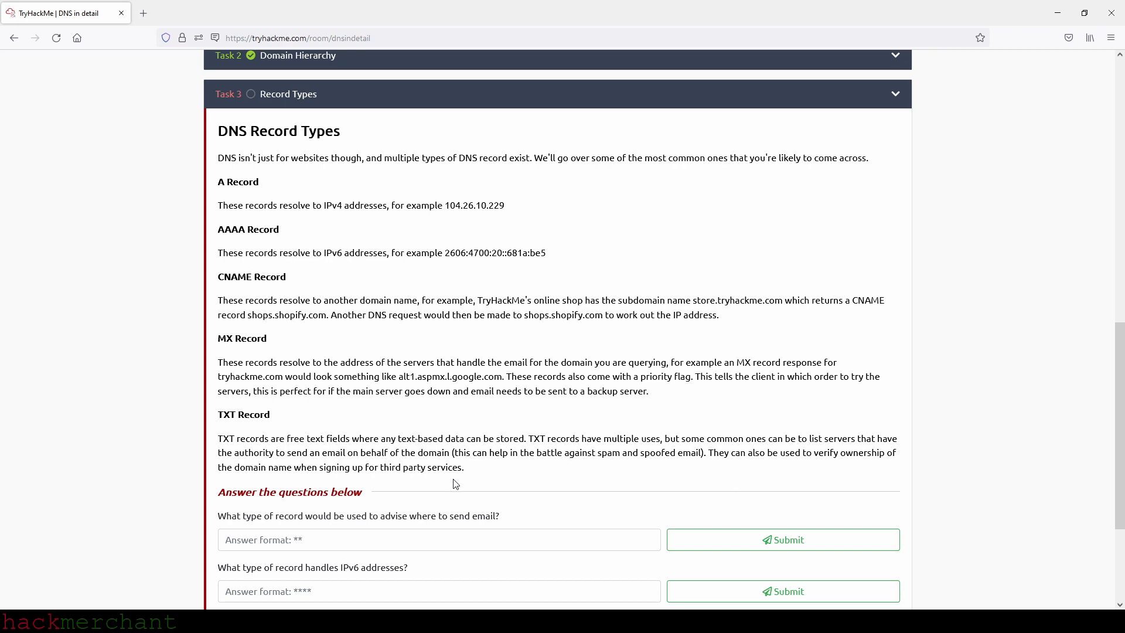
Answer MX for the email record and AAAA for the IPv6 record in Task 3.
type("MX")
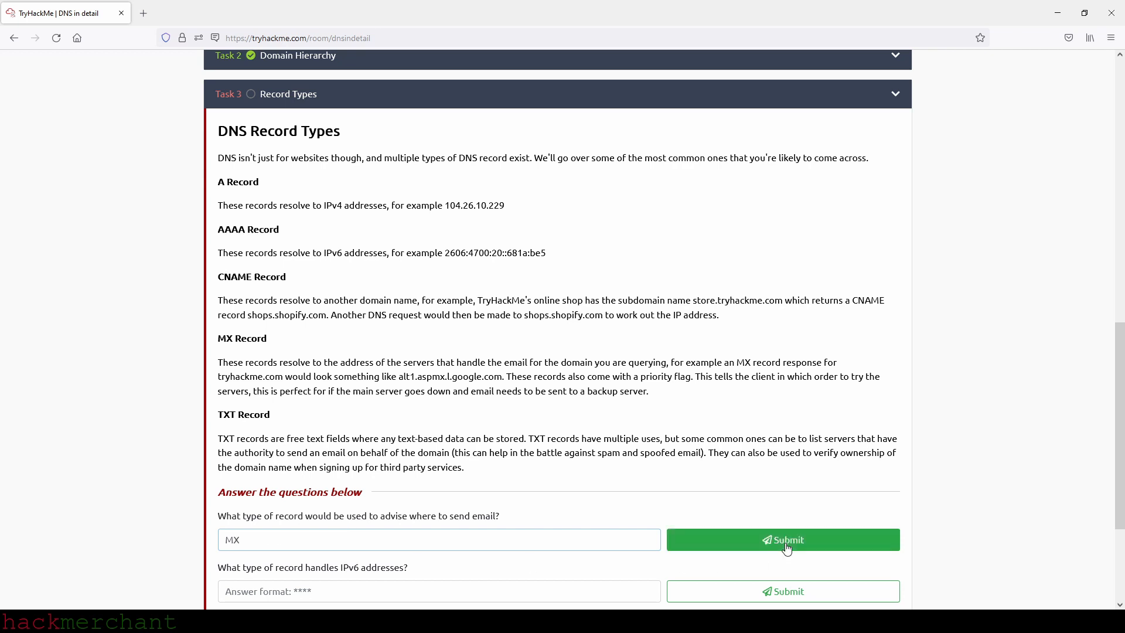
left_click(783, 539)
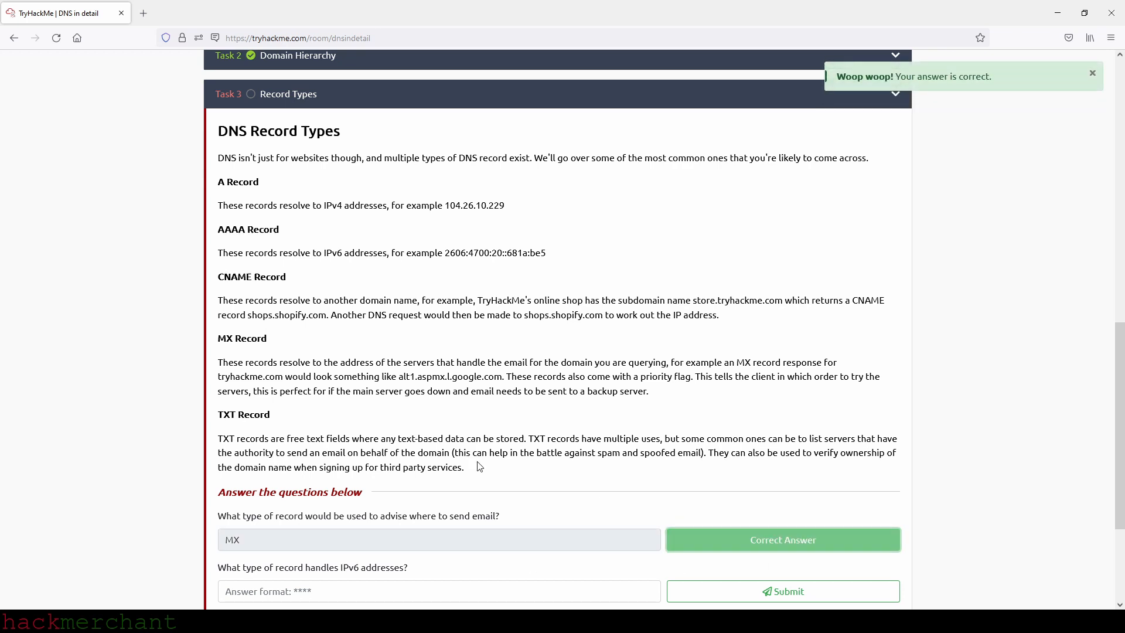
scroll("down", 3)
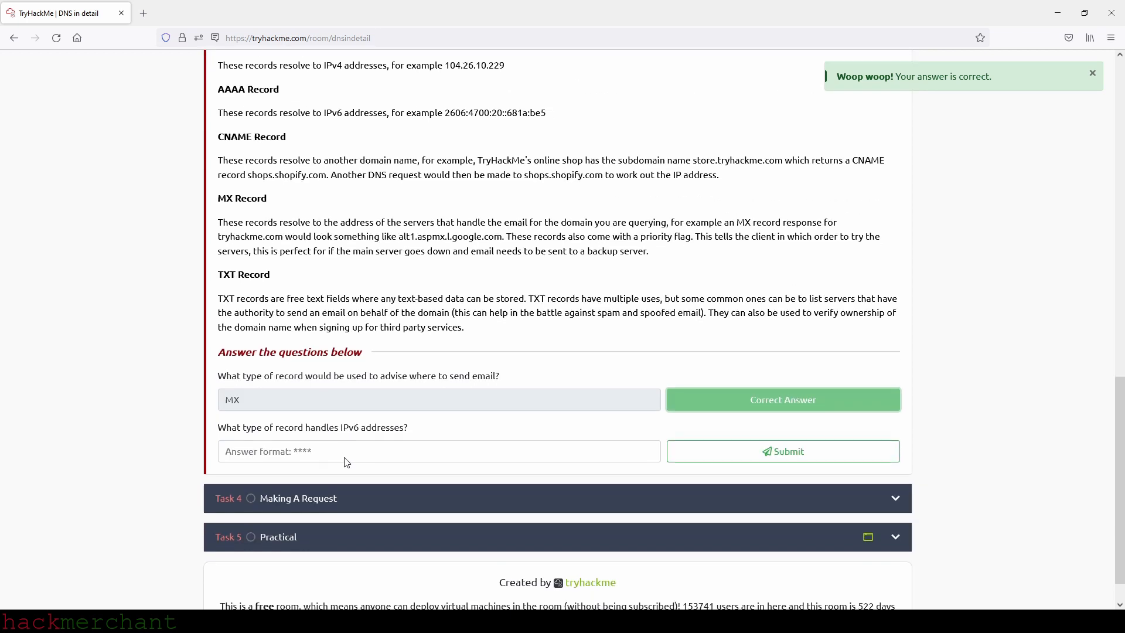
scroll("down", 3)
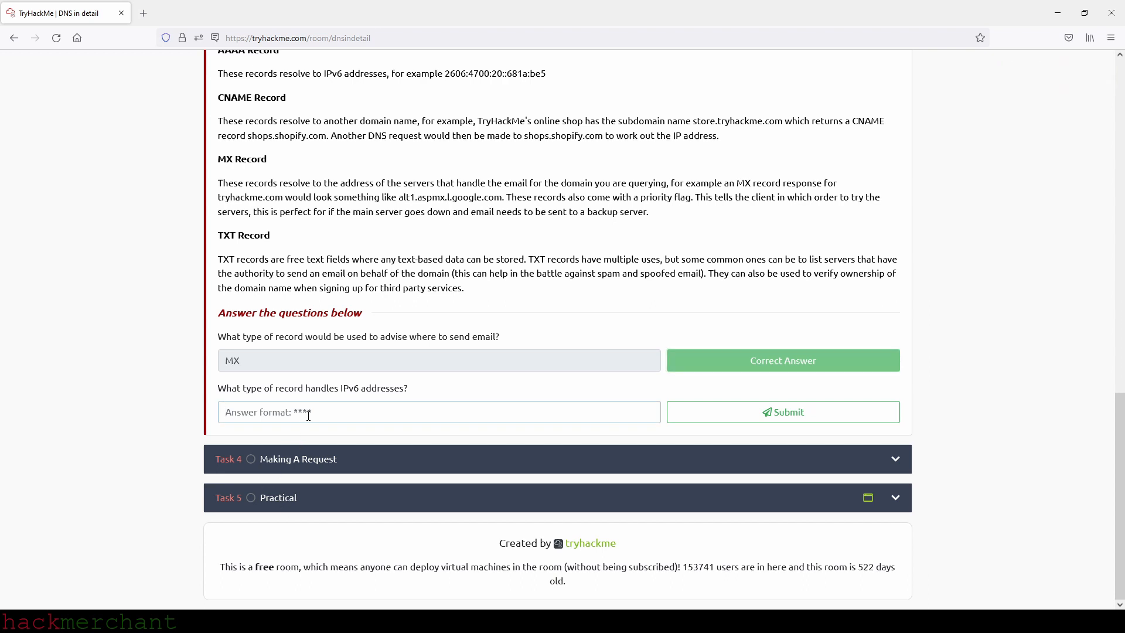
type("AAAA")
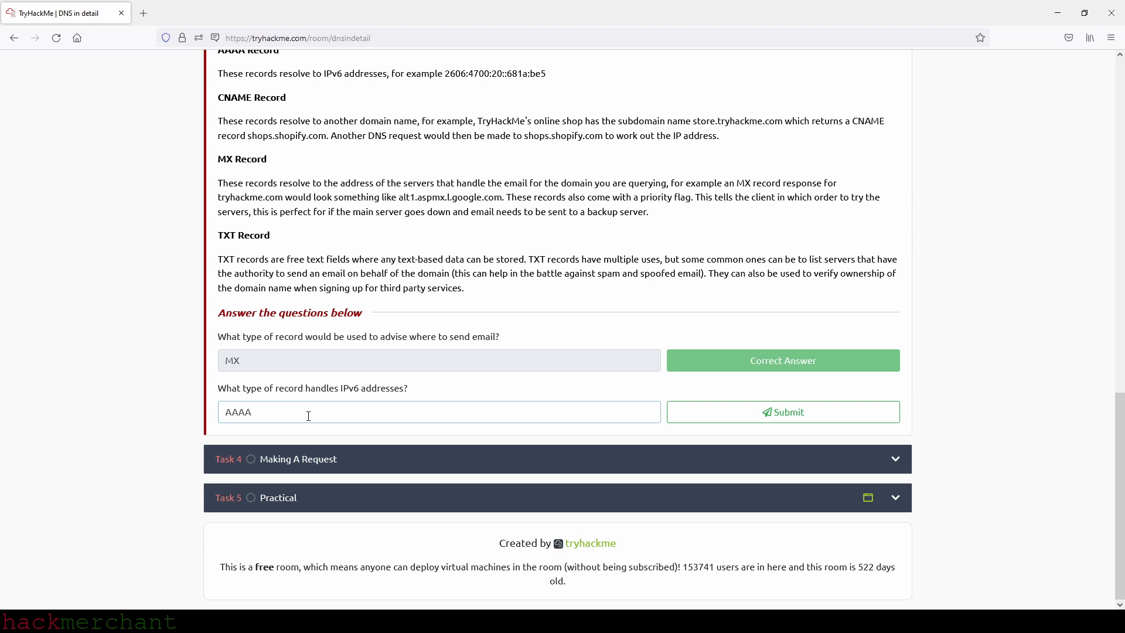
left_click(783, 412)
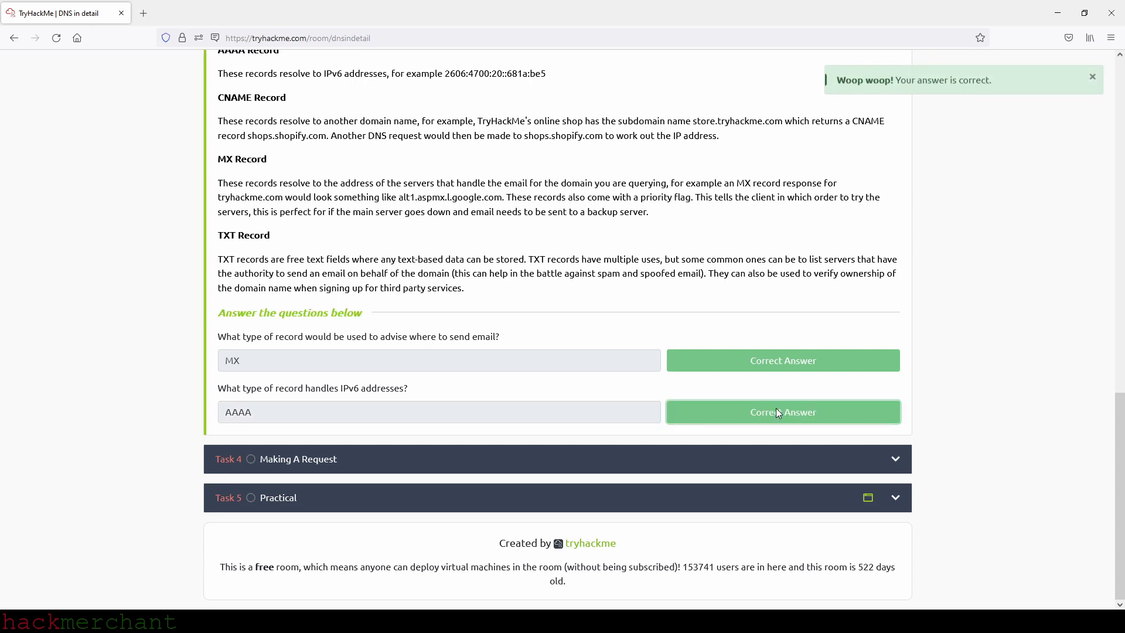
mouse_move(780, 394)
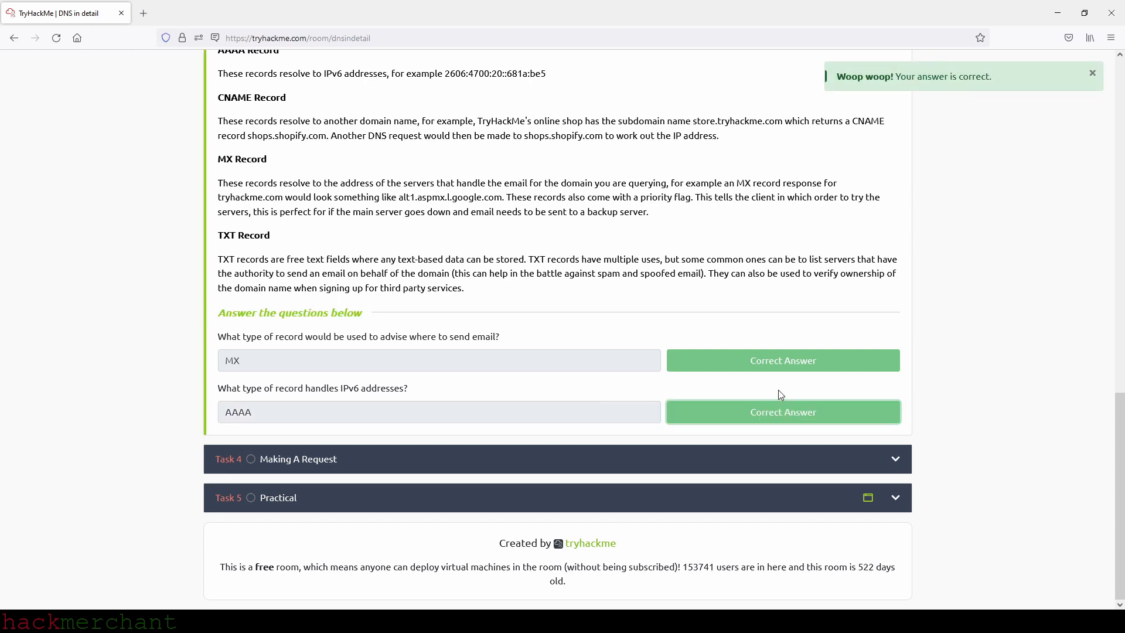
mouse_move(268, 472)
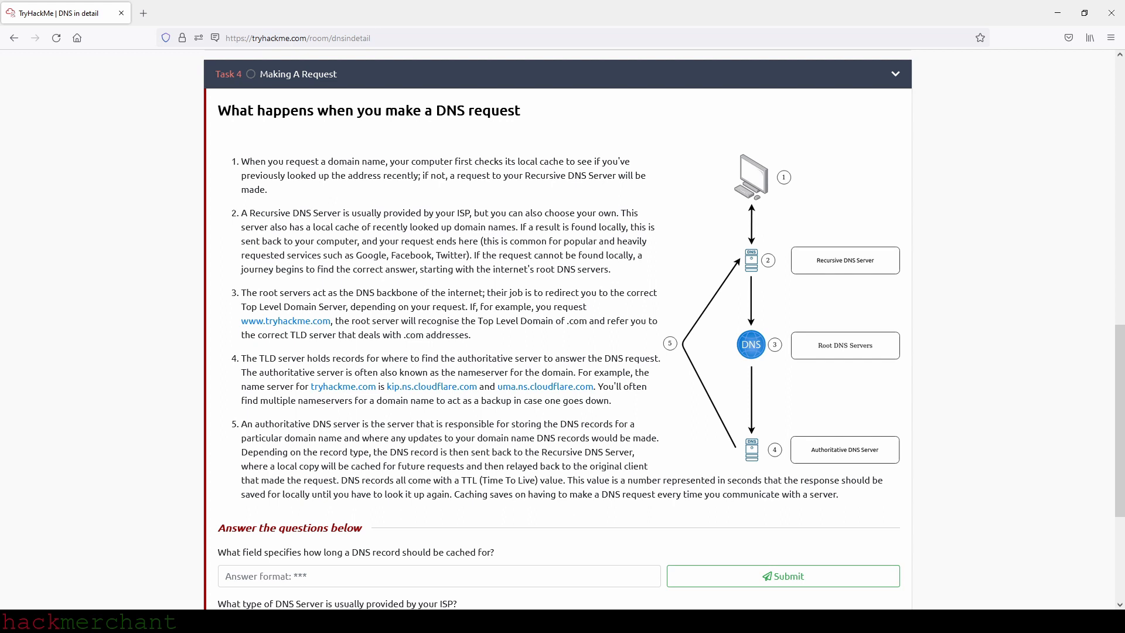
mouse_move(966, 340)
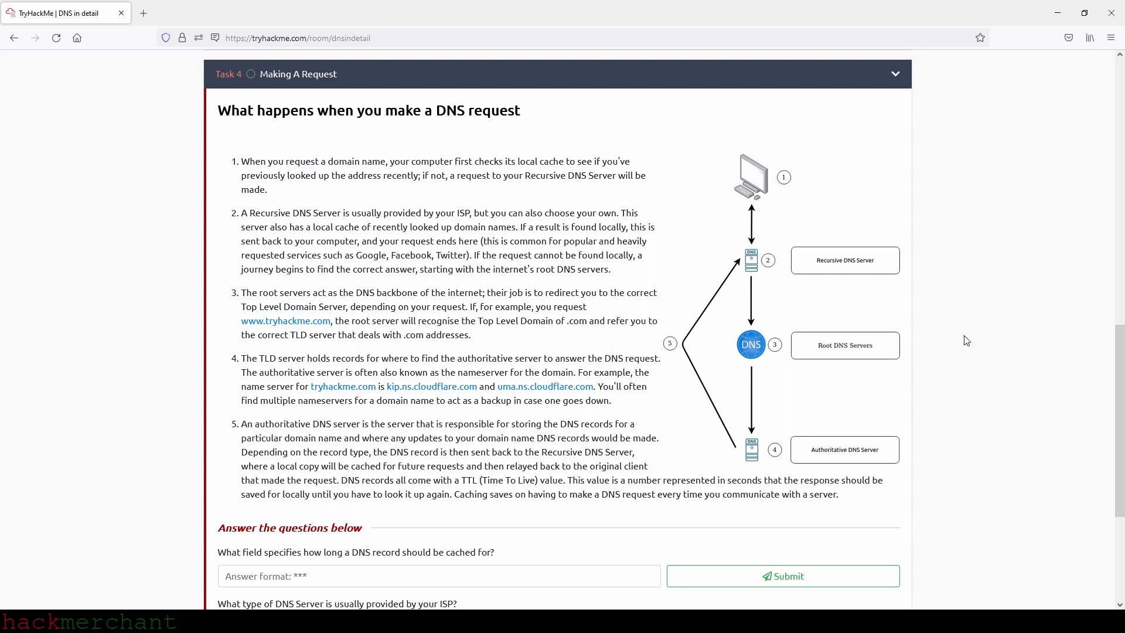
mouse_move(783, 193)
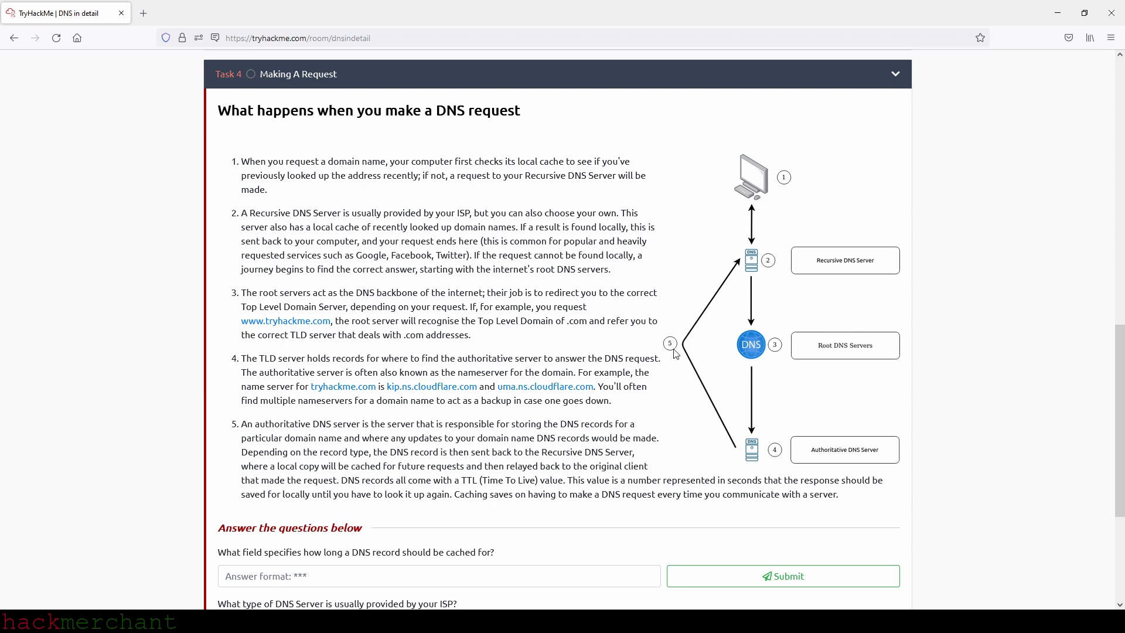
mouse_move(675, 353)
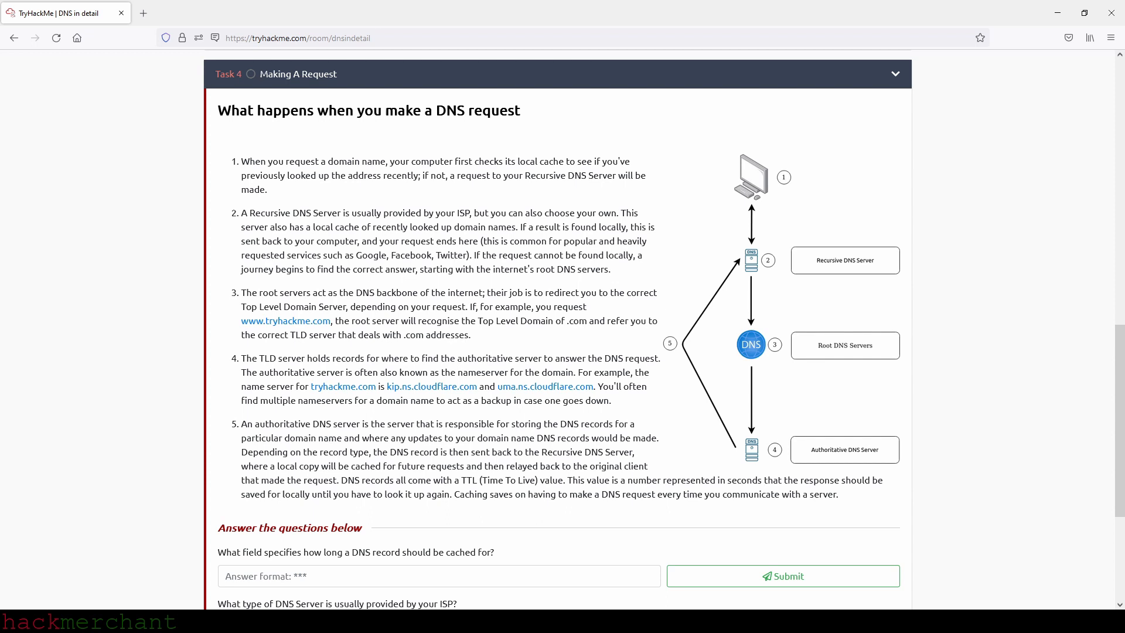
Answer TTL for the caching-time field and Recursive for the ISP server type.
scroll("down", 3)
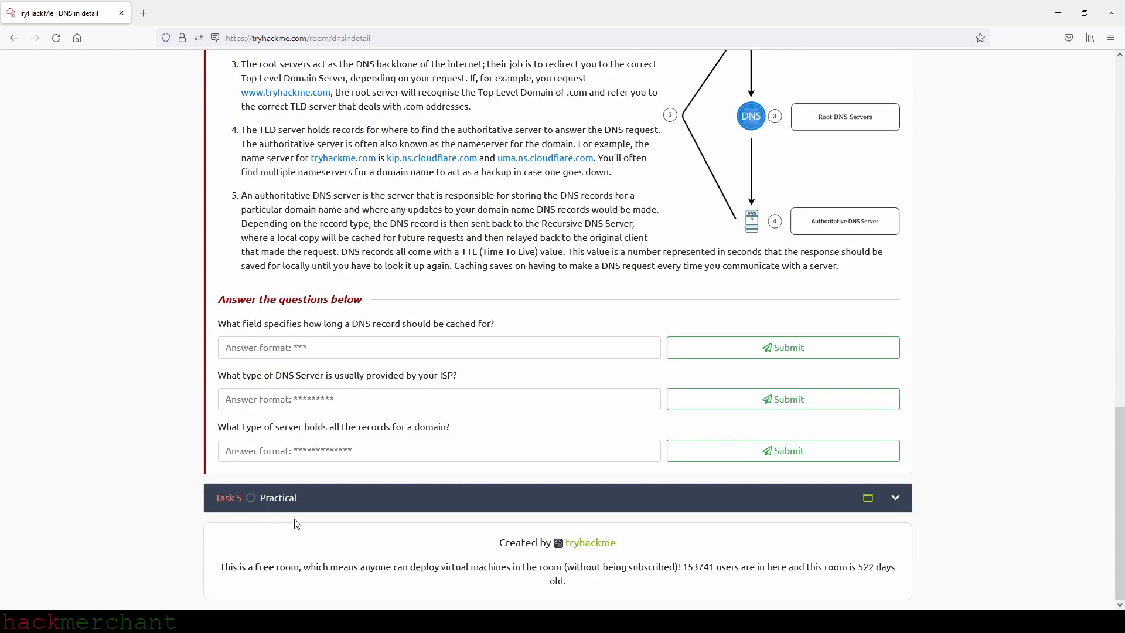
mouse_move(368, 606)
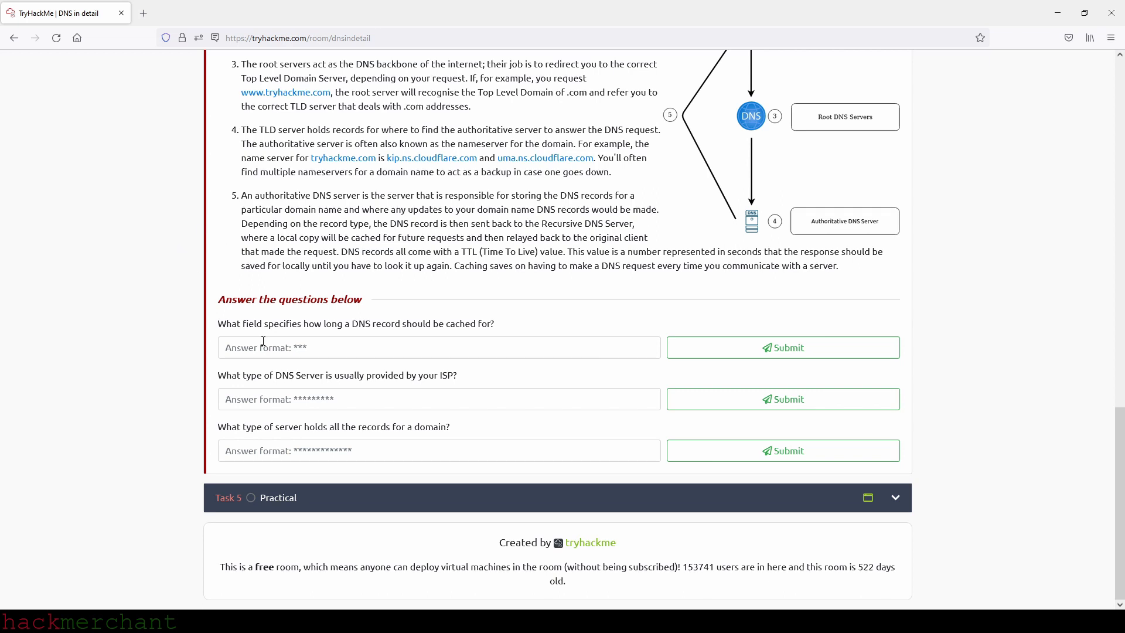
type("TT")
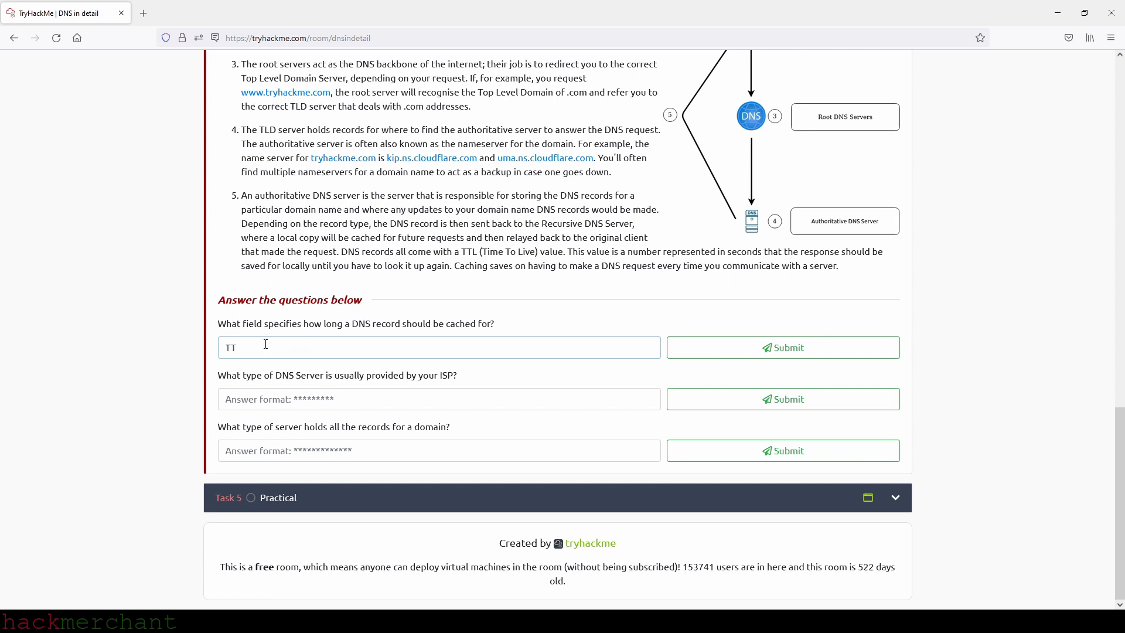
type("L")
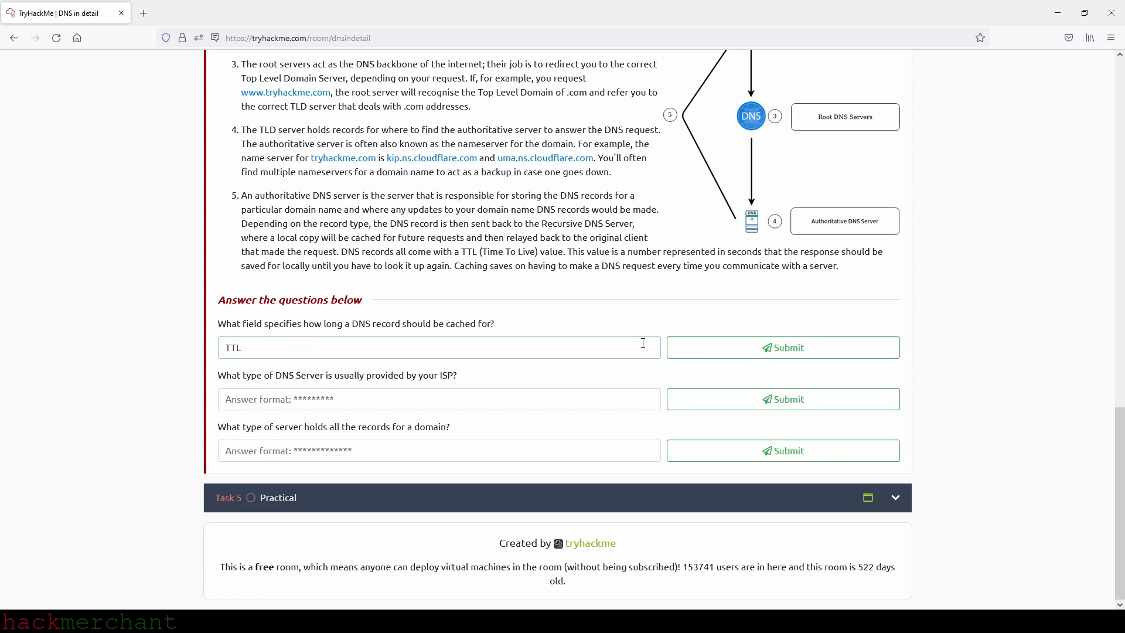
left_click(783, 347)
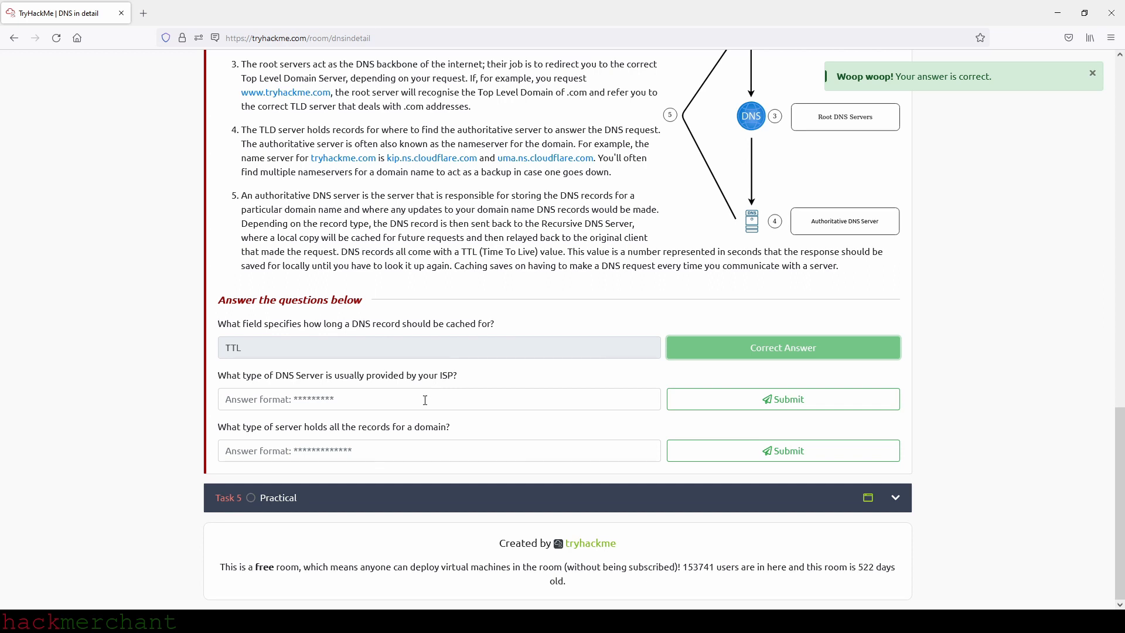
left_click(424, 398)
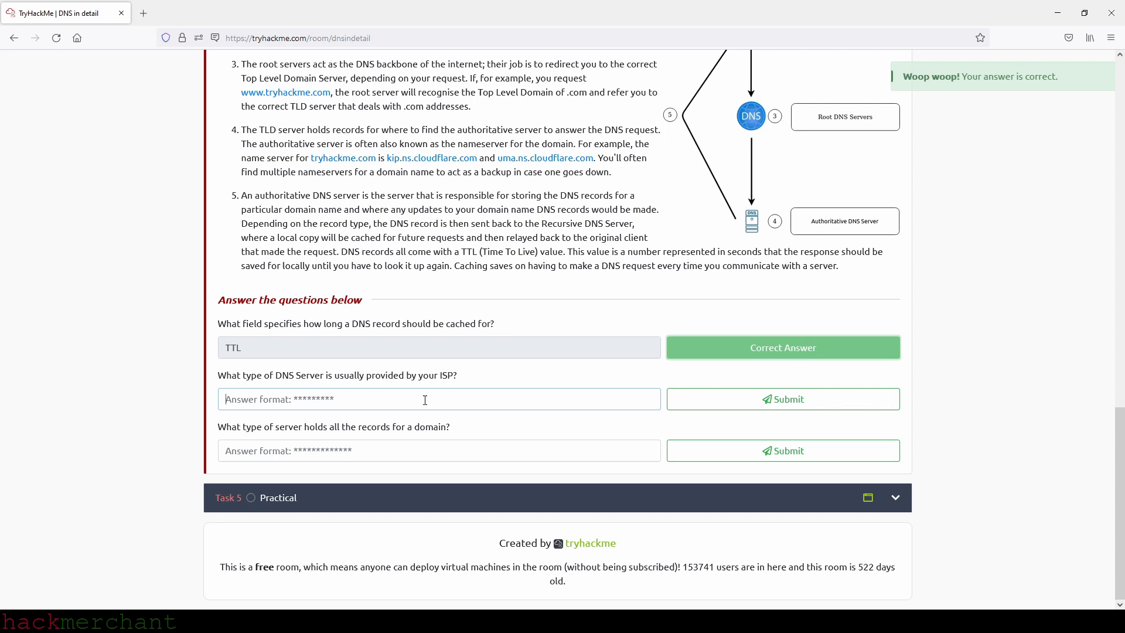
type("Recursive")
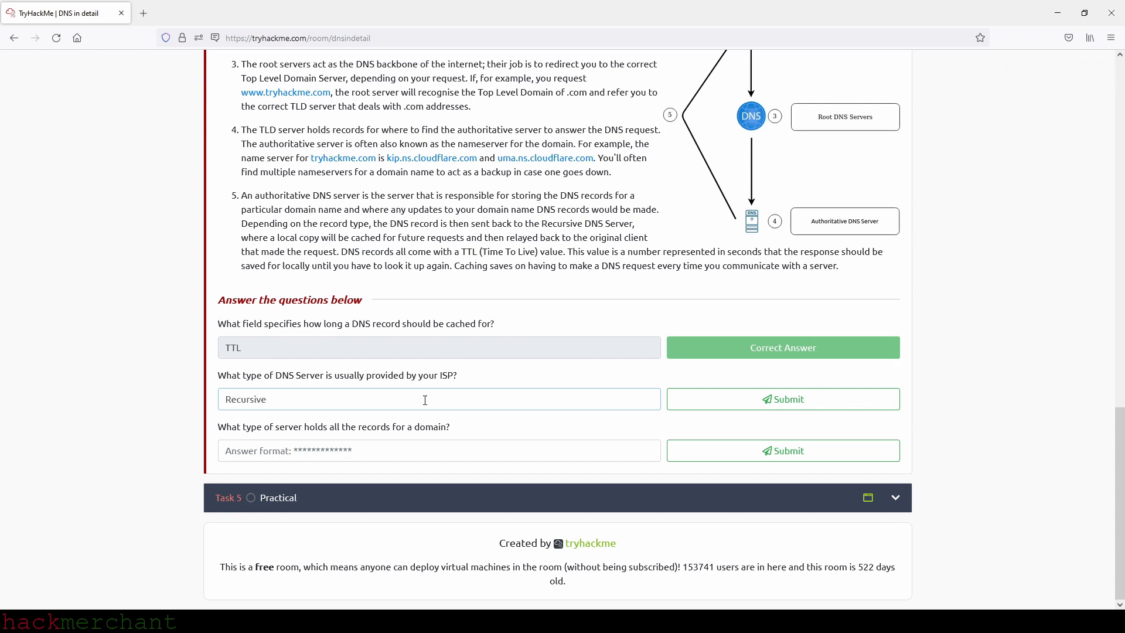
left_click(783, 398)
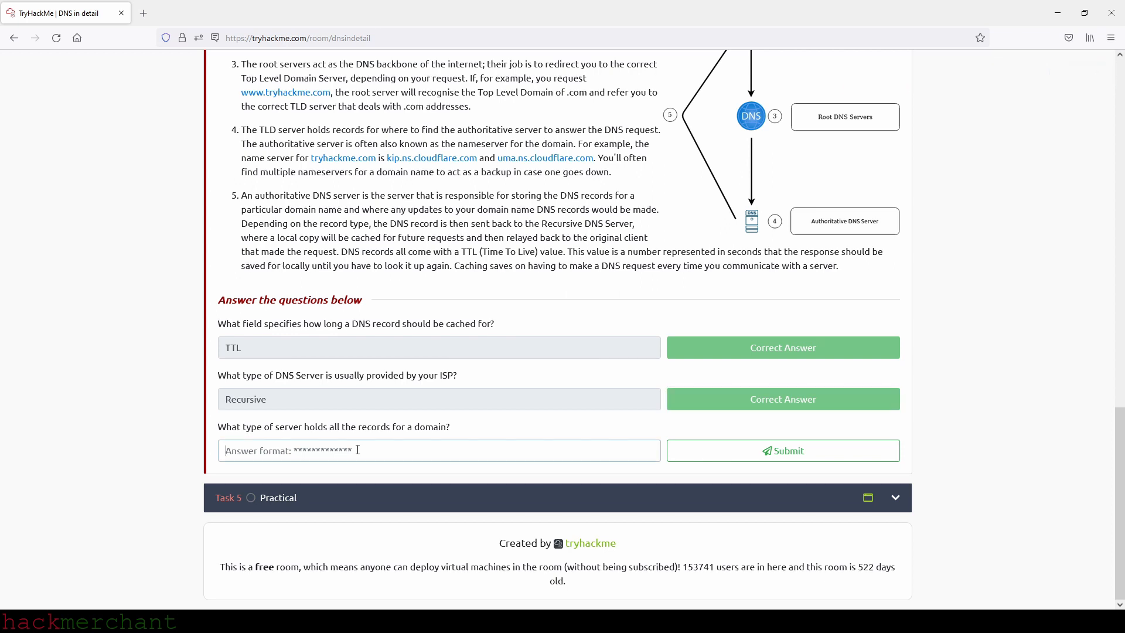
Submit Authoritative as the server holding a domain's records.
type("A")
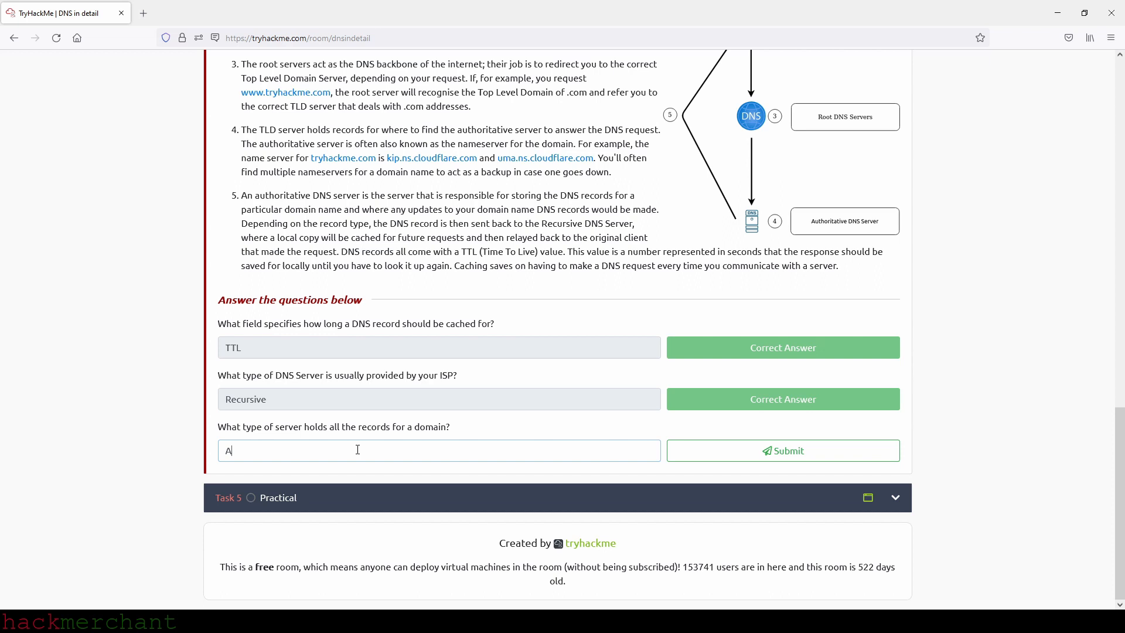
type("utho")
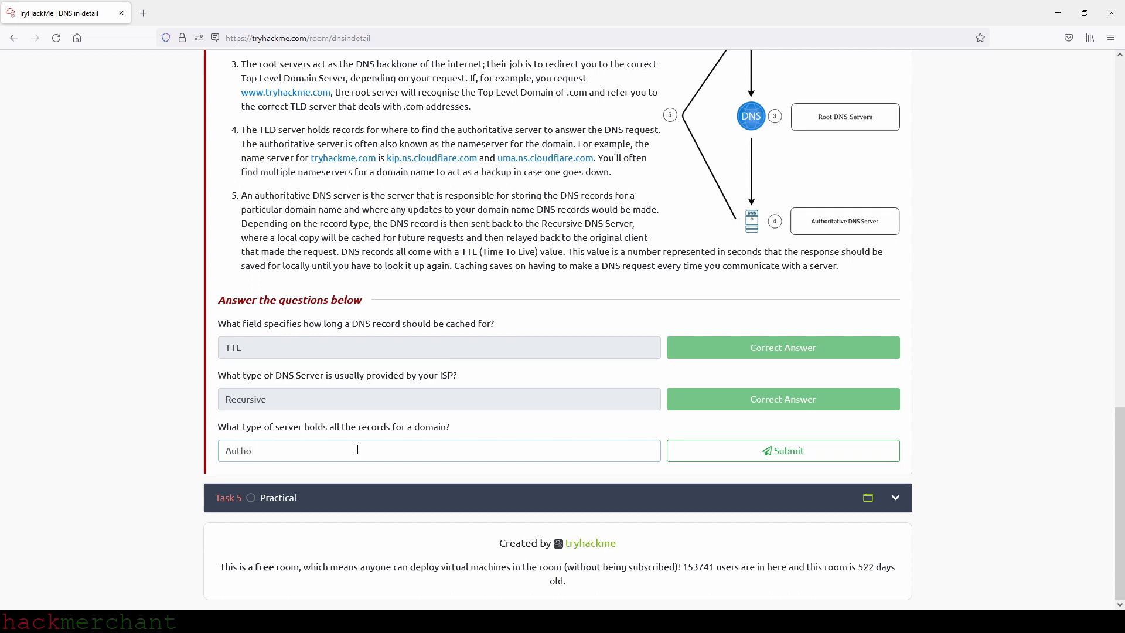
type("rat")
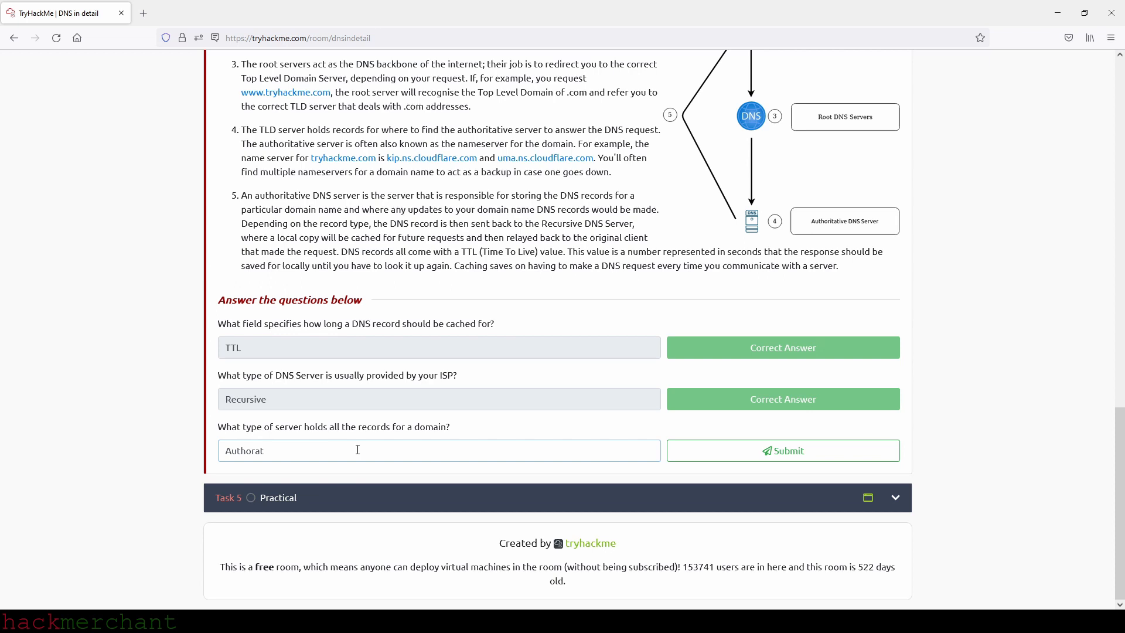
key("BackSpace")
type("itativ")
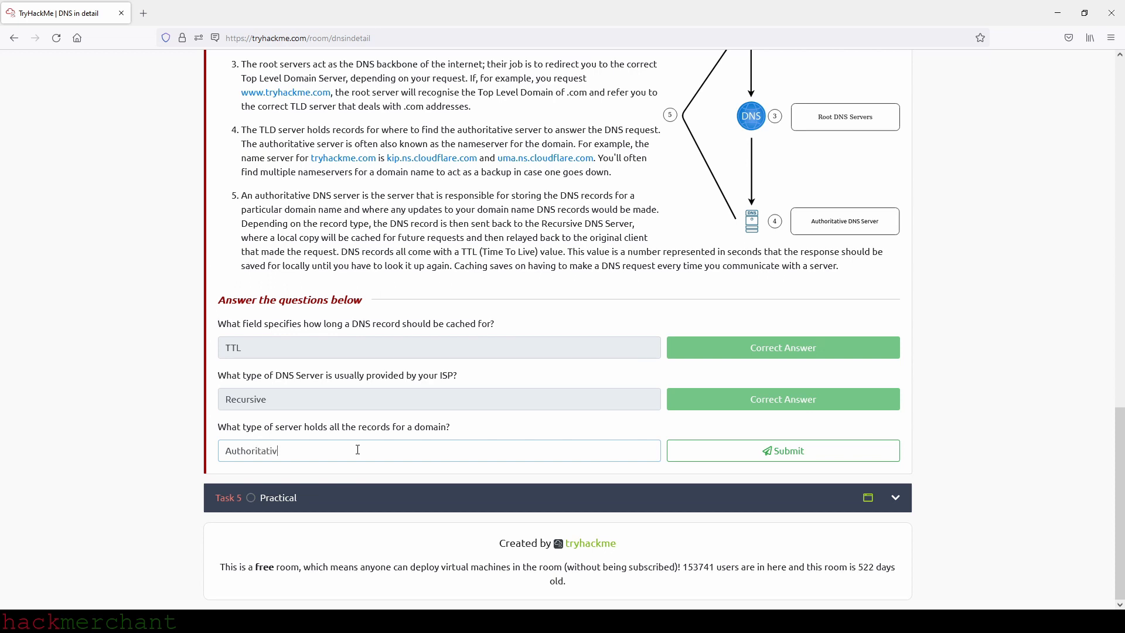
left_click(783, 450)
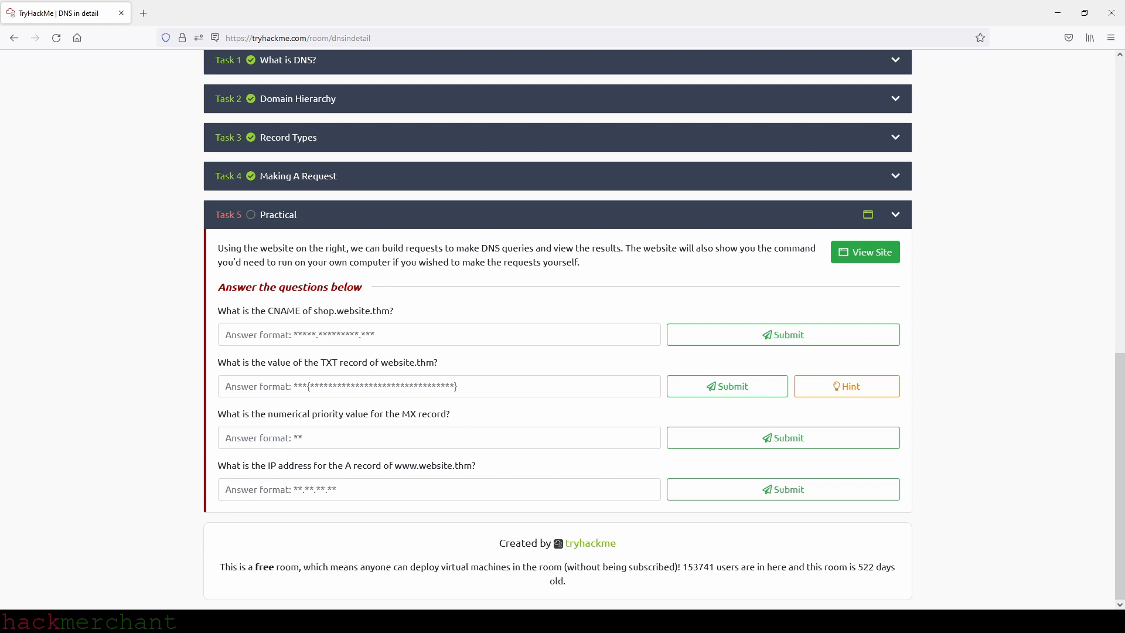
mouse_move(1094, 157)
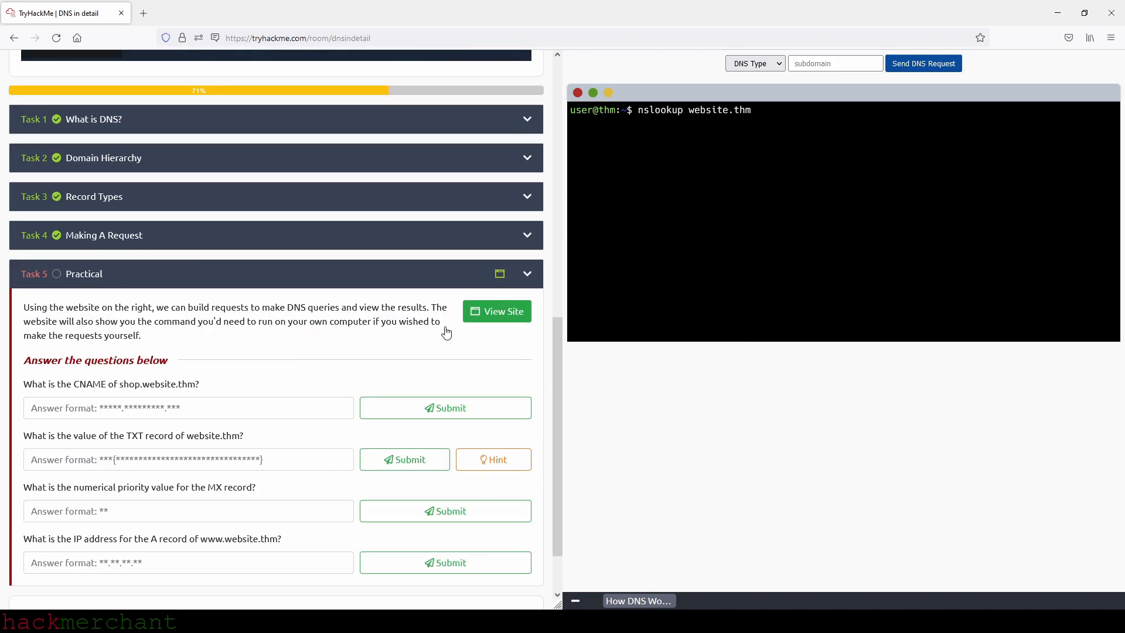
scroll("down", 3)
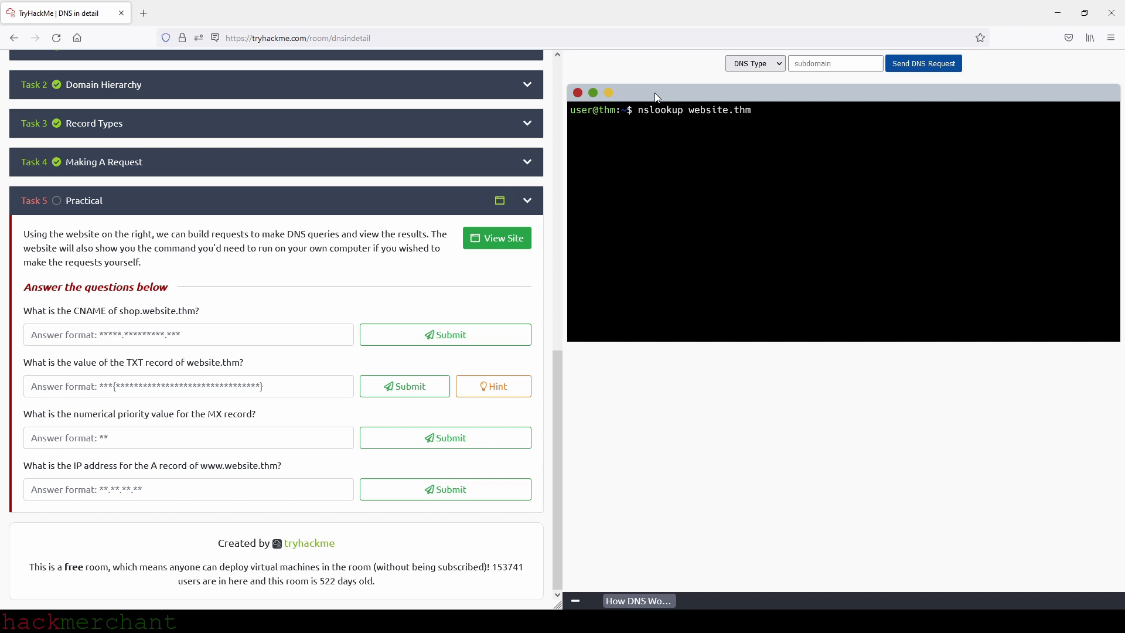
mouse_move(666, 108)
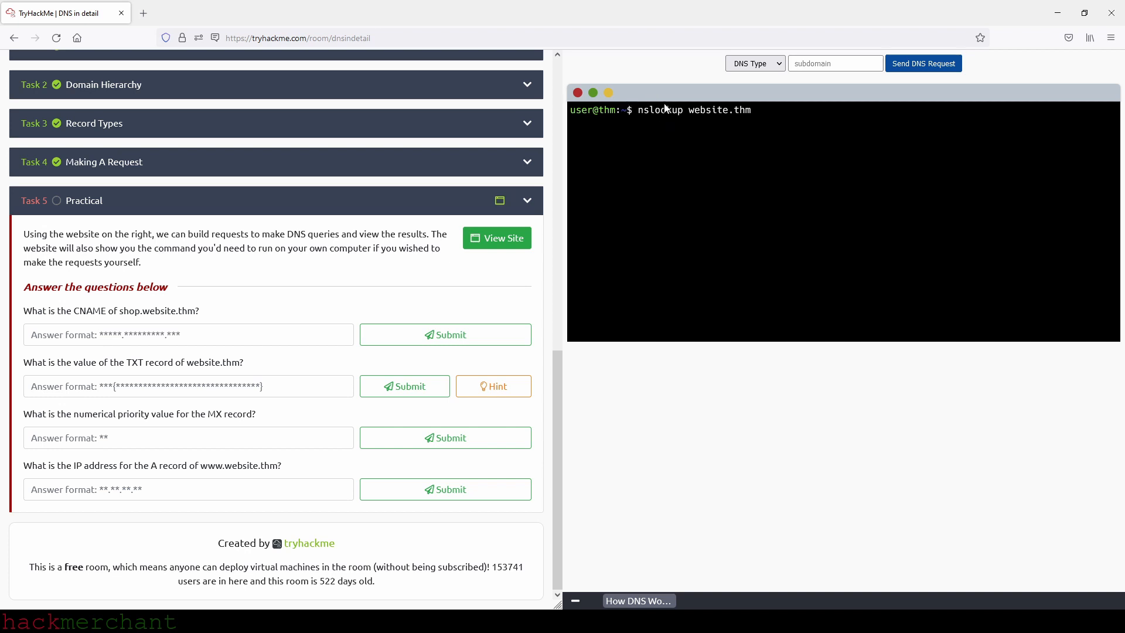
mouse_move(645, 141)
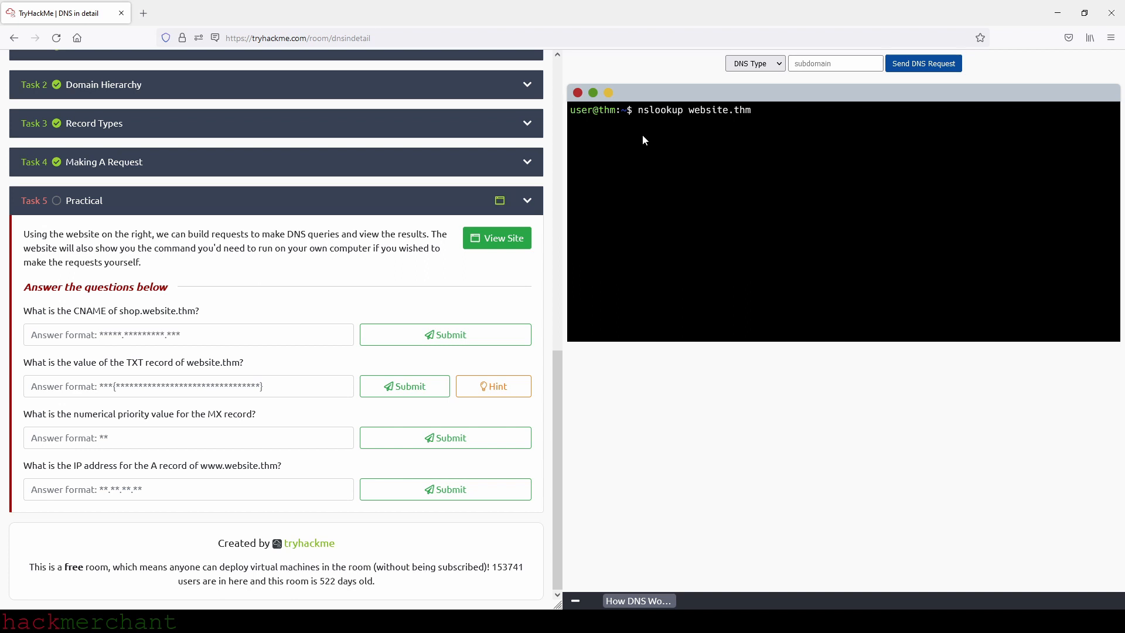
mouse_move(279, 276)
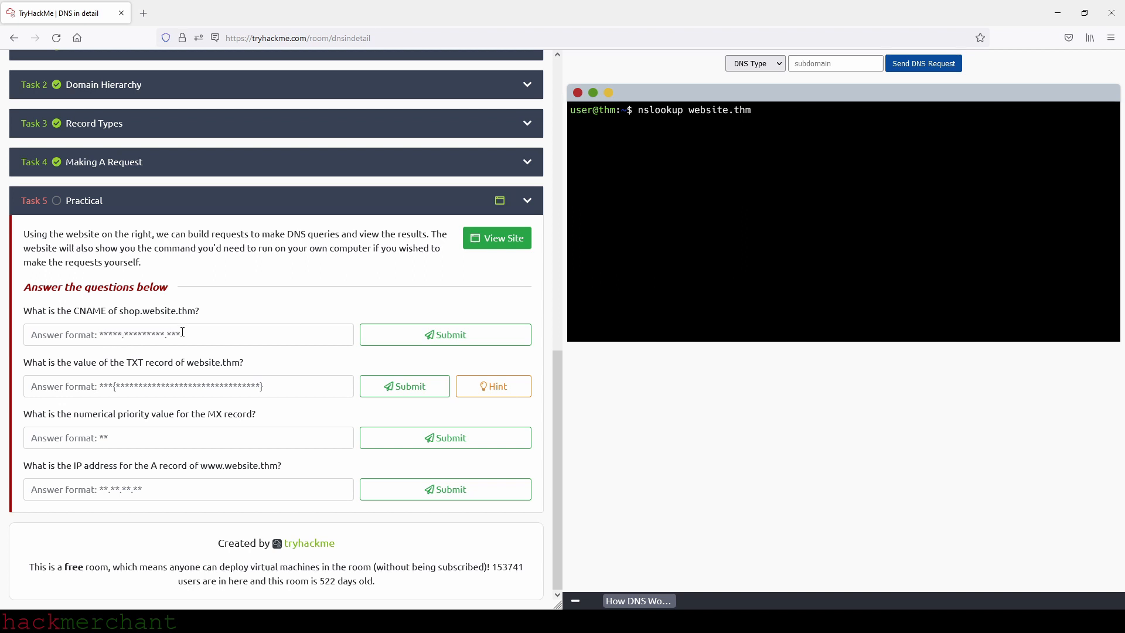
mouse_move(827, 218)
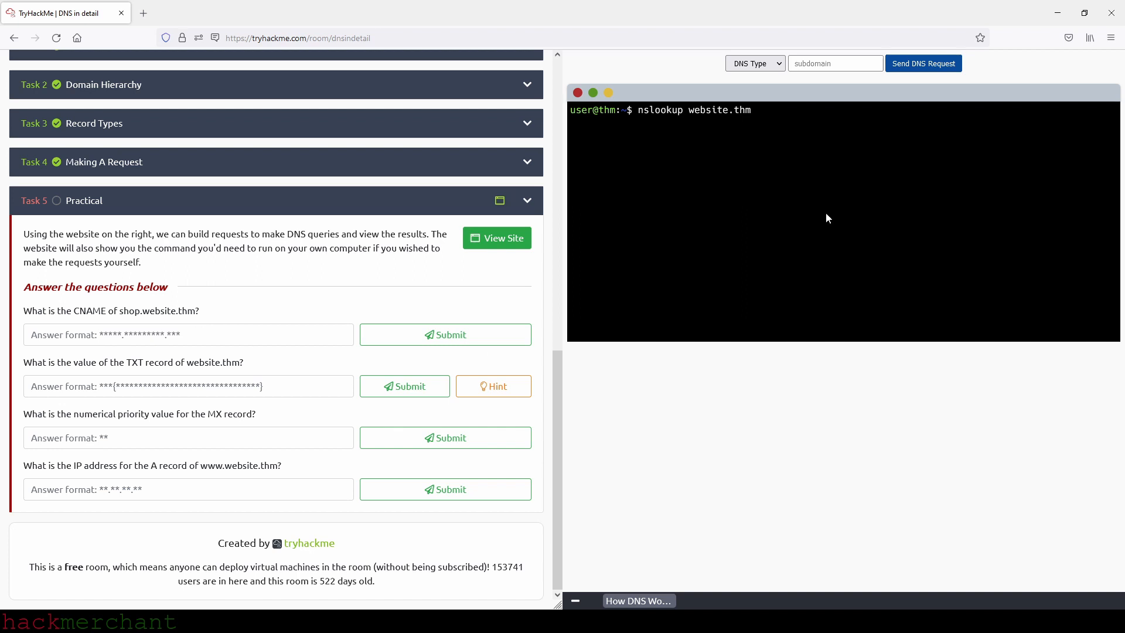
Look up the CNAME of shop.website.thm and submit shops.myshopify.com.
left_click(754, 63)
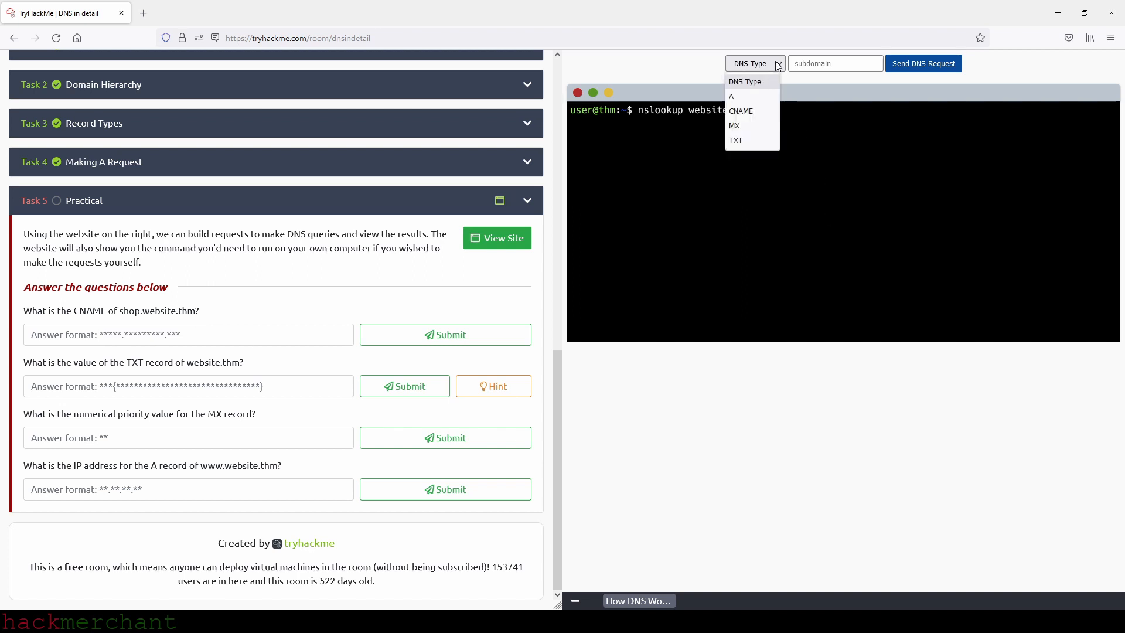
left_click(740, 110)
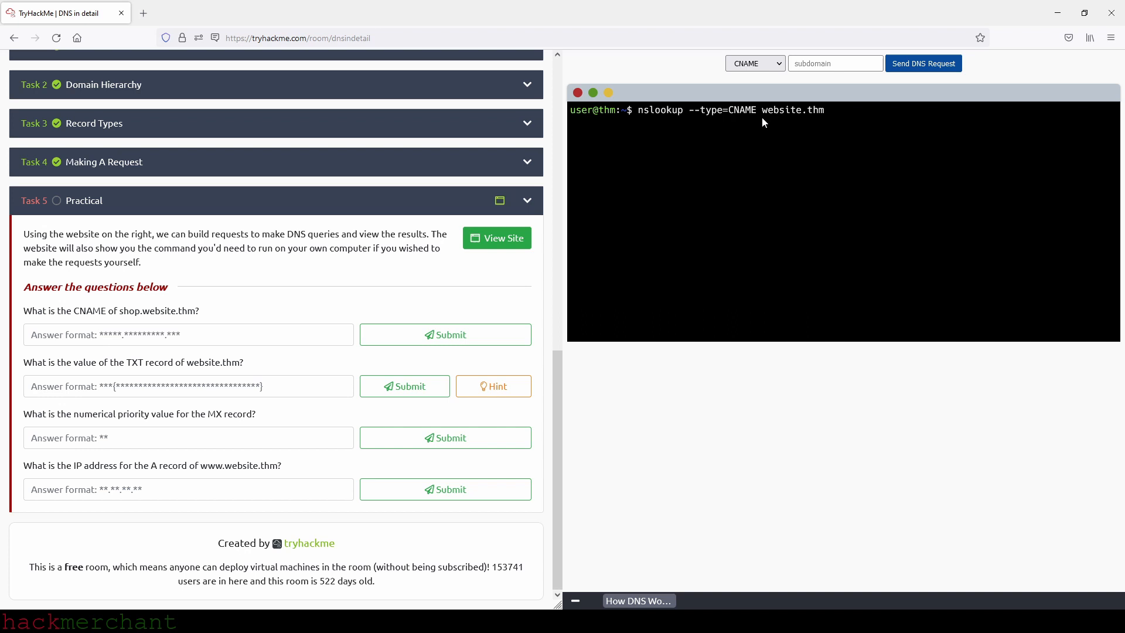
type("shop")
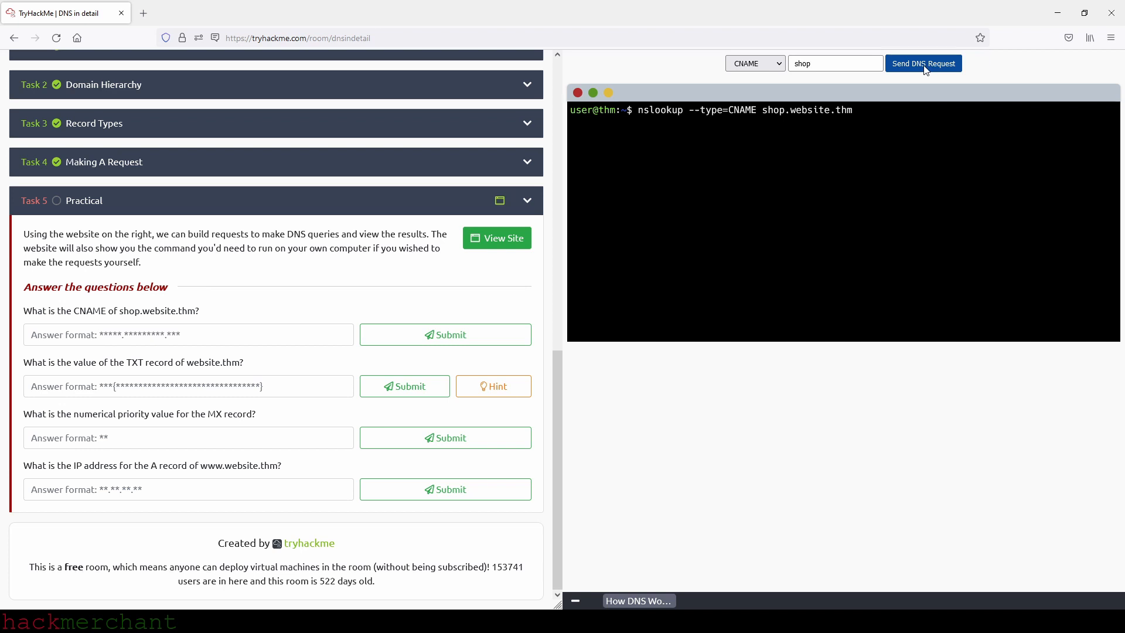
left_click(923, 63)
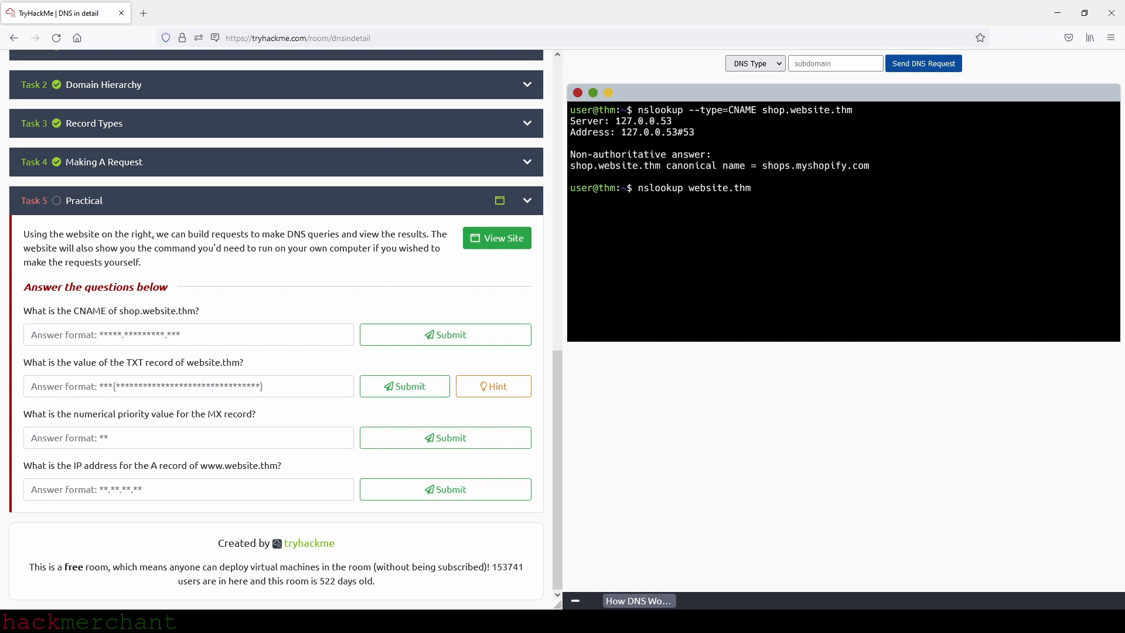
mouse_move(816, 197)
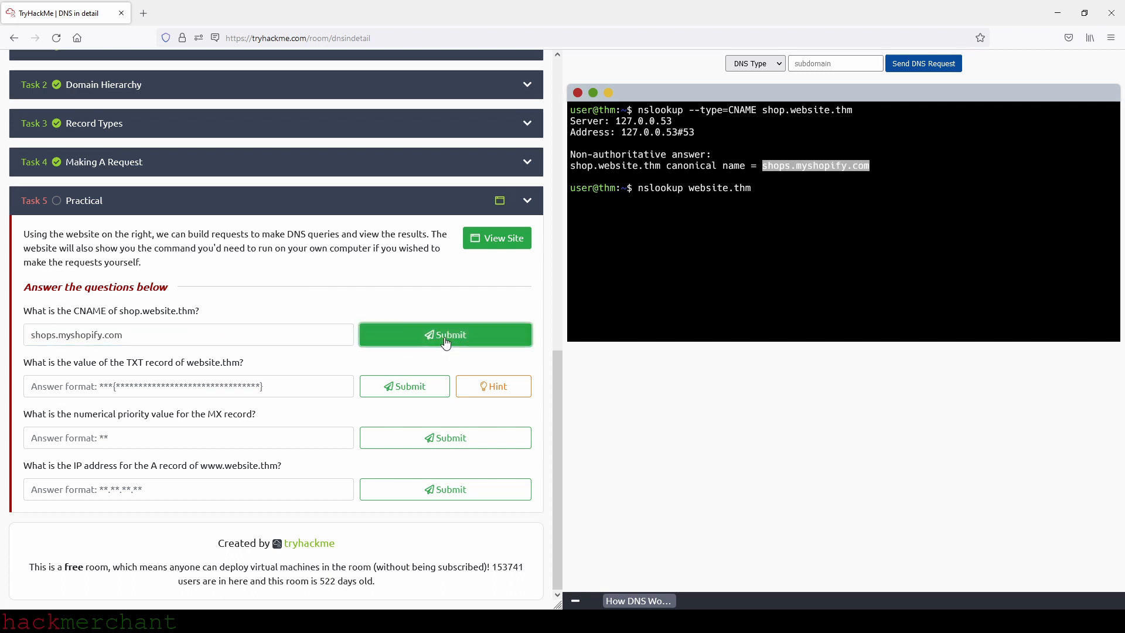
left_click(446, 335)
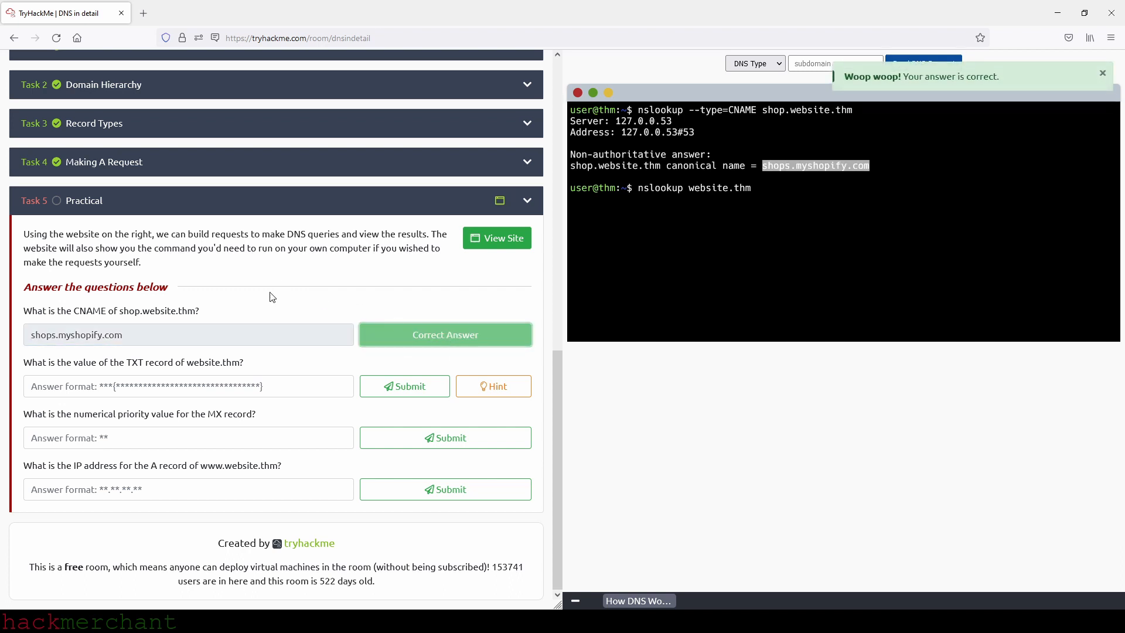
mouse_move(129, 373)
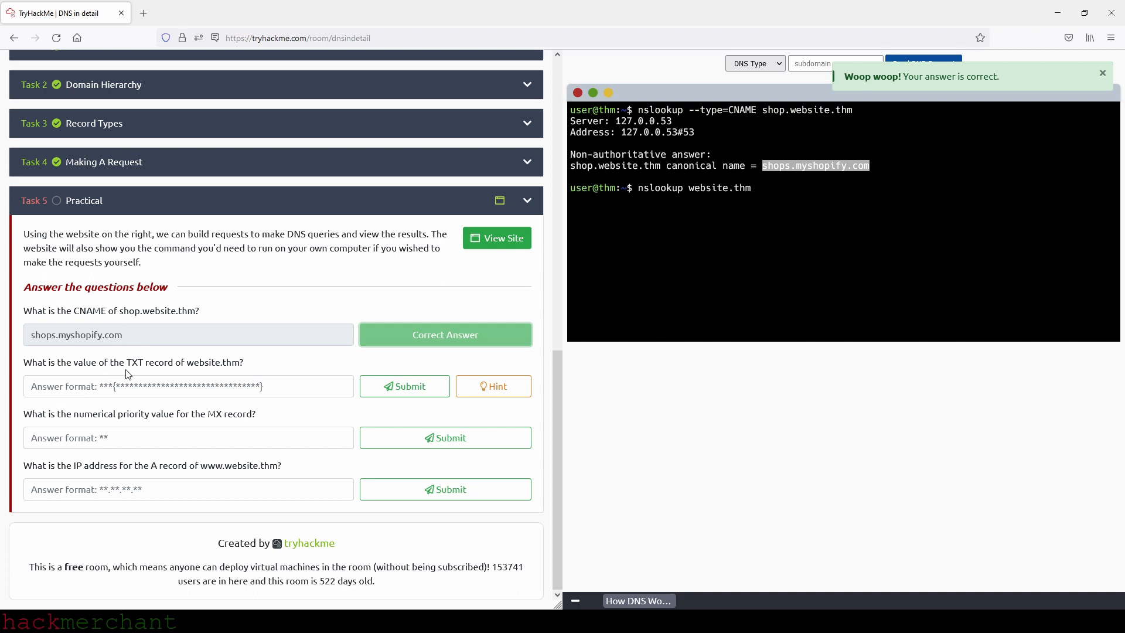
mouse_move(177, 375)
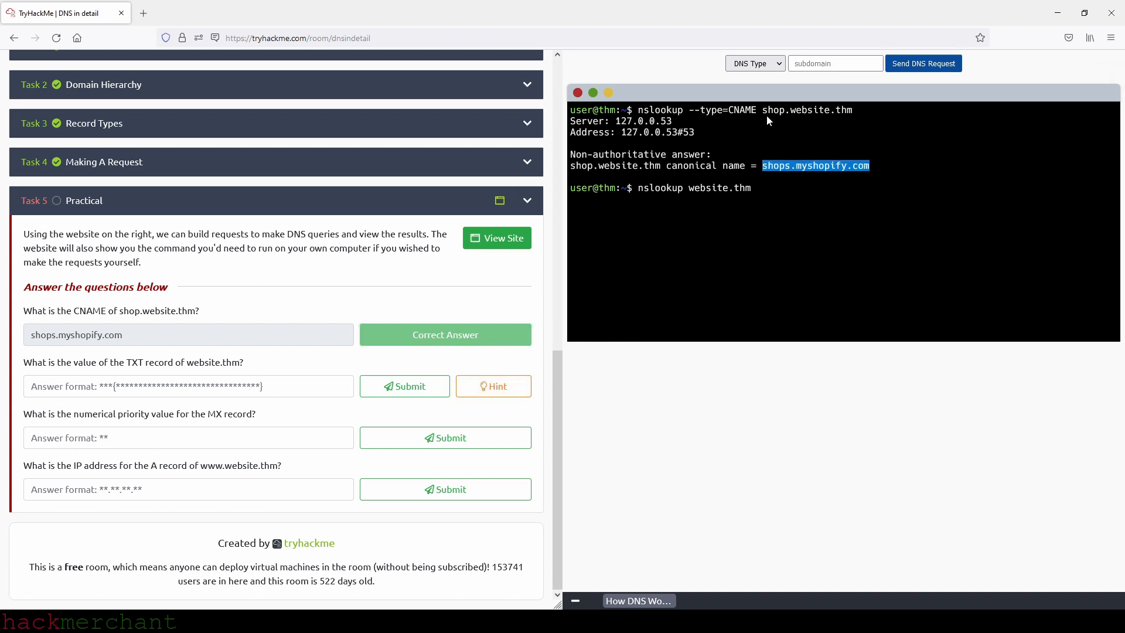
Look up website.thm's TXT record and submit THM{7012BBA60997F35A9516C2E16D2944FF}.
left_click(755, 63)
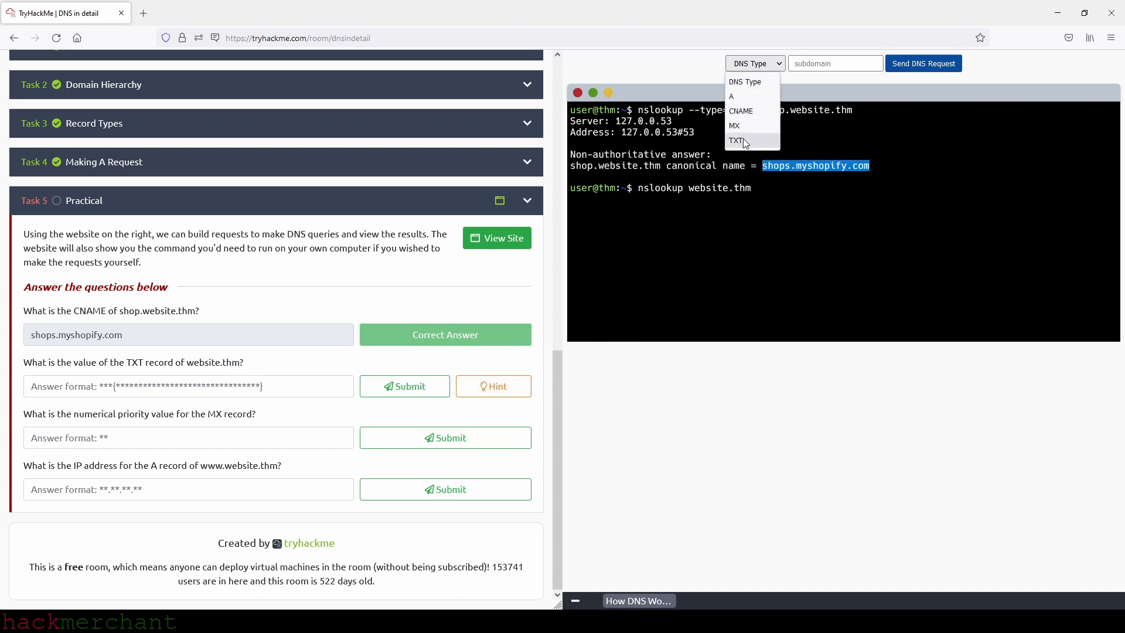
left_click(736, 141)
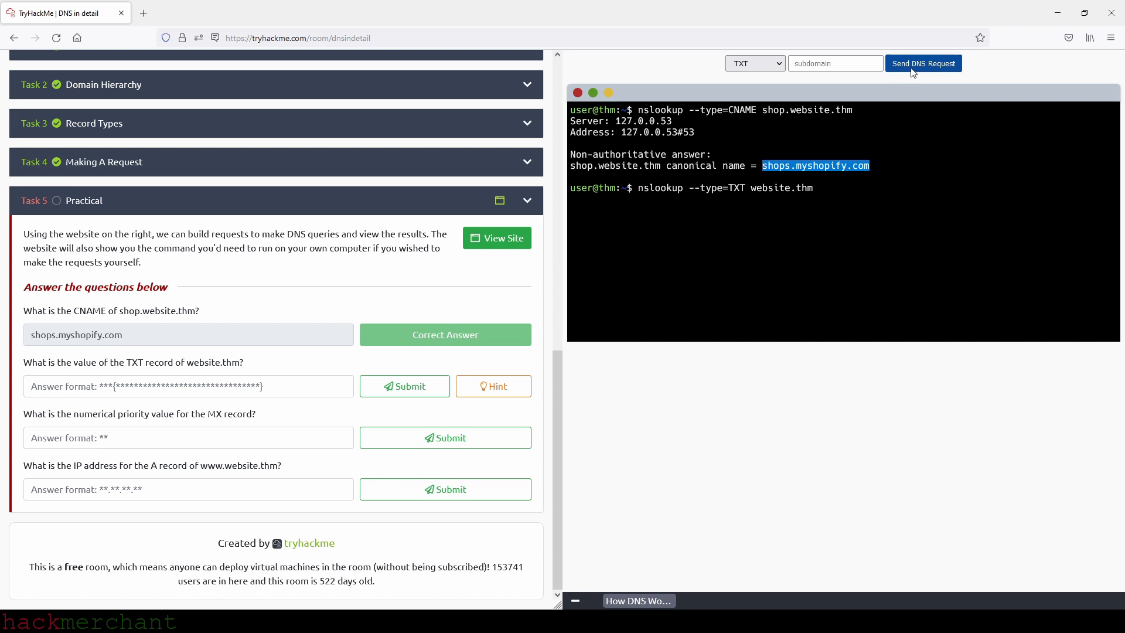
left_click(923, 63)
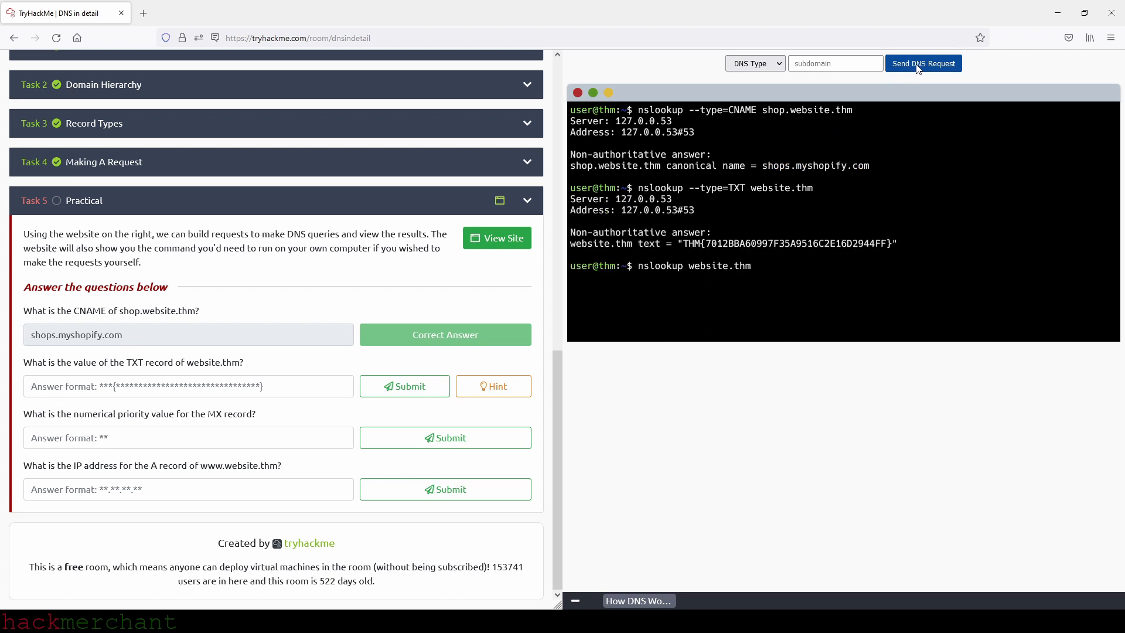
mouse_move(928, 80)
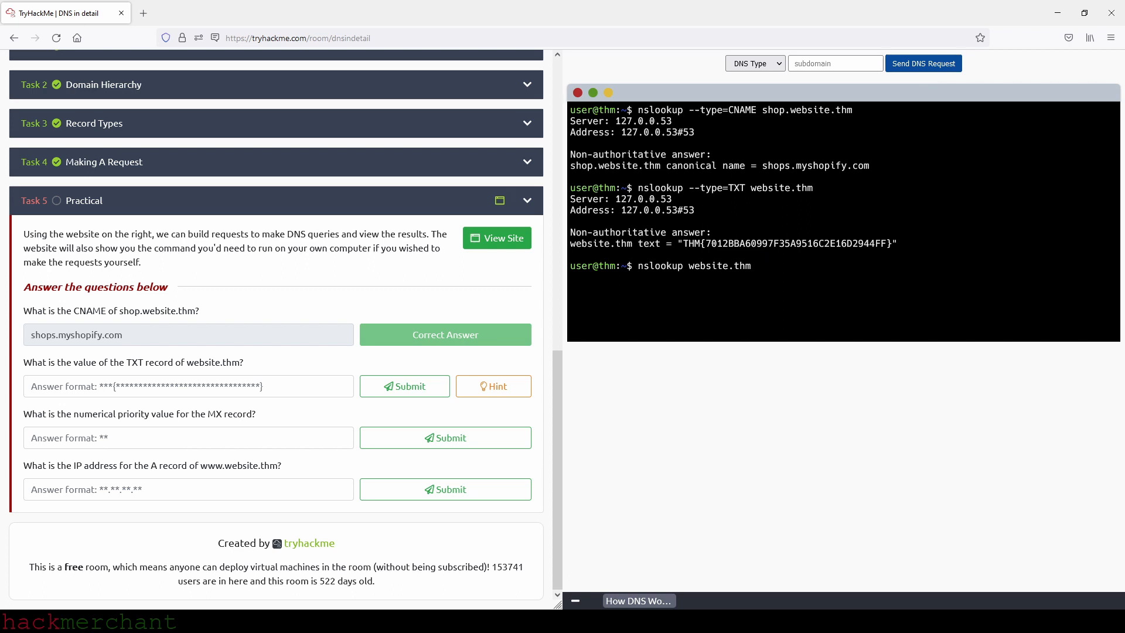
left_click_drag(684, 243, 890, 243)
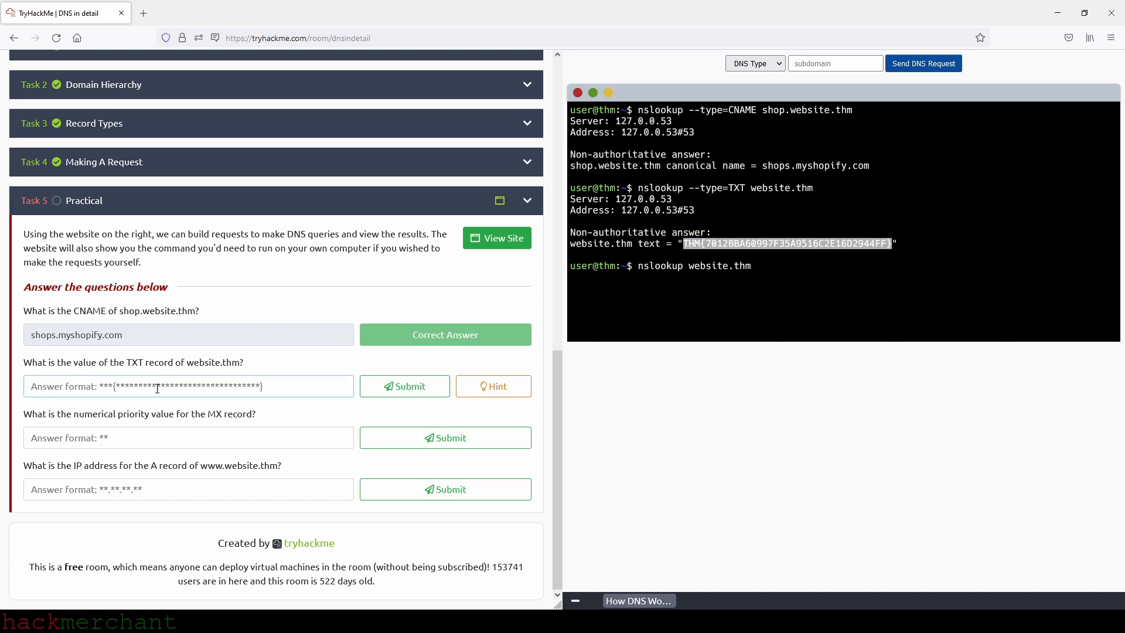
type("THM{7012BBA60997F35A9516C2E16D2944FF}")
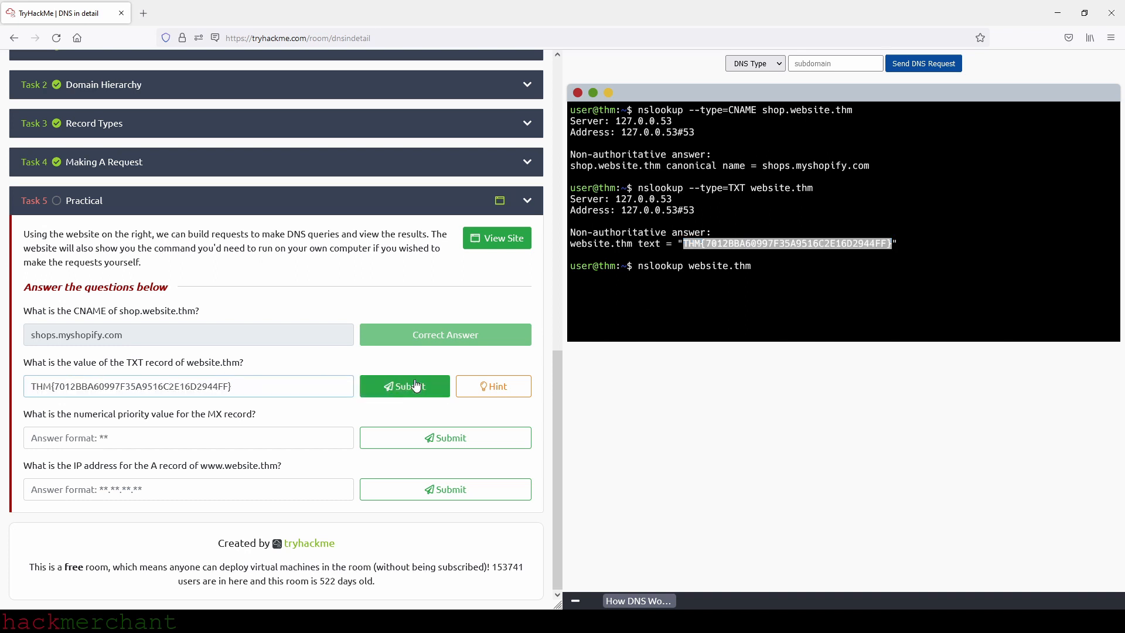
left_click(410, 387)
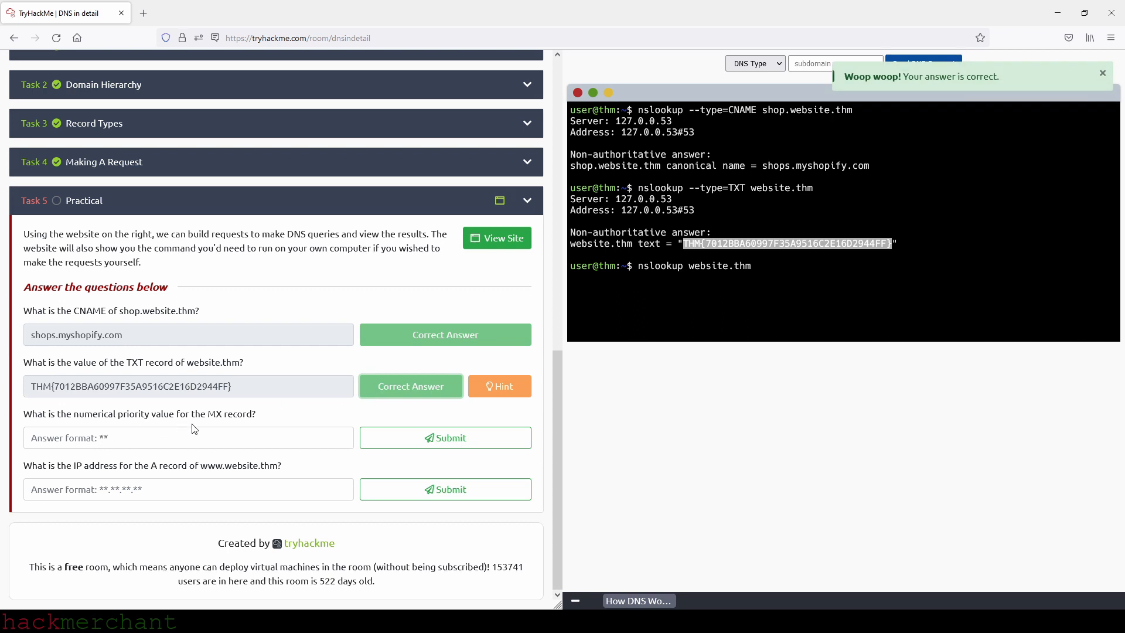
left_click(218, 438)
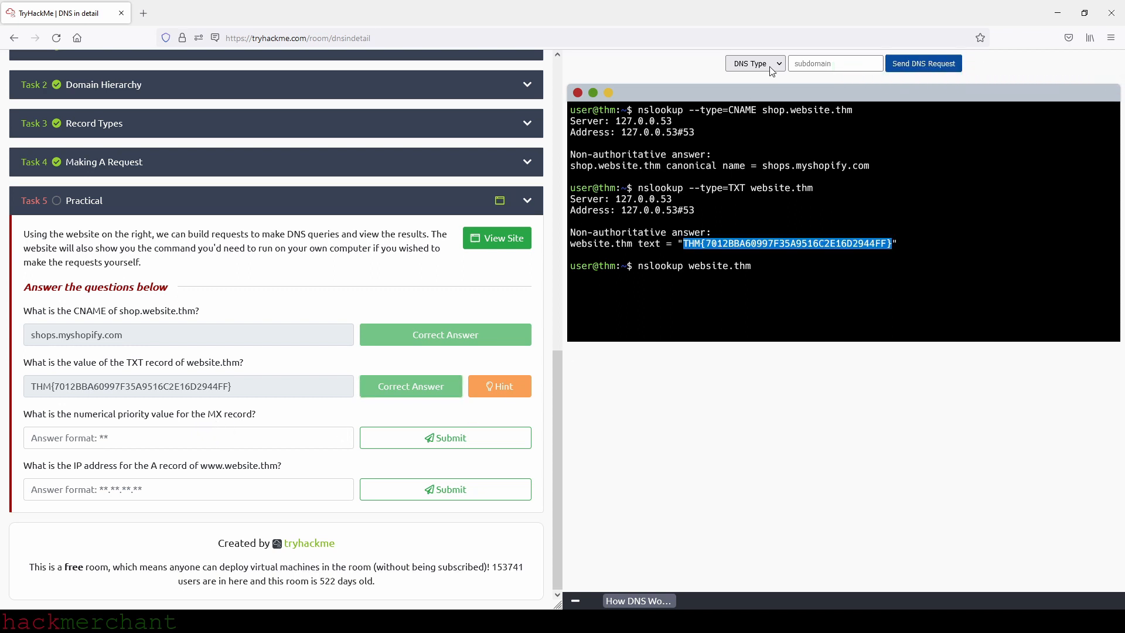
Look up website.thm's MX record and submit priority 30.
left_click(754, 63)
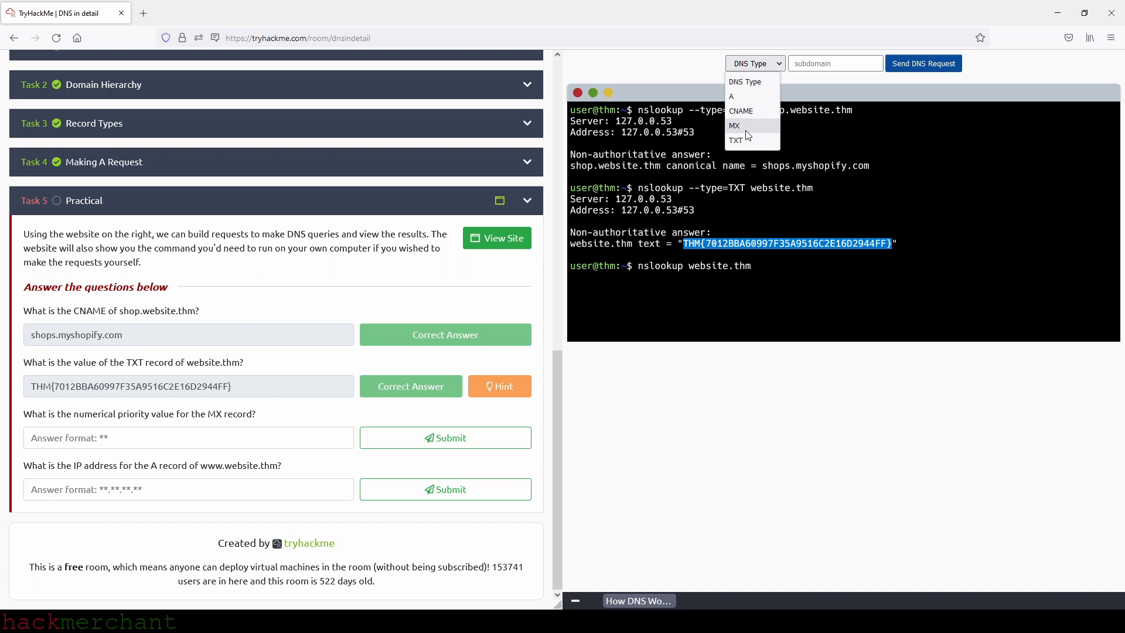
left_click(734, 126)
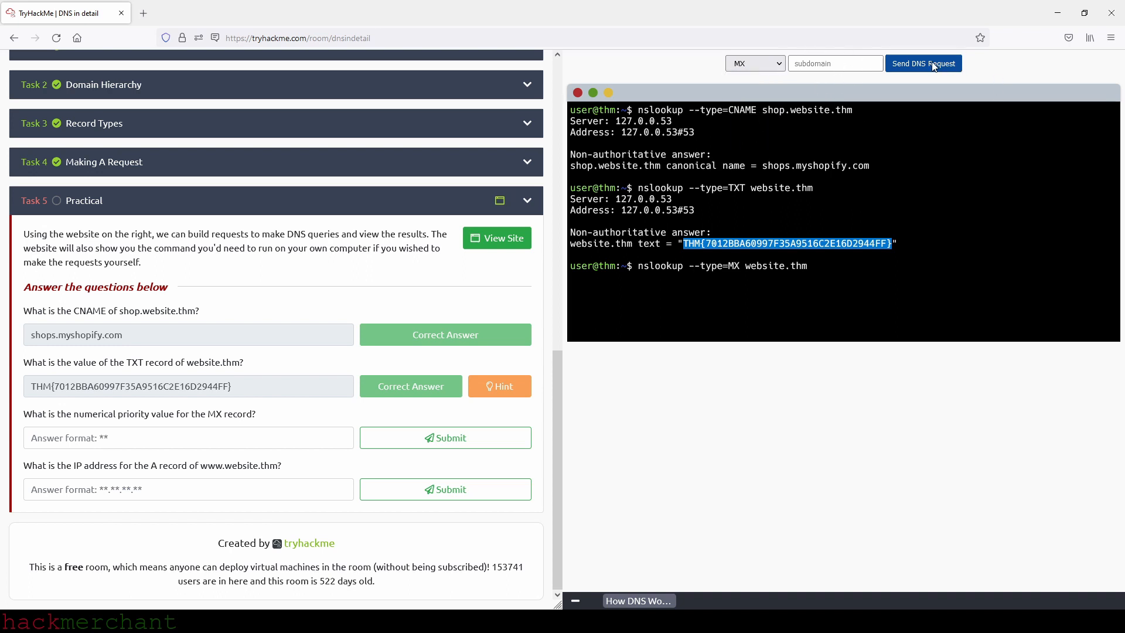
mouse_move(931, 69)
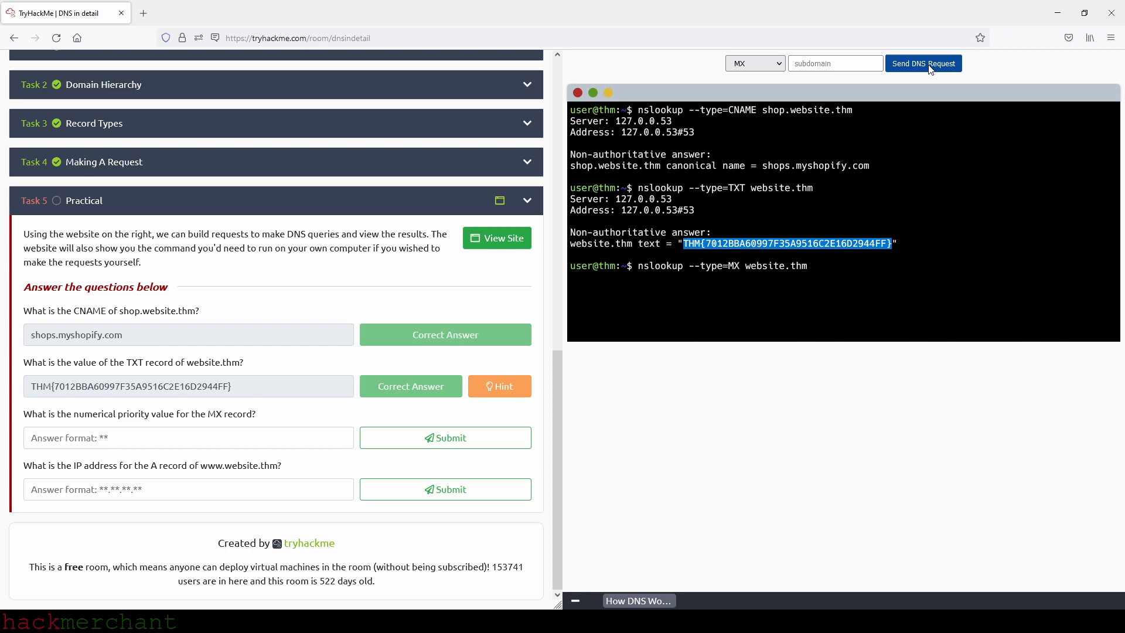
left_click(923, 63)
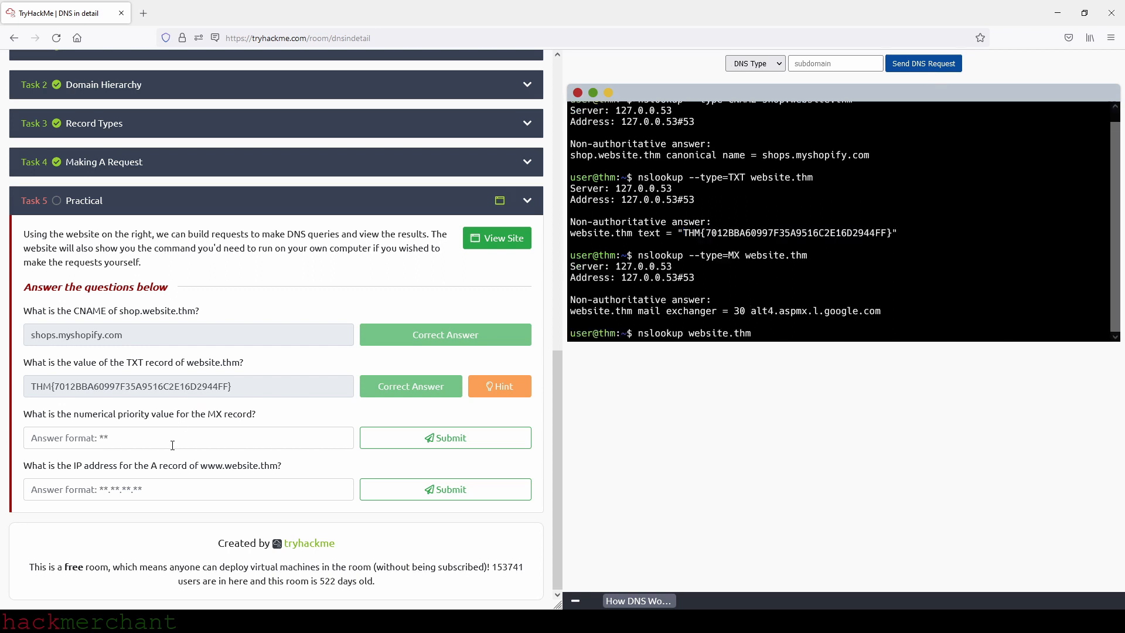
type("30")
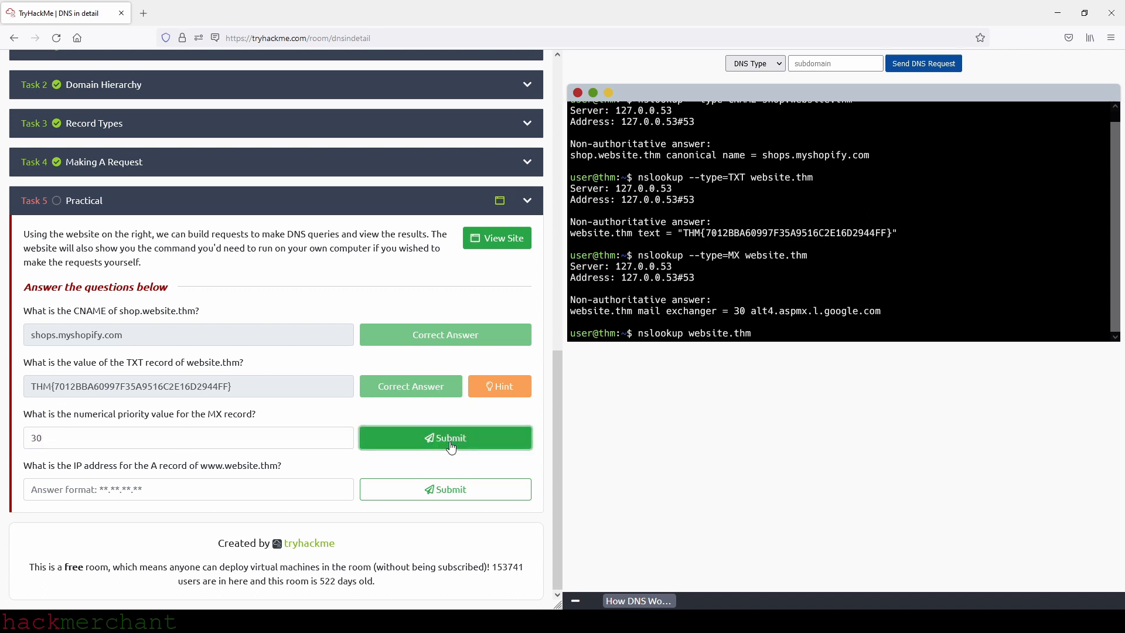
left_click(445, 438)
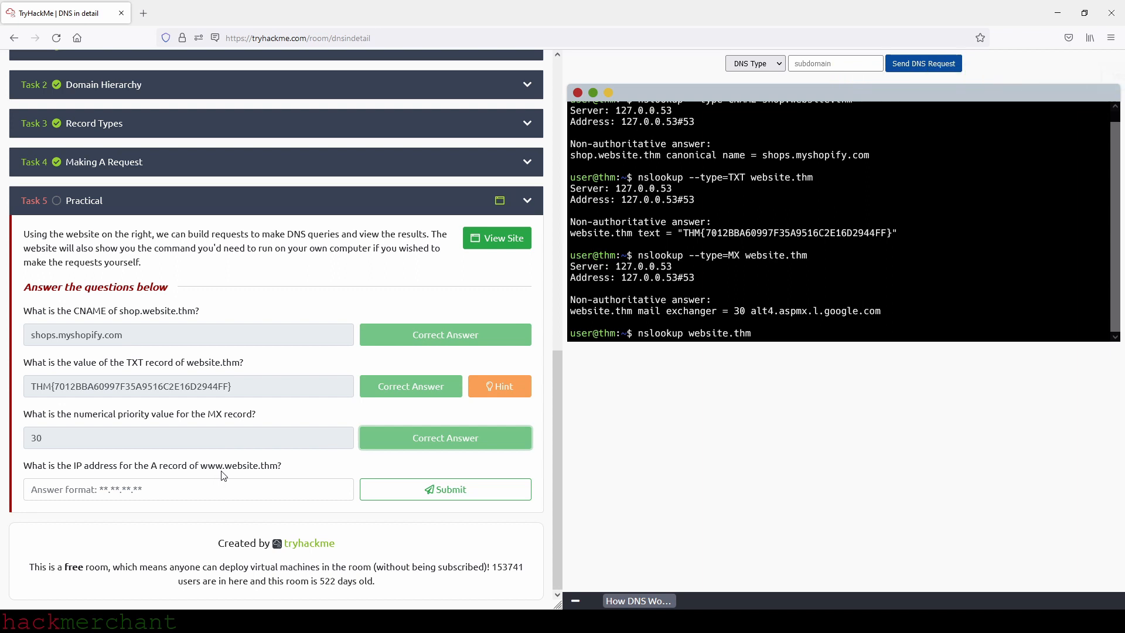
mouse_move(265, 479)
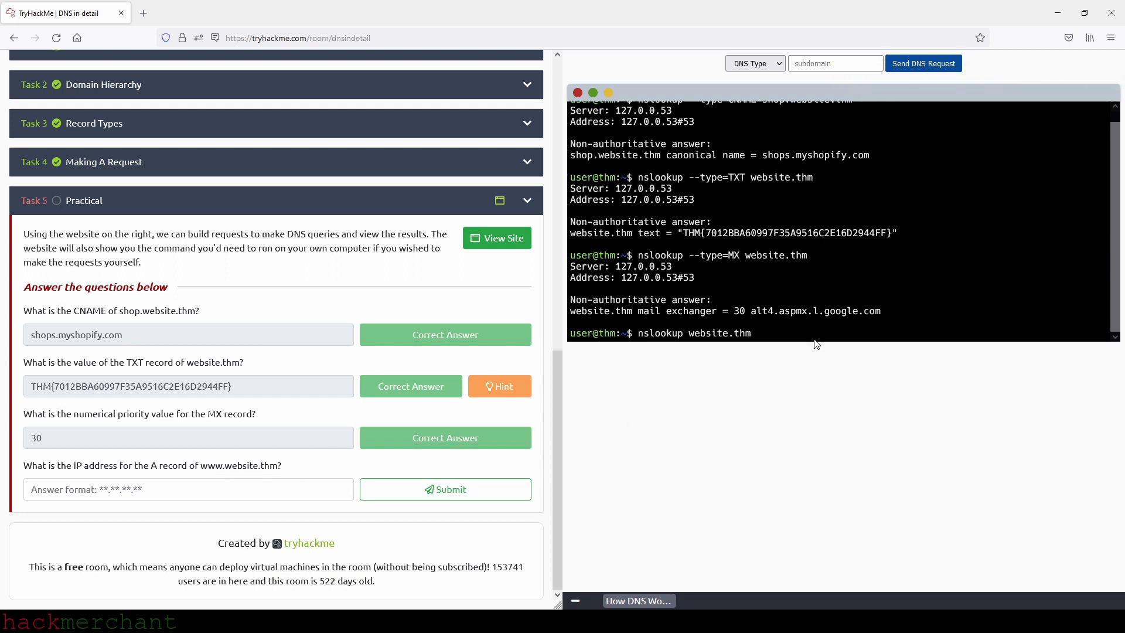
left_click(755, 63)
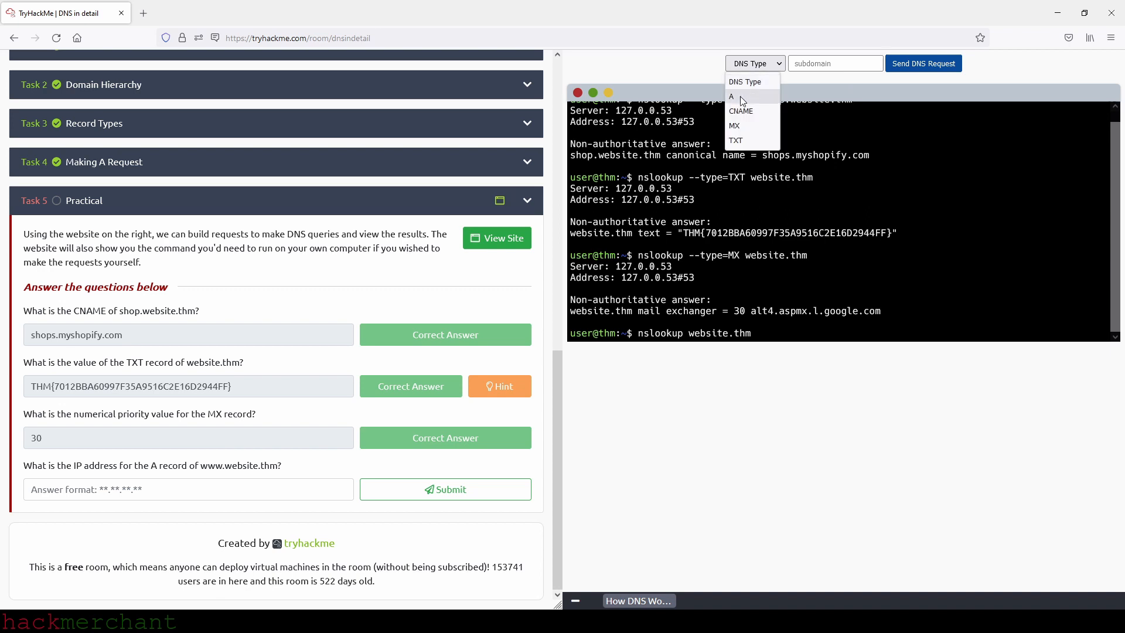
left_click(732, 96)
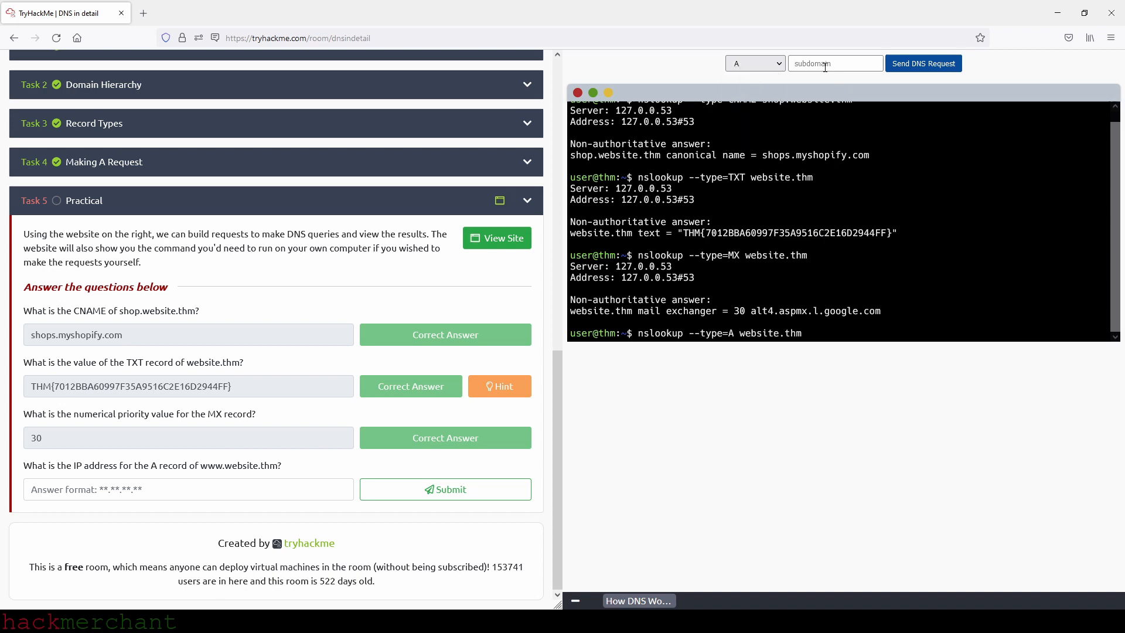
type("www")
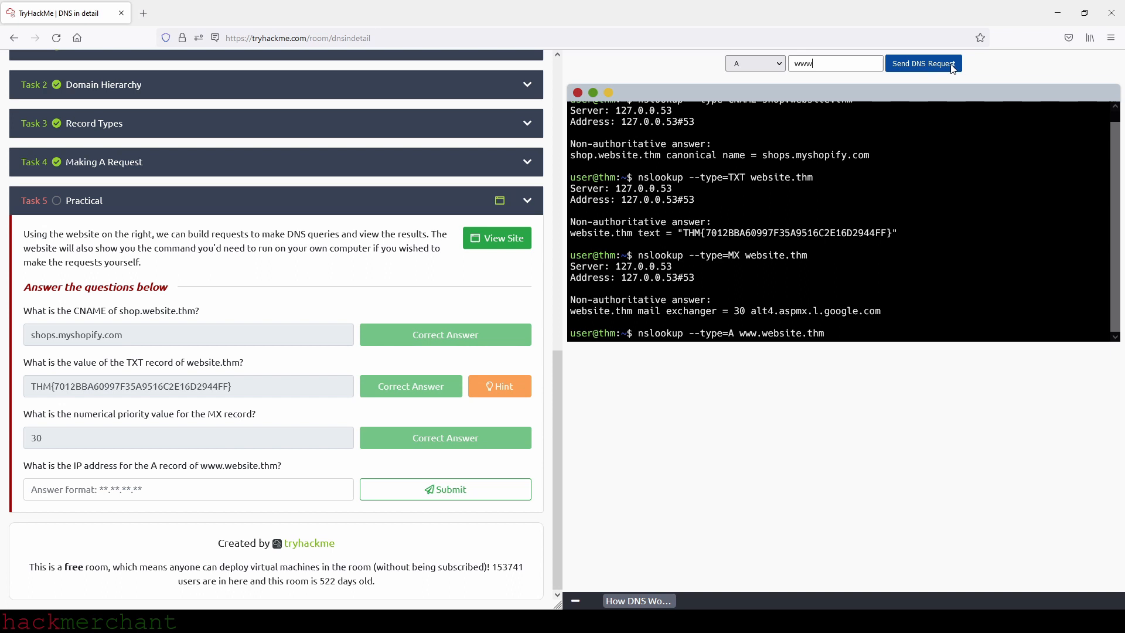
left_click(923, 63)
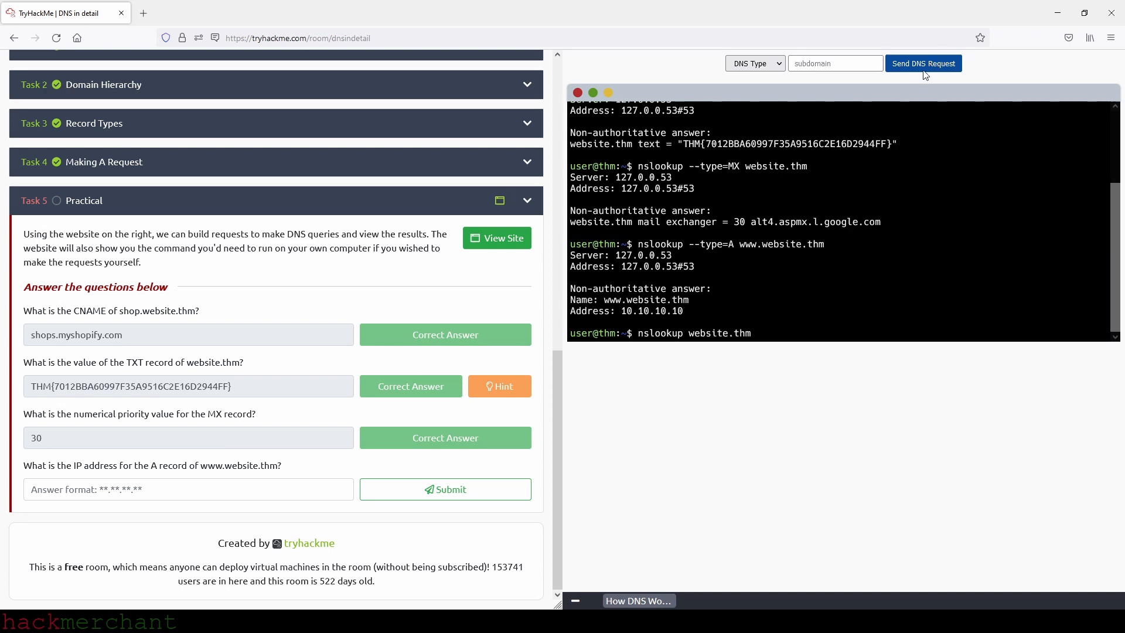
left_click(923, 63)
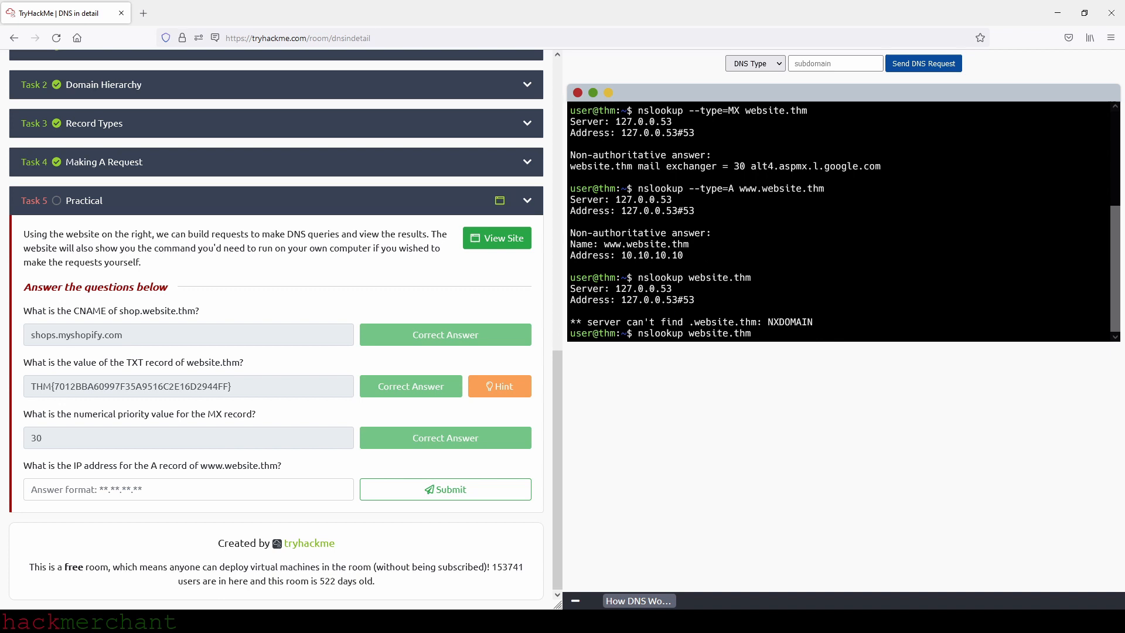
double_click(652, 255)
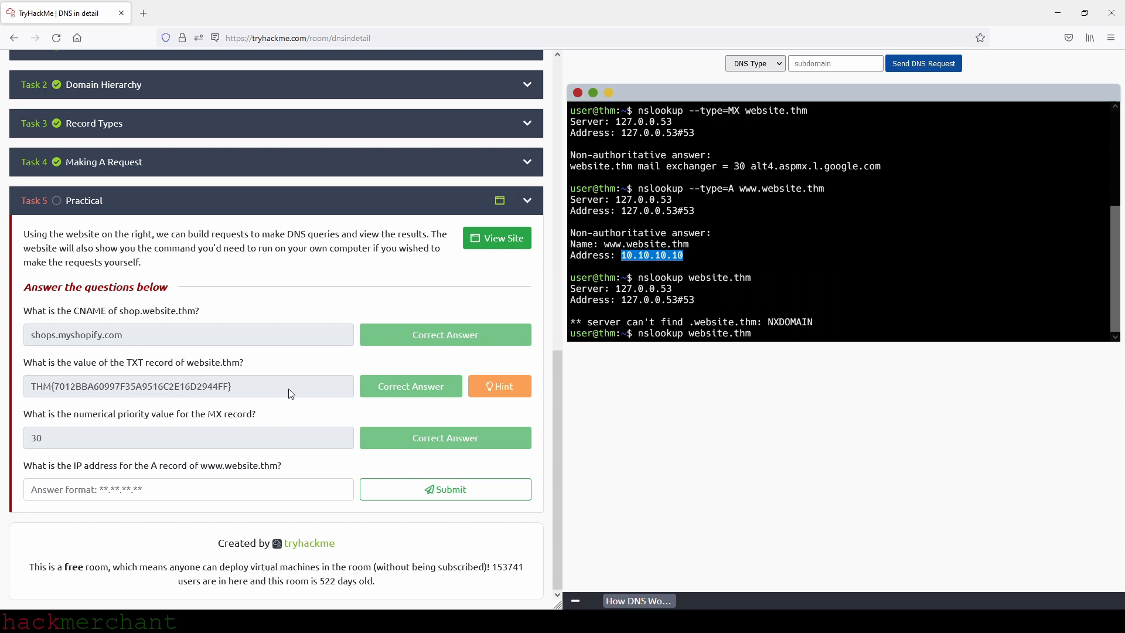
type("10.10.10.10")
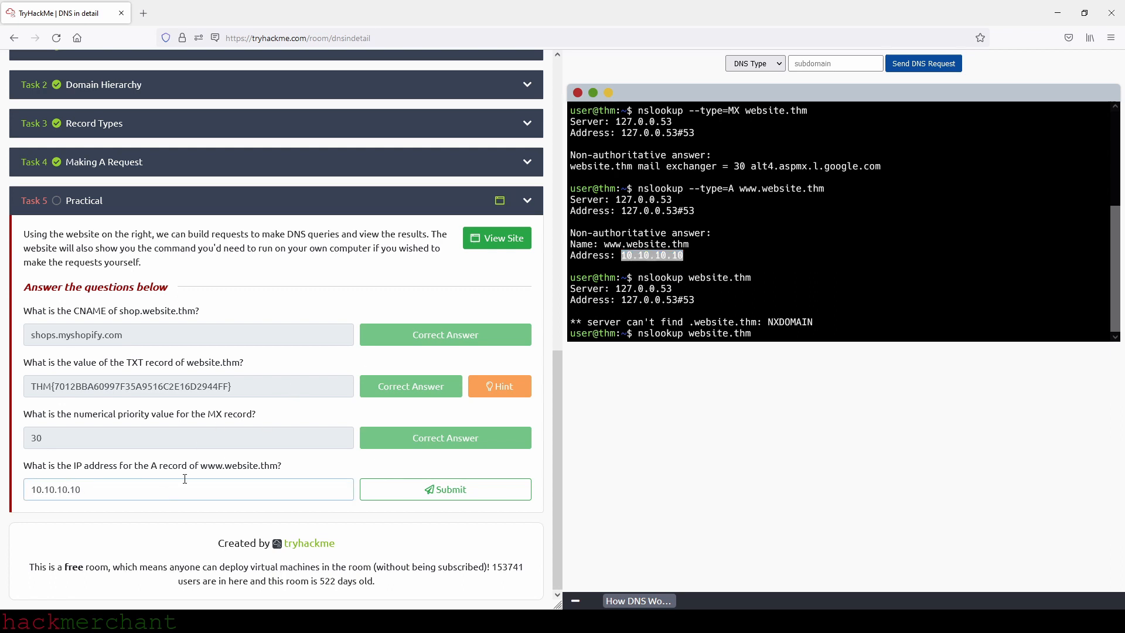
left_click(445, 490)
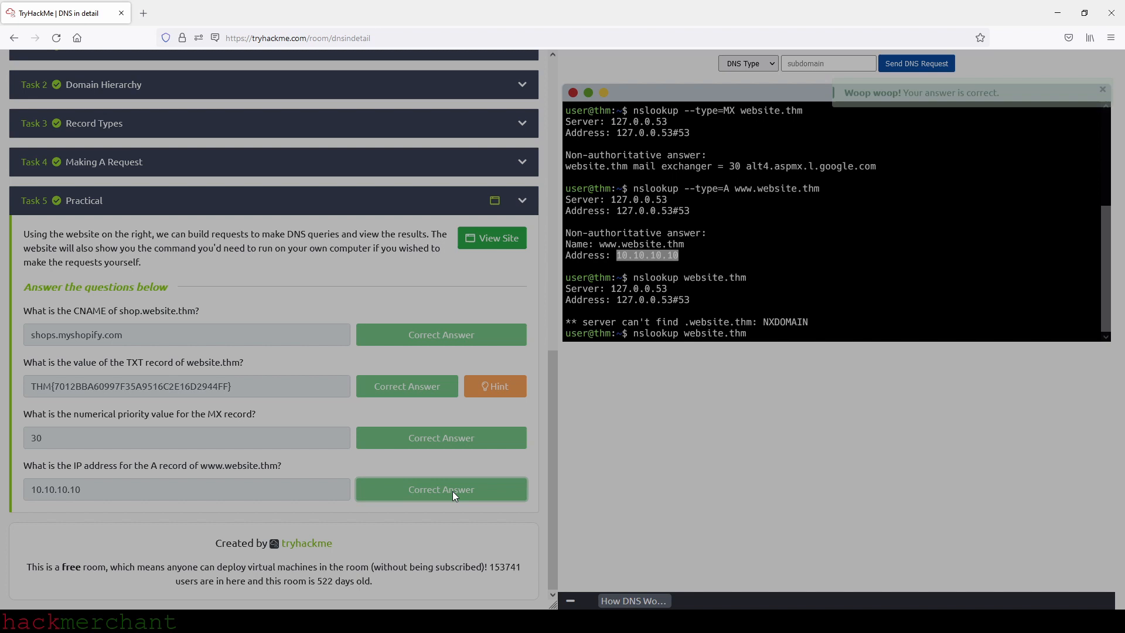
left_click(440, 490)
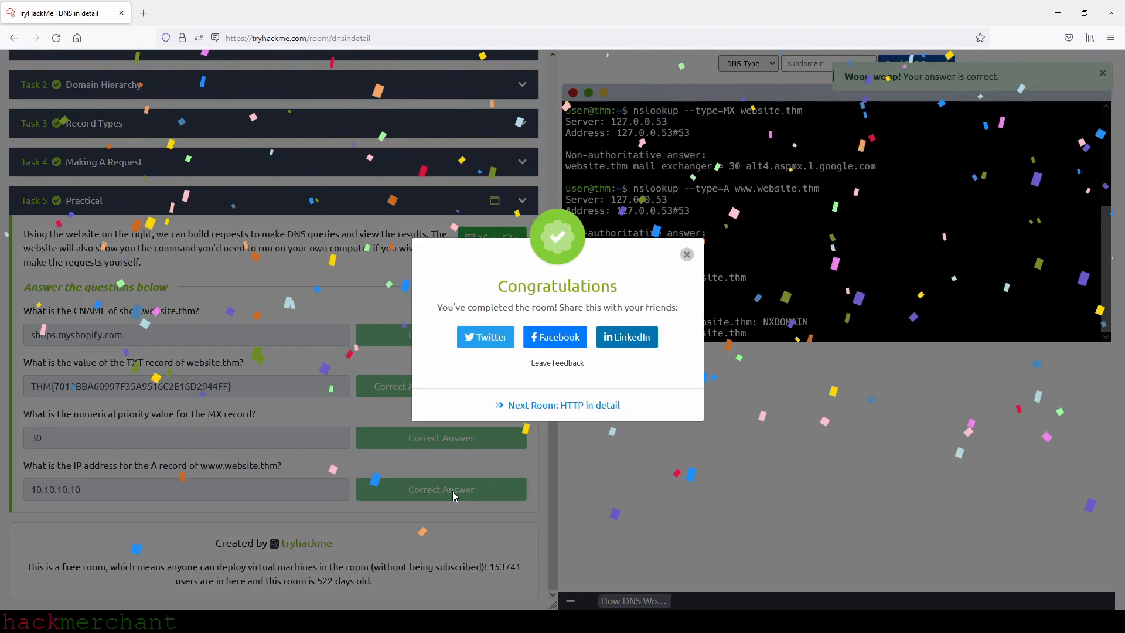